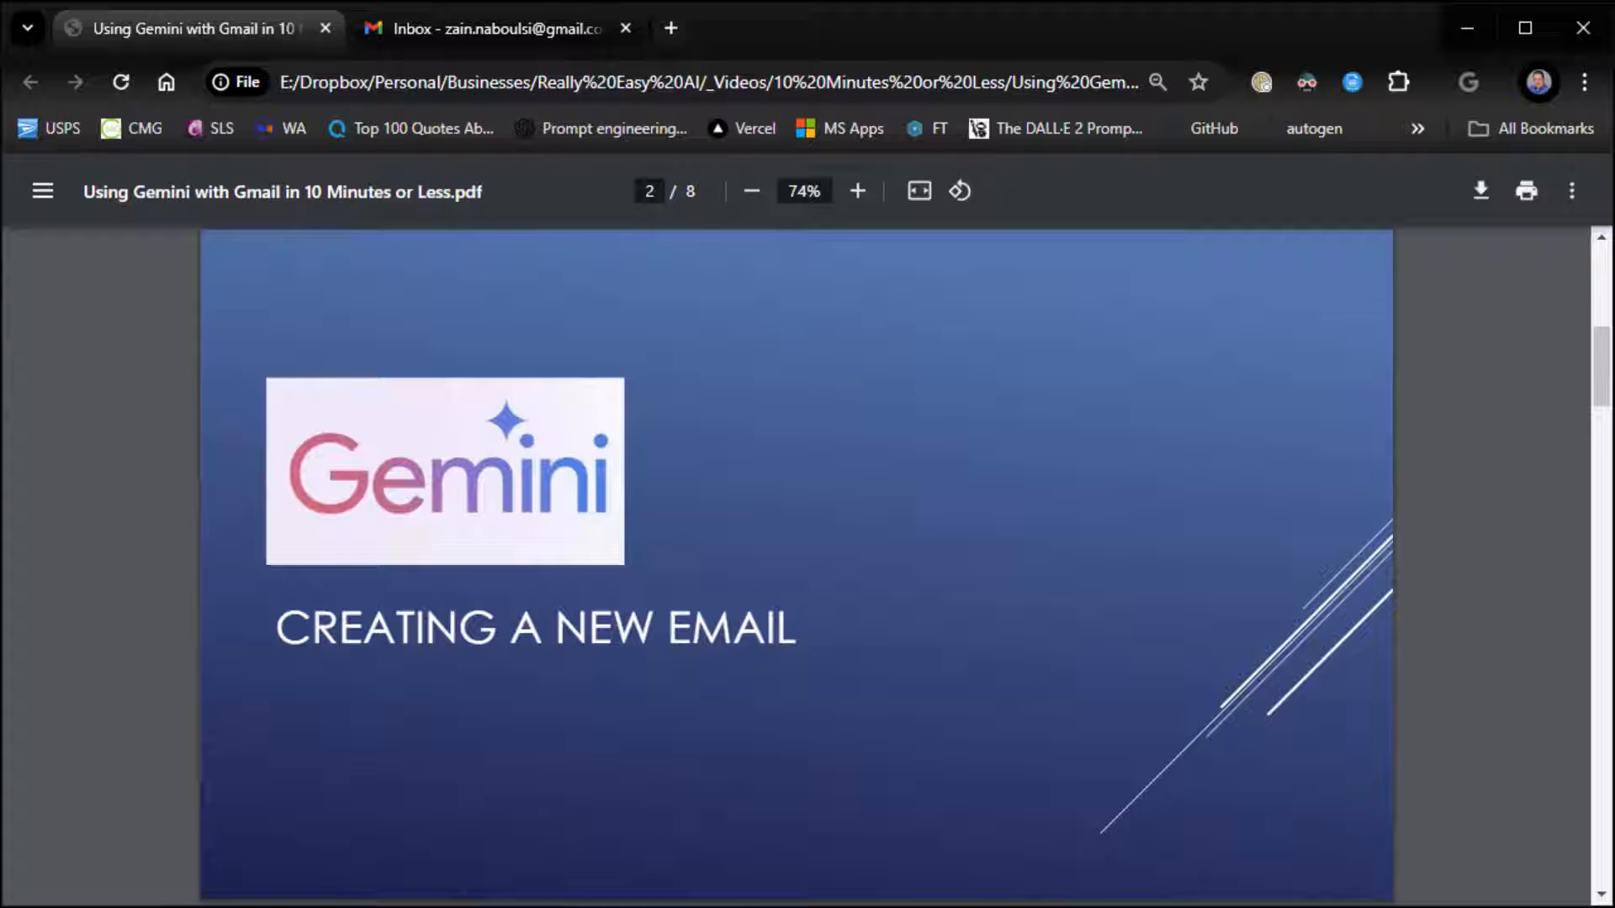
pyautogui.moveTo(99, 680)
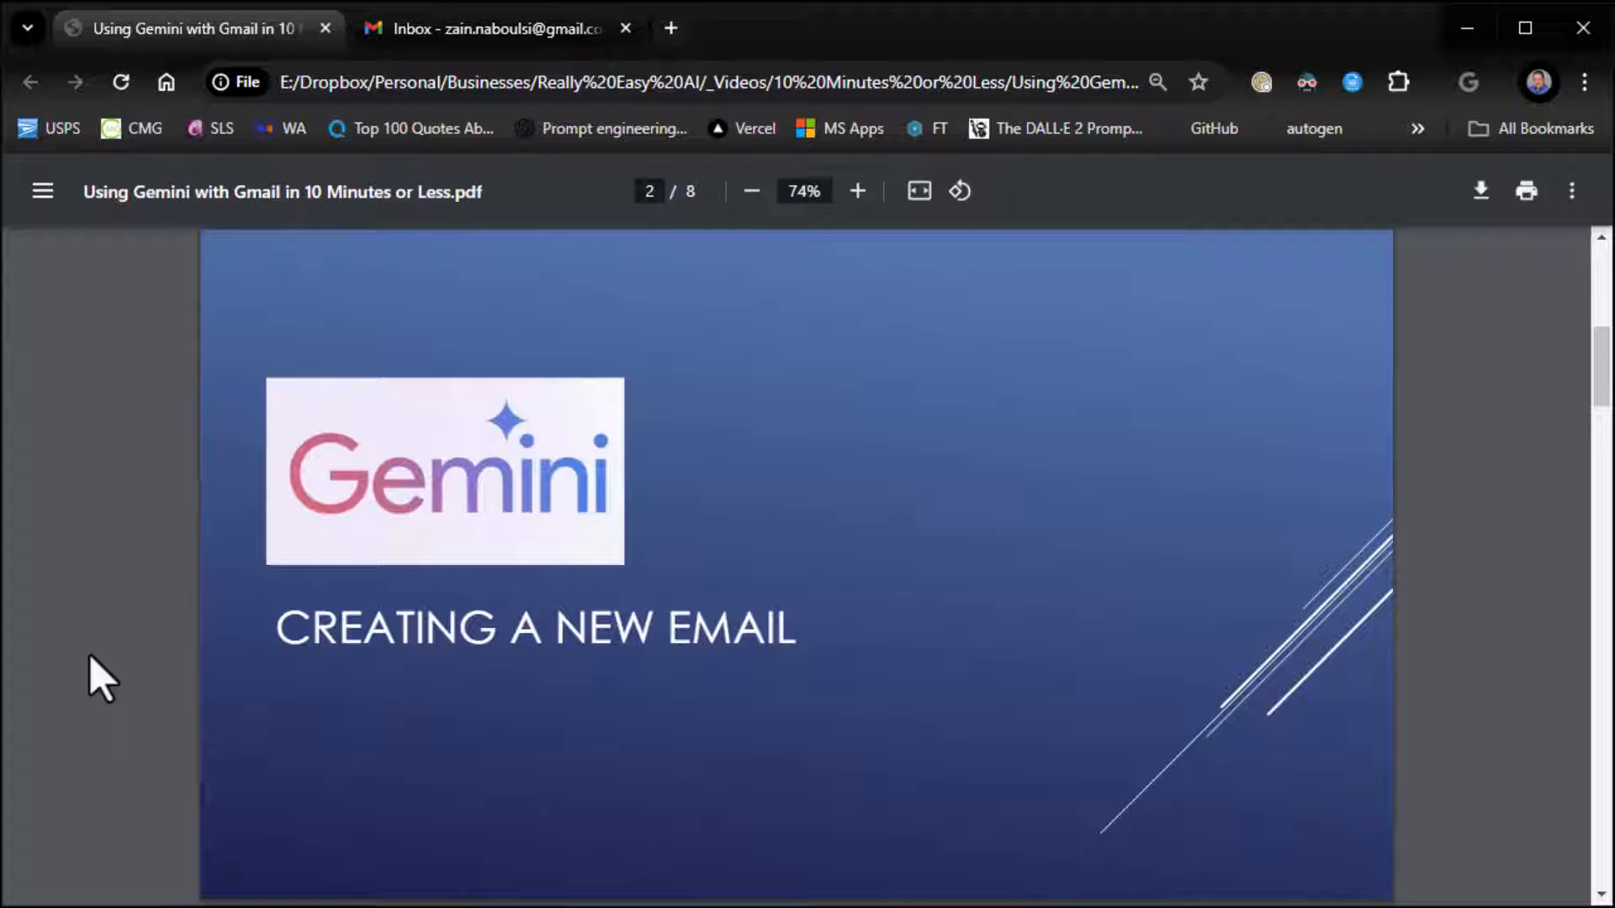
# Start a new Gmail message and bring up Gemini's Help me write assistant in it
pyautogui.click(495, 29)
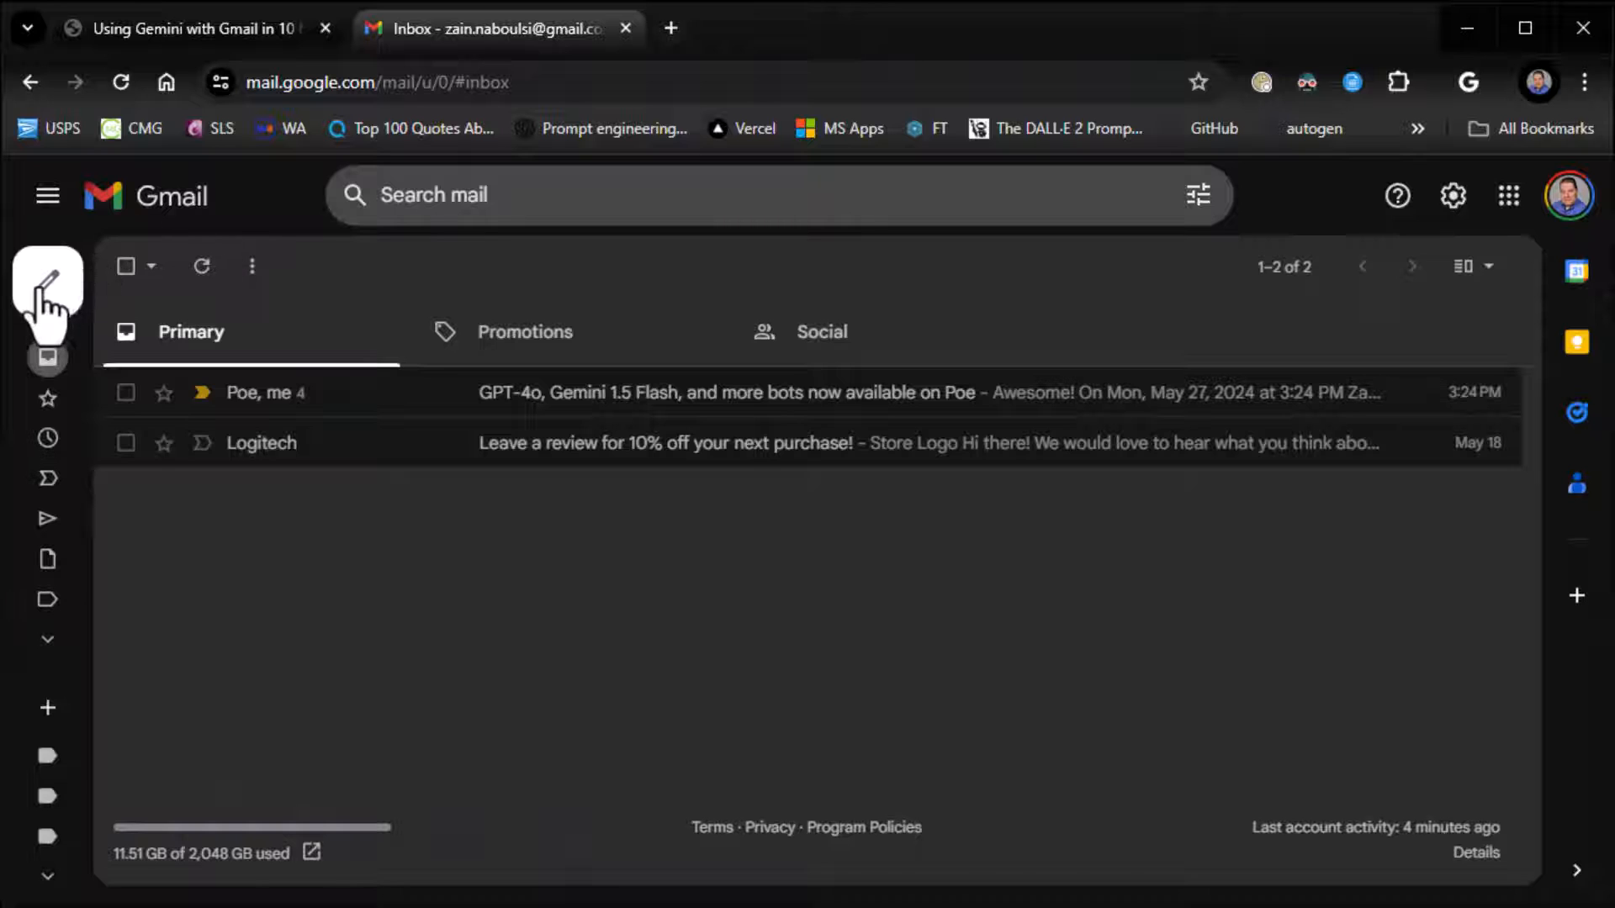
pyautogui.click(47, 283)
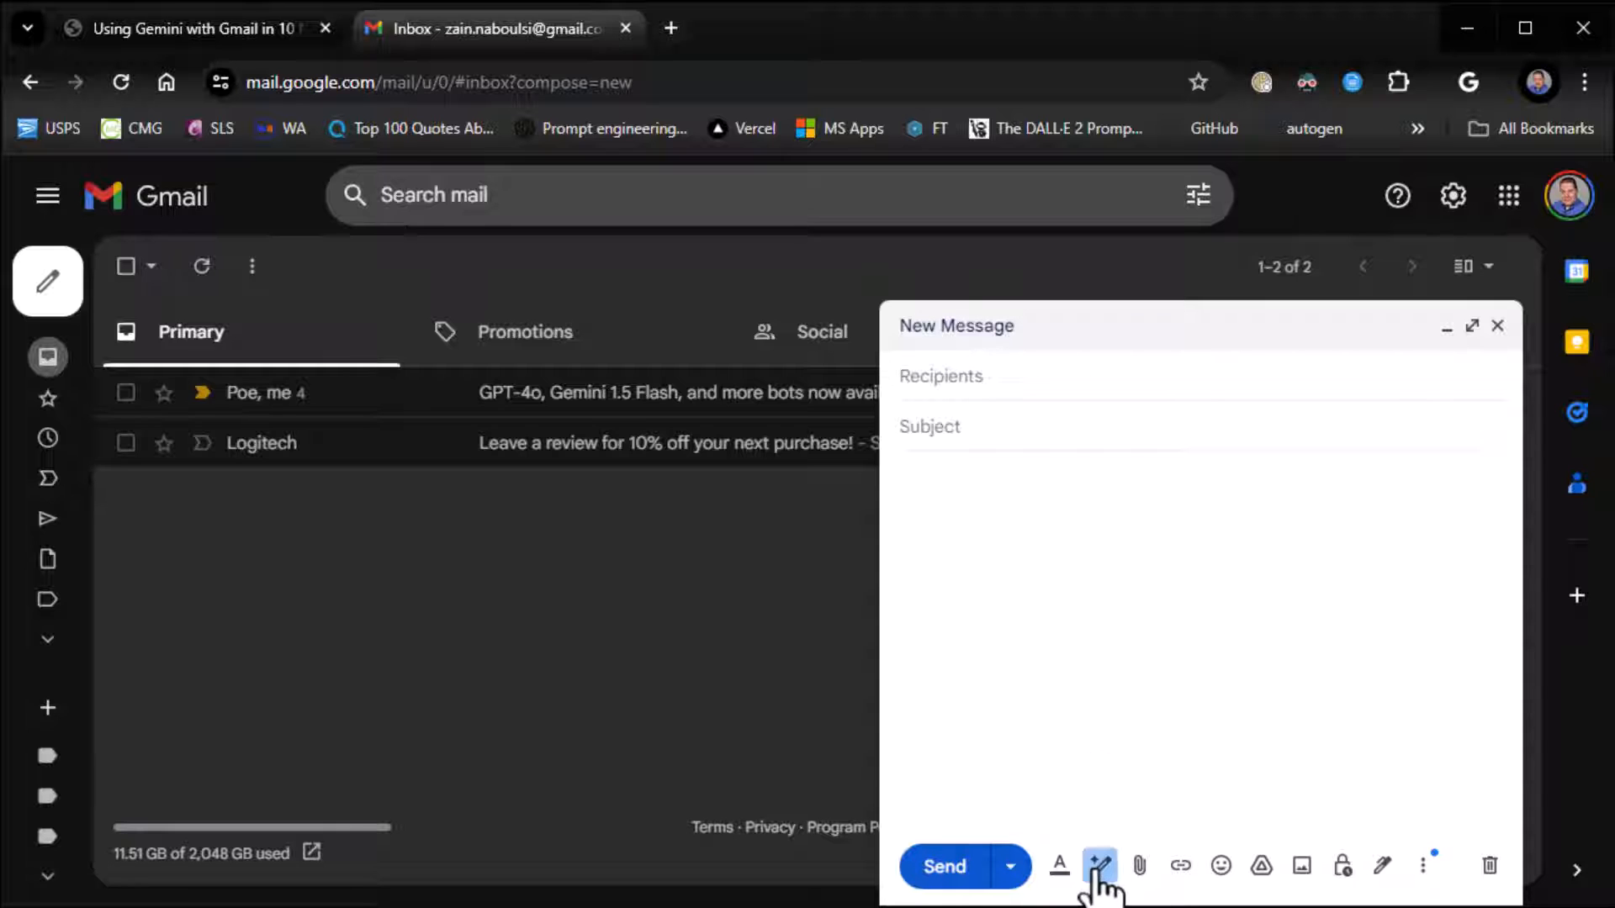
pyautogui.moveTo(1100, 865)
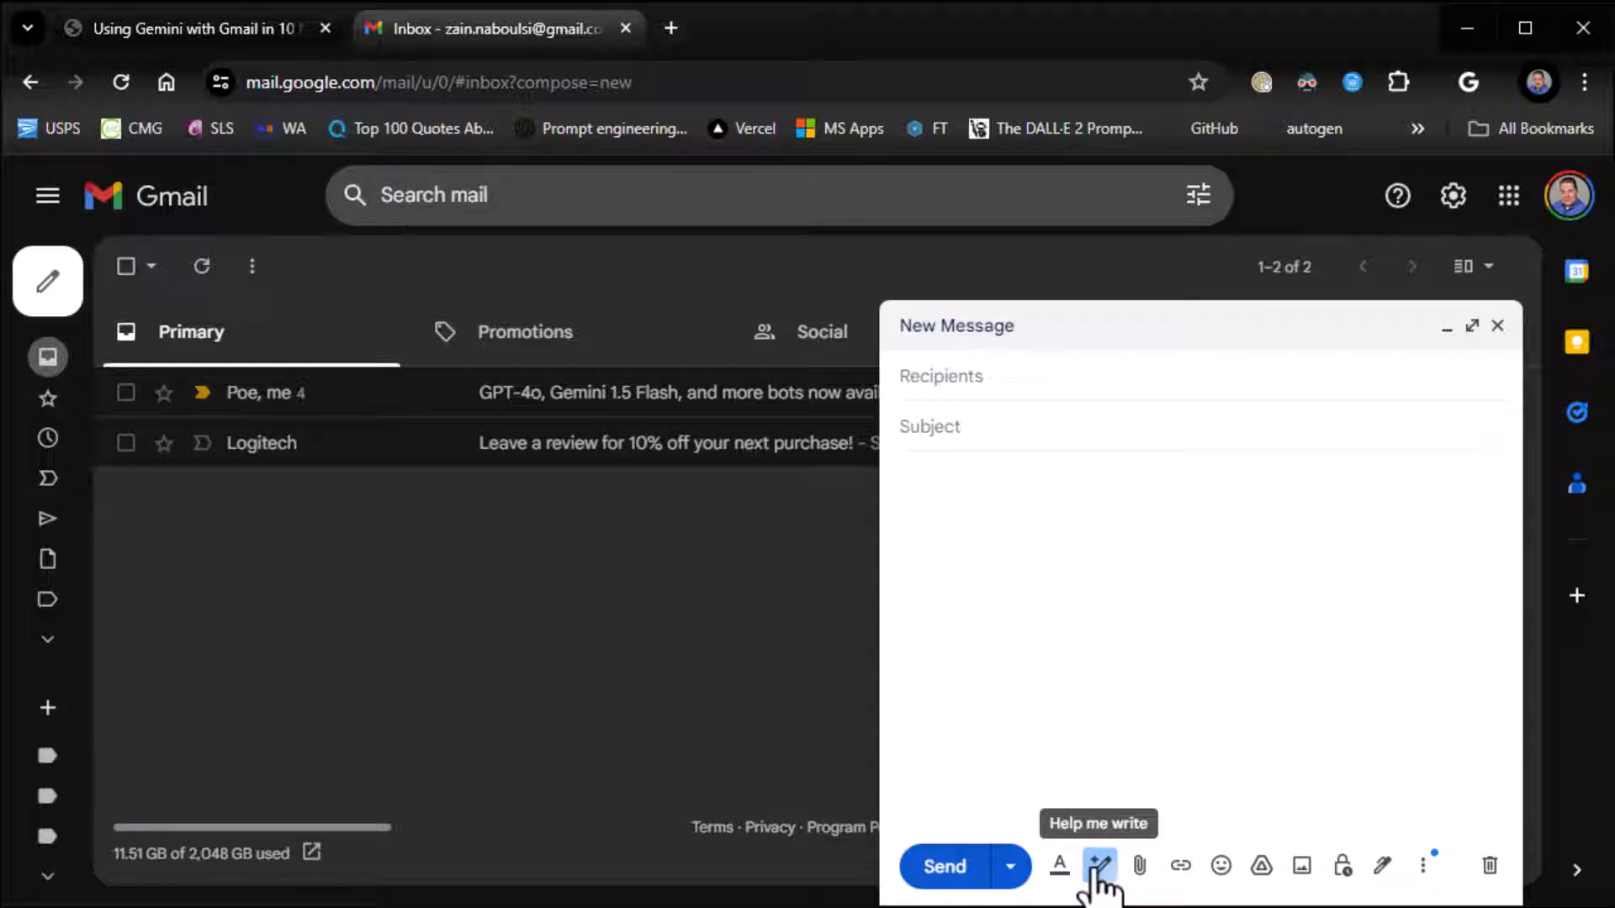
pyautogui.click(1100, 865)
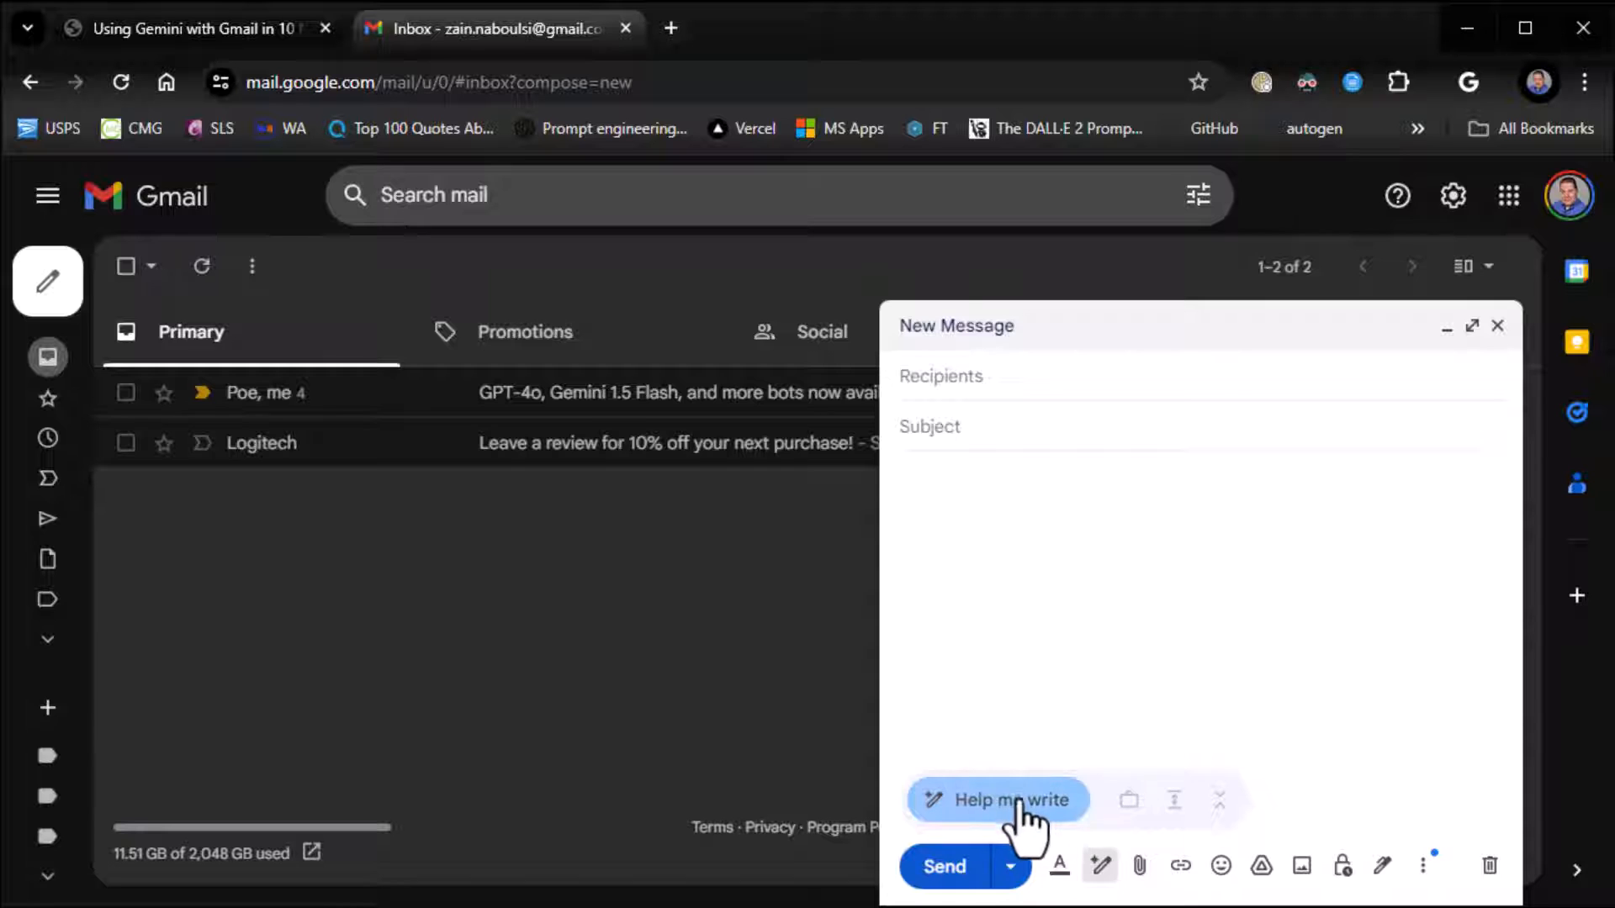
# Enter a Gemini prompt requesting an HR email about hiring a MEAN stack developer
pyautogui.click(994, 799)
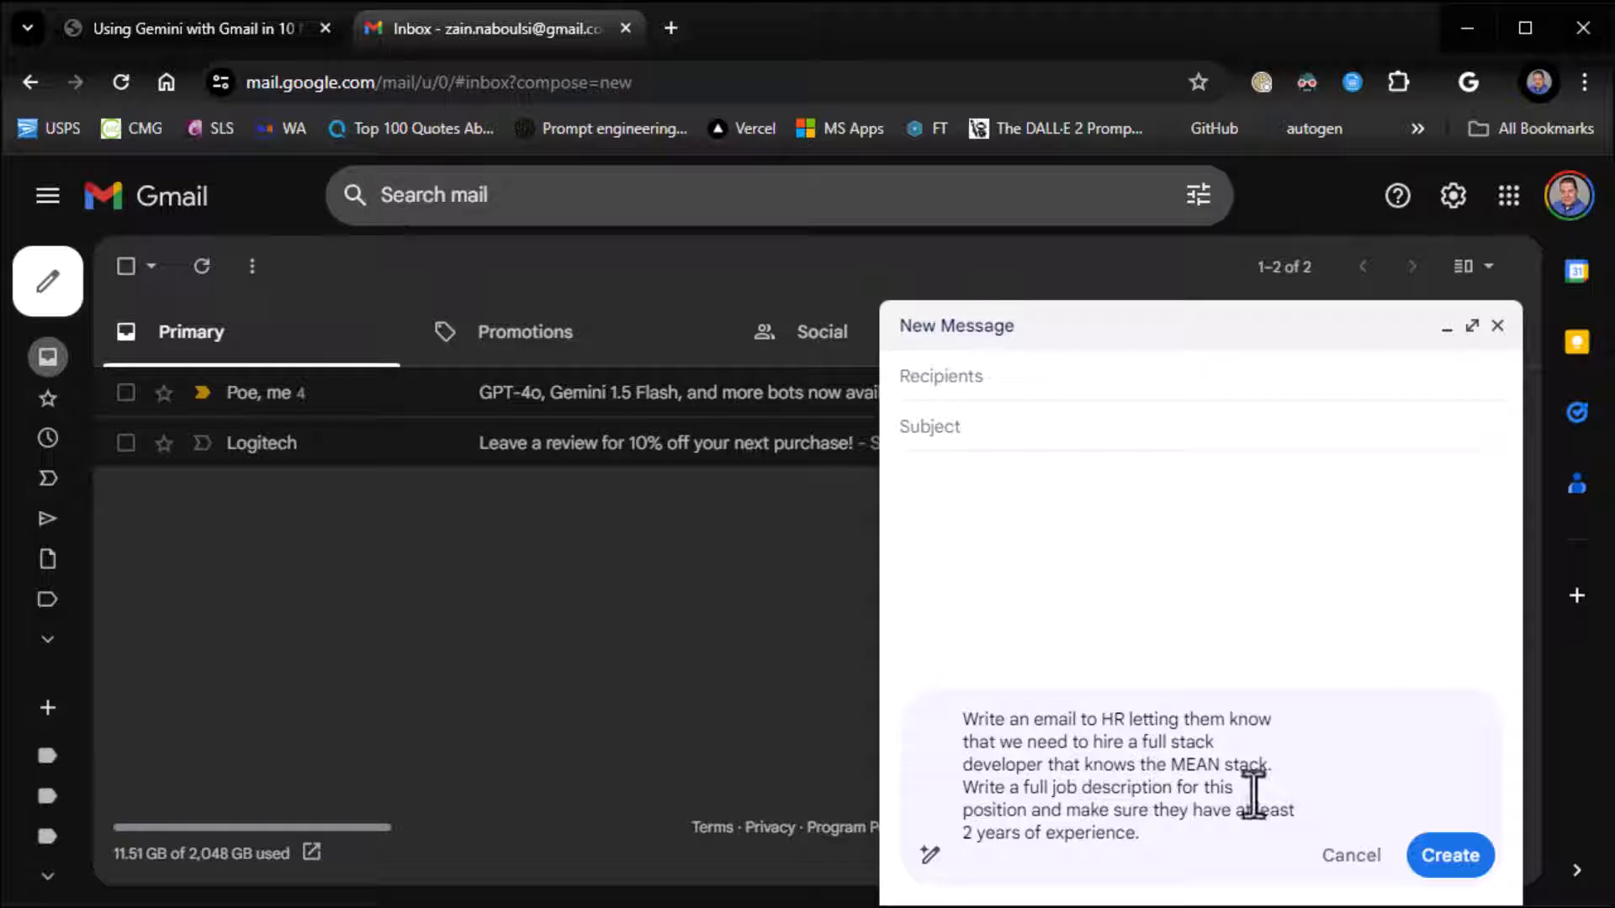
pyautogui.moveTo(1072, 820)
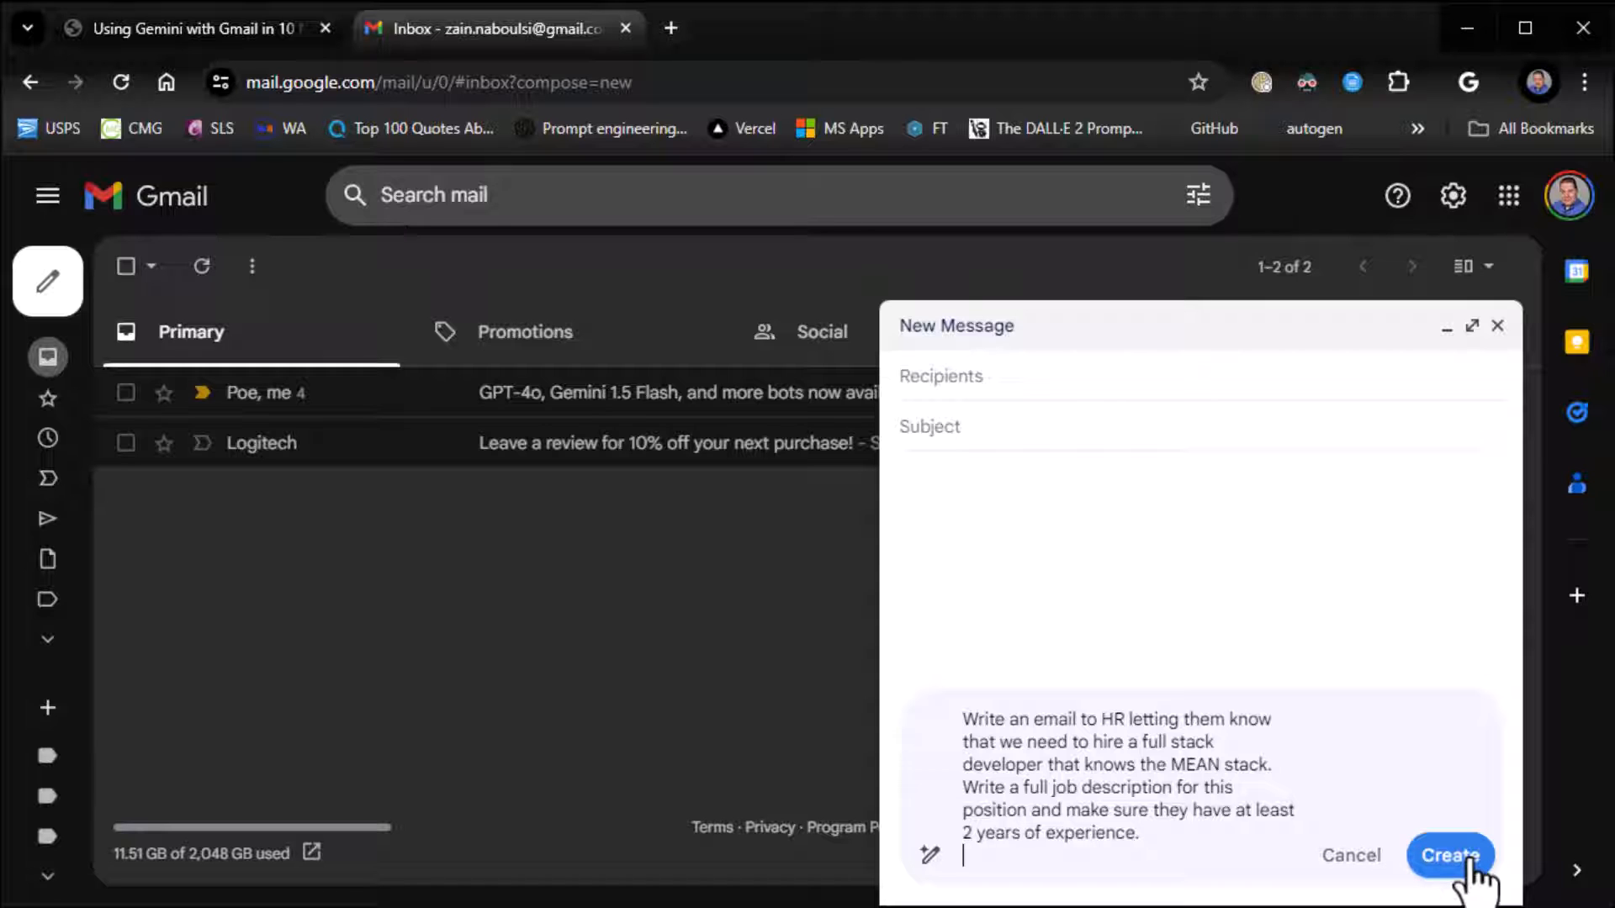
# Generate the draft HR email with the full stack developer job description and review it
pyautogui.click(1449, 855)
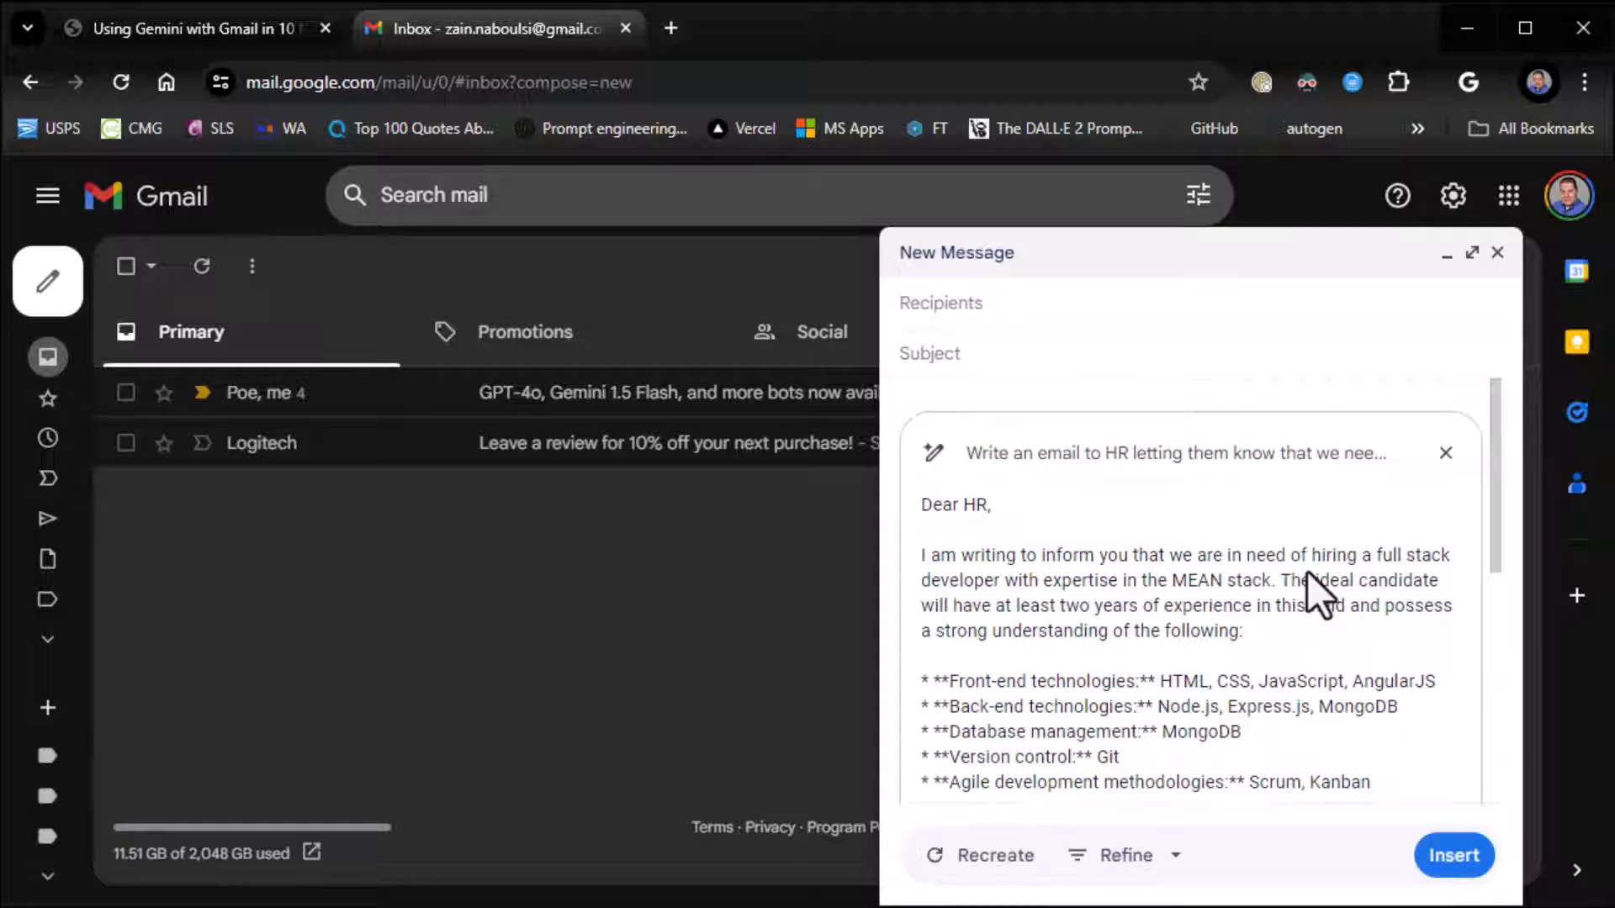
pyautogui.scroll(-3)
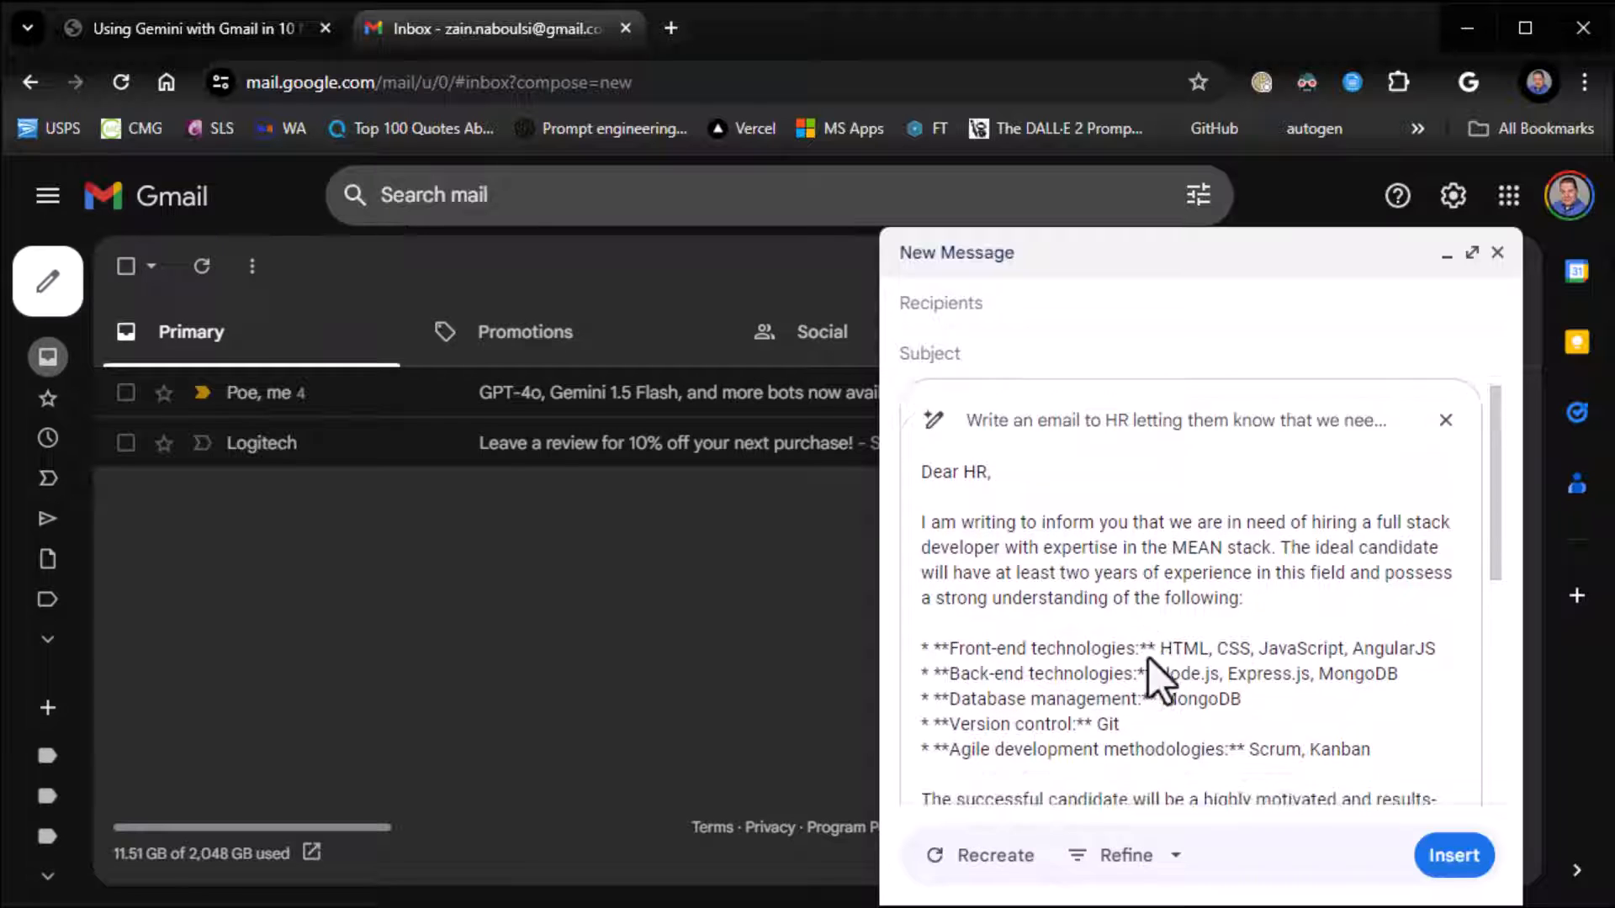
pyautogui.scroll(-3)
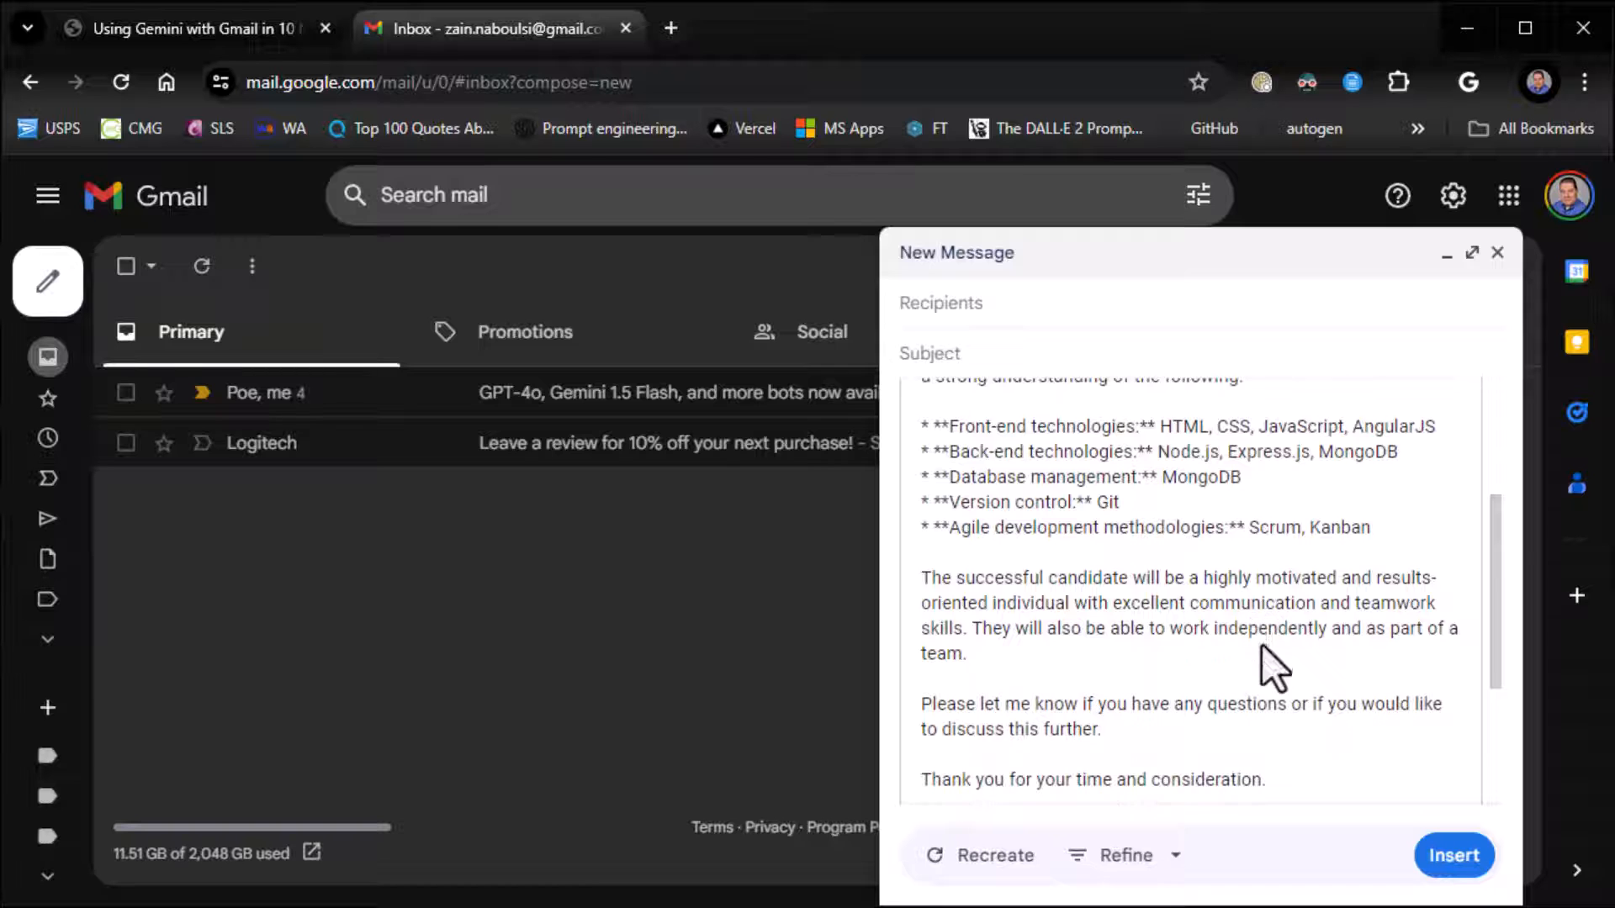
pyautogui.click(1126, 854)
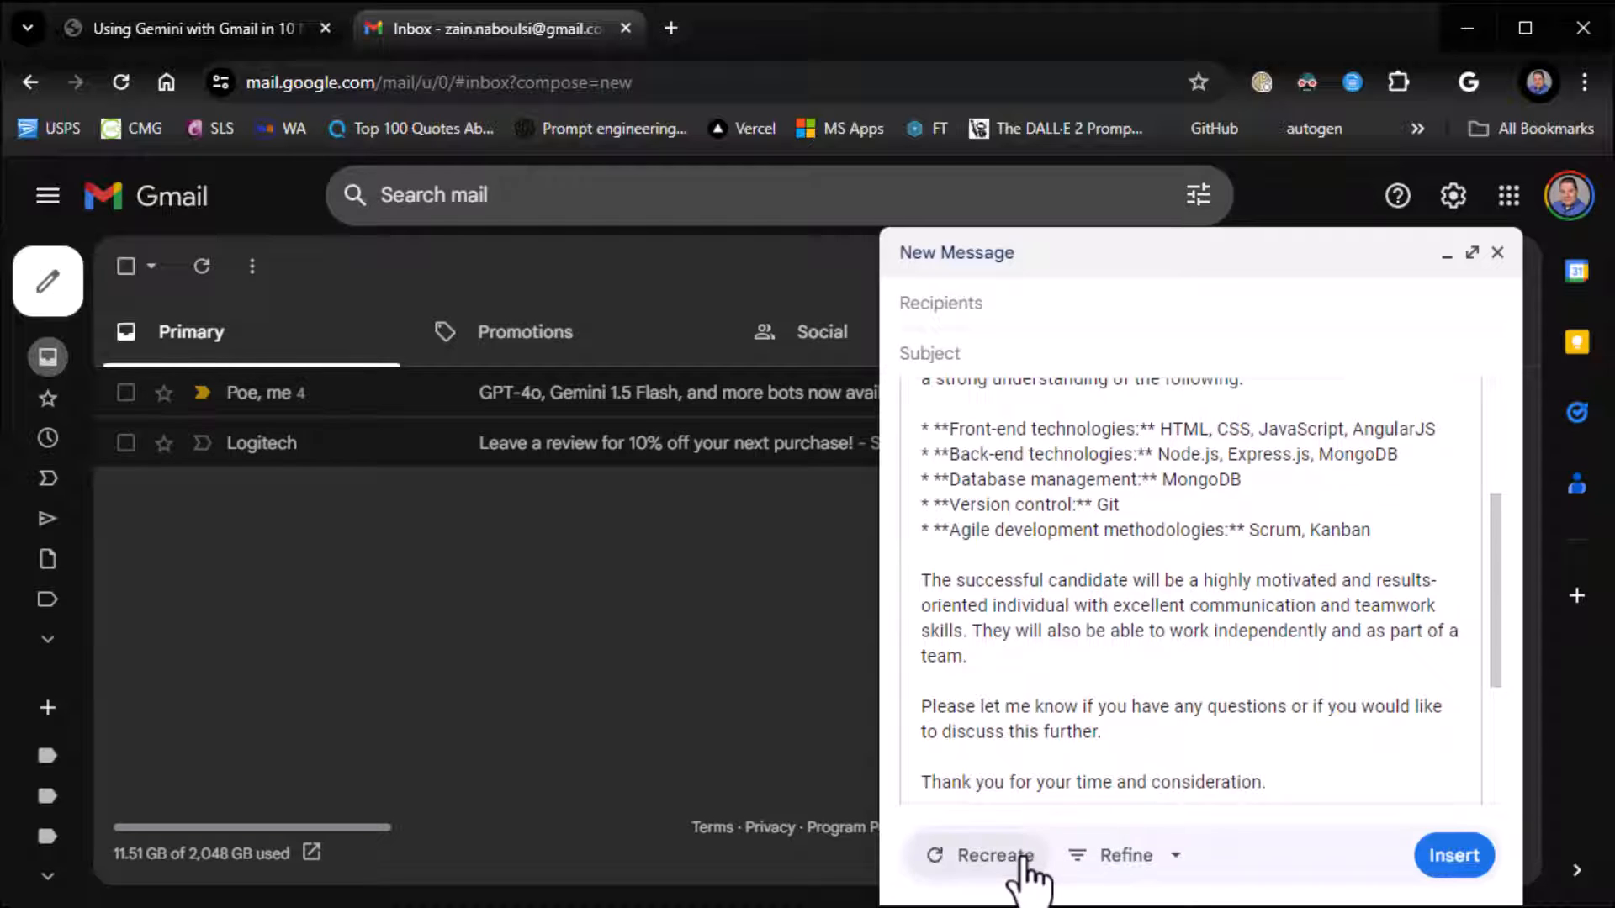
# Append "Don't use any markdown." to the prompt and regenerate the Hello HR draft
pyautogui.click(993, 855)
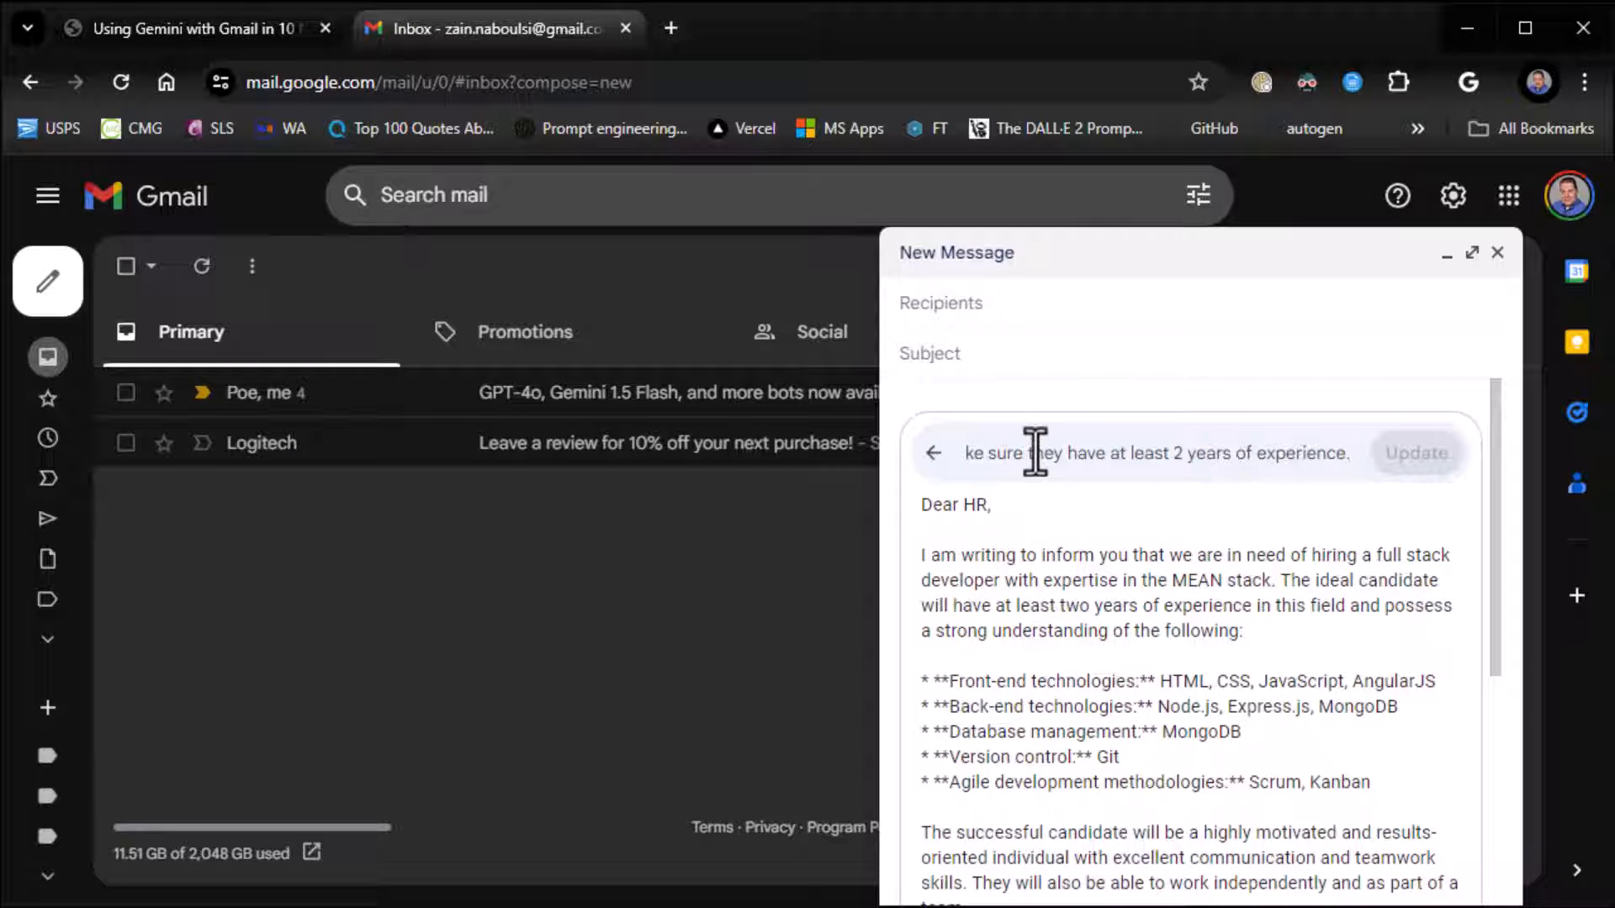
pyautogui.write("Don't use any markdown.")
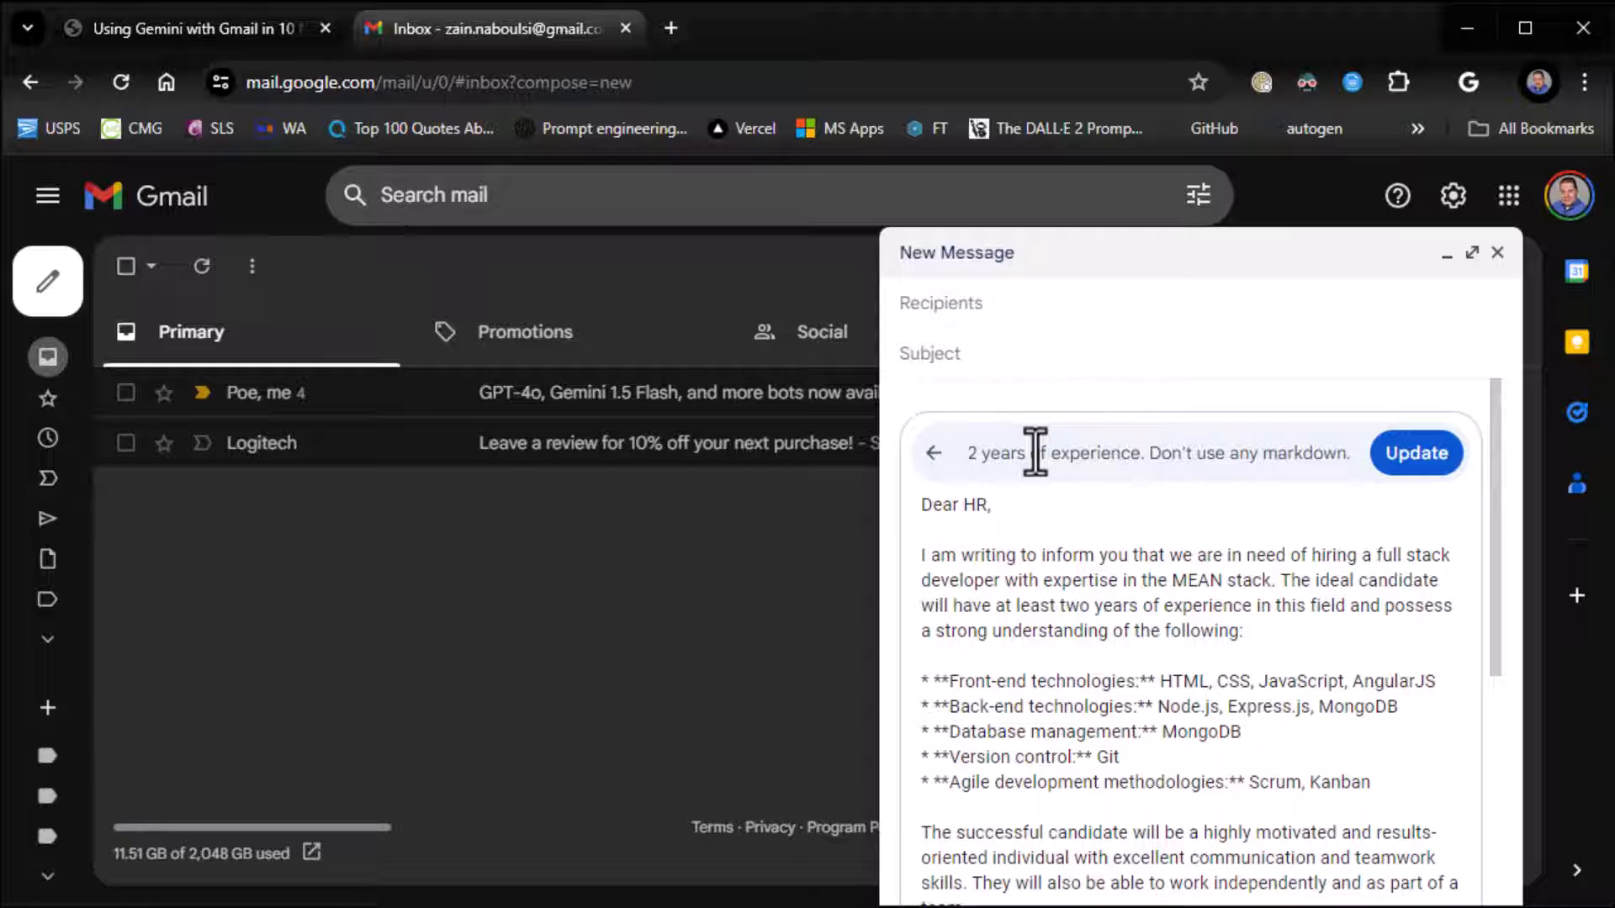
pyautogui.click(1415, 453)
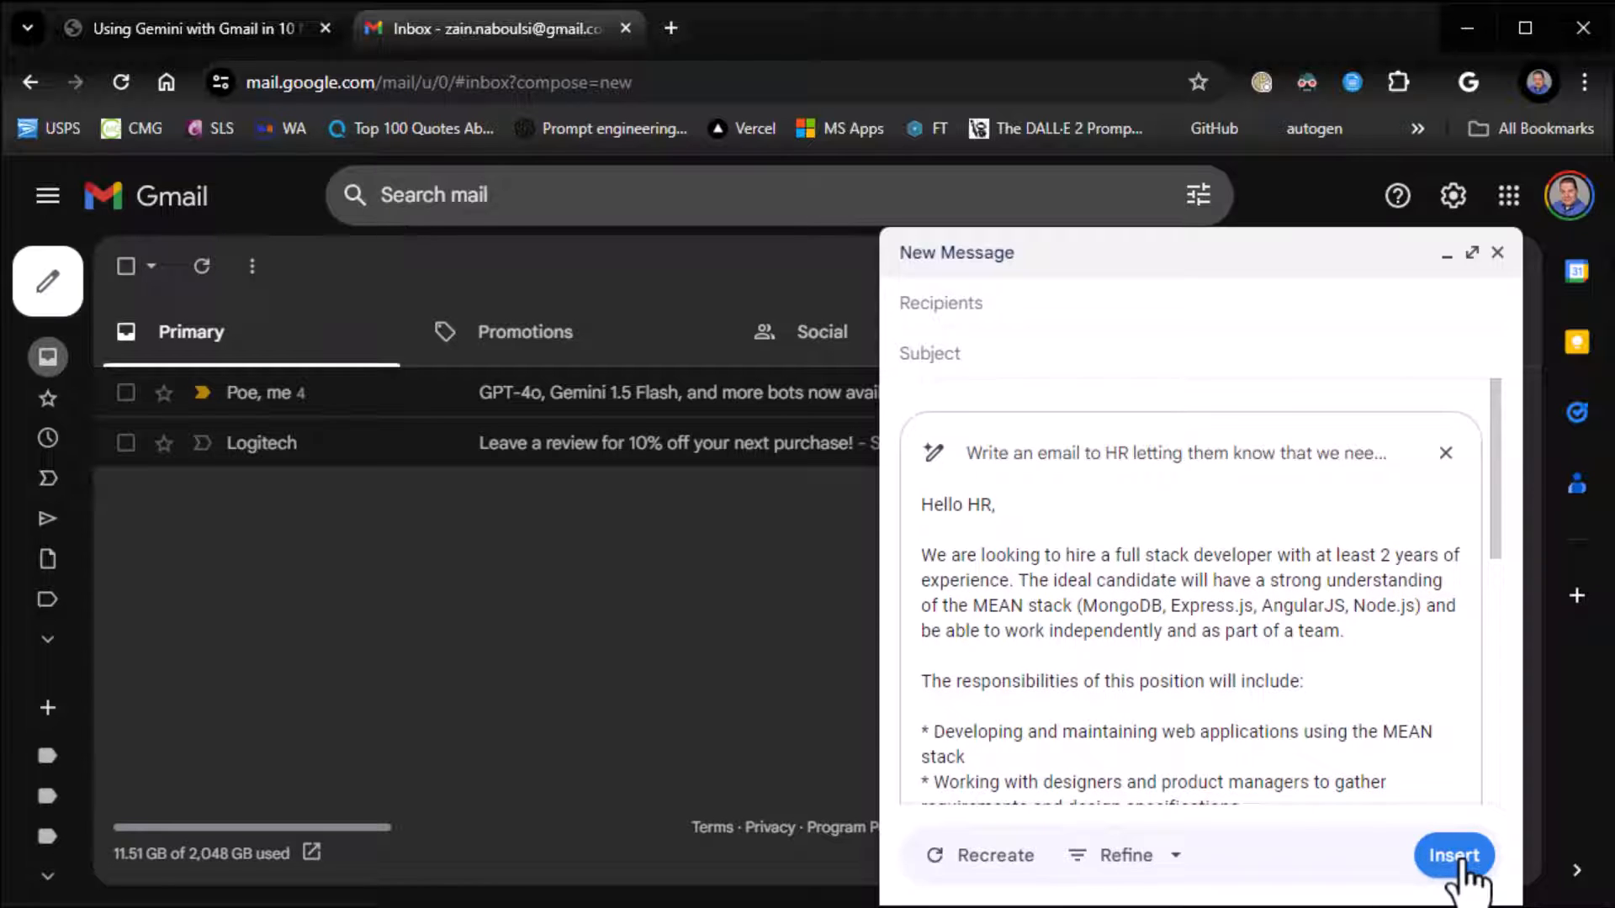
# Insert the regenerated Hello HR draft into the message body, then close the compose window
pyautogui.click(1453, 855)
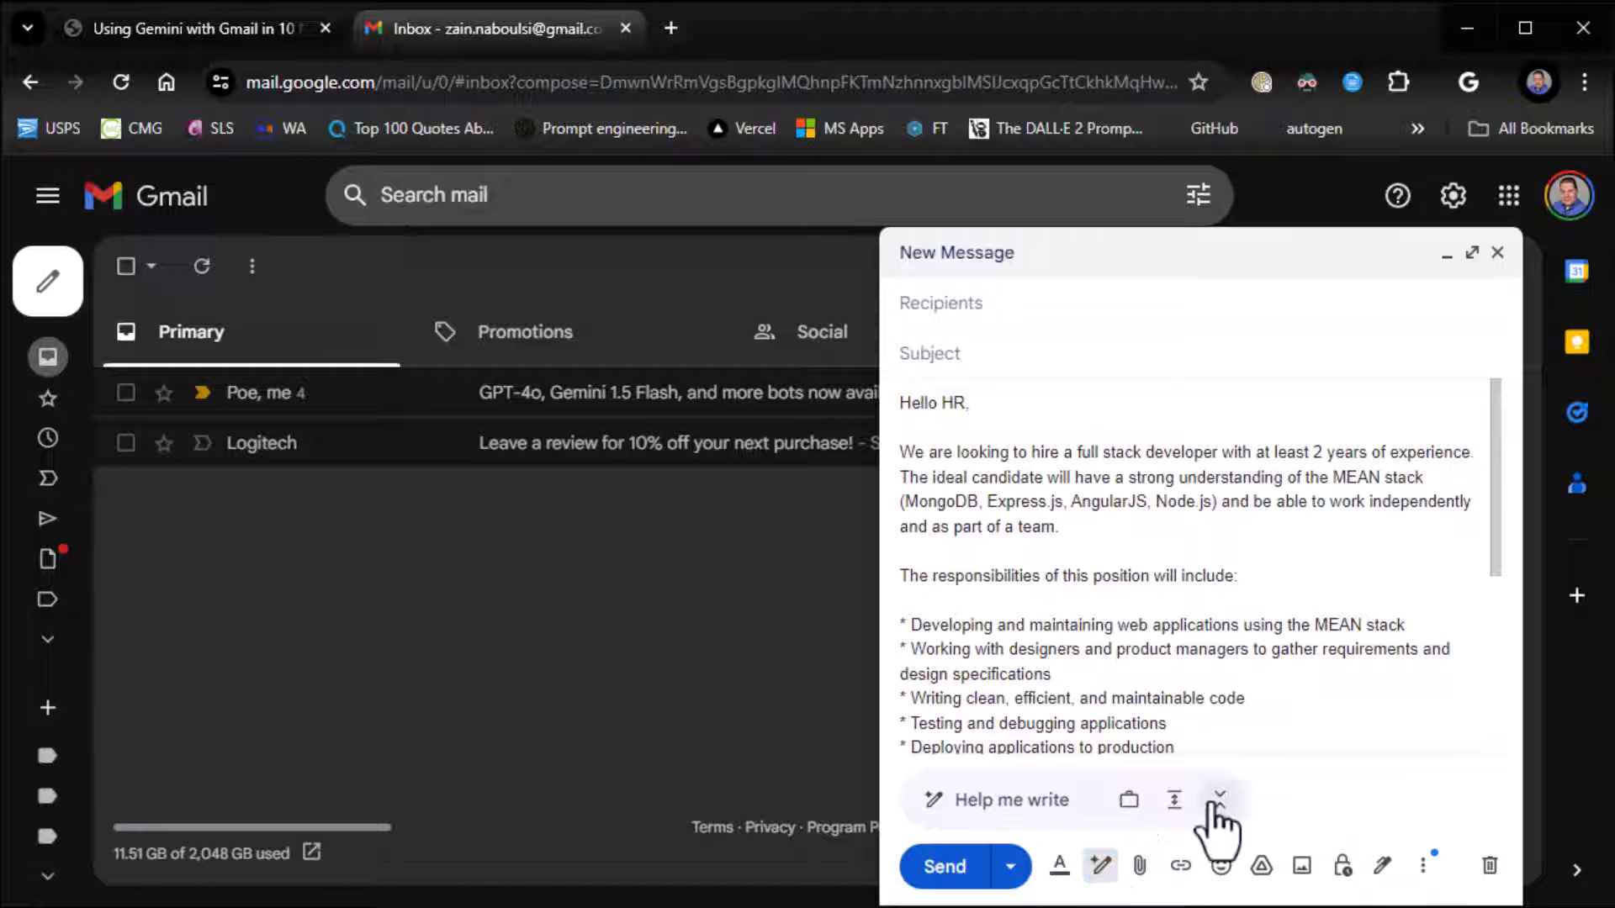
pyautogui.moveTo(1099, 866)
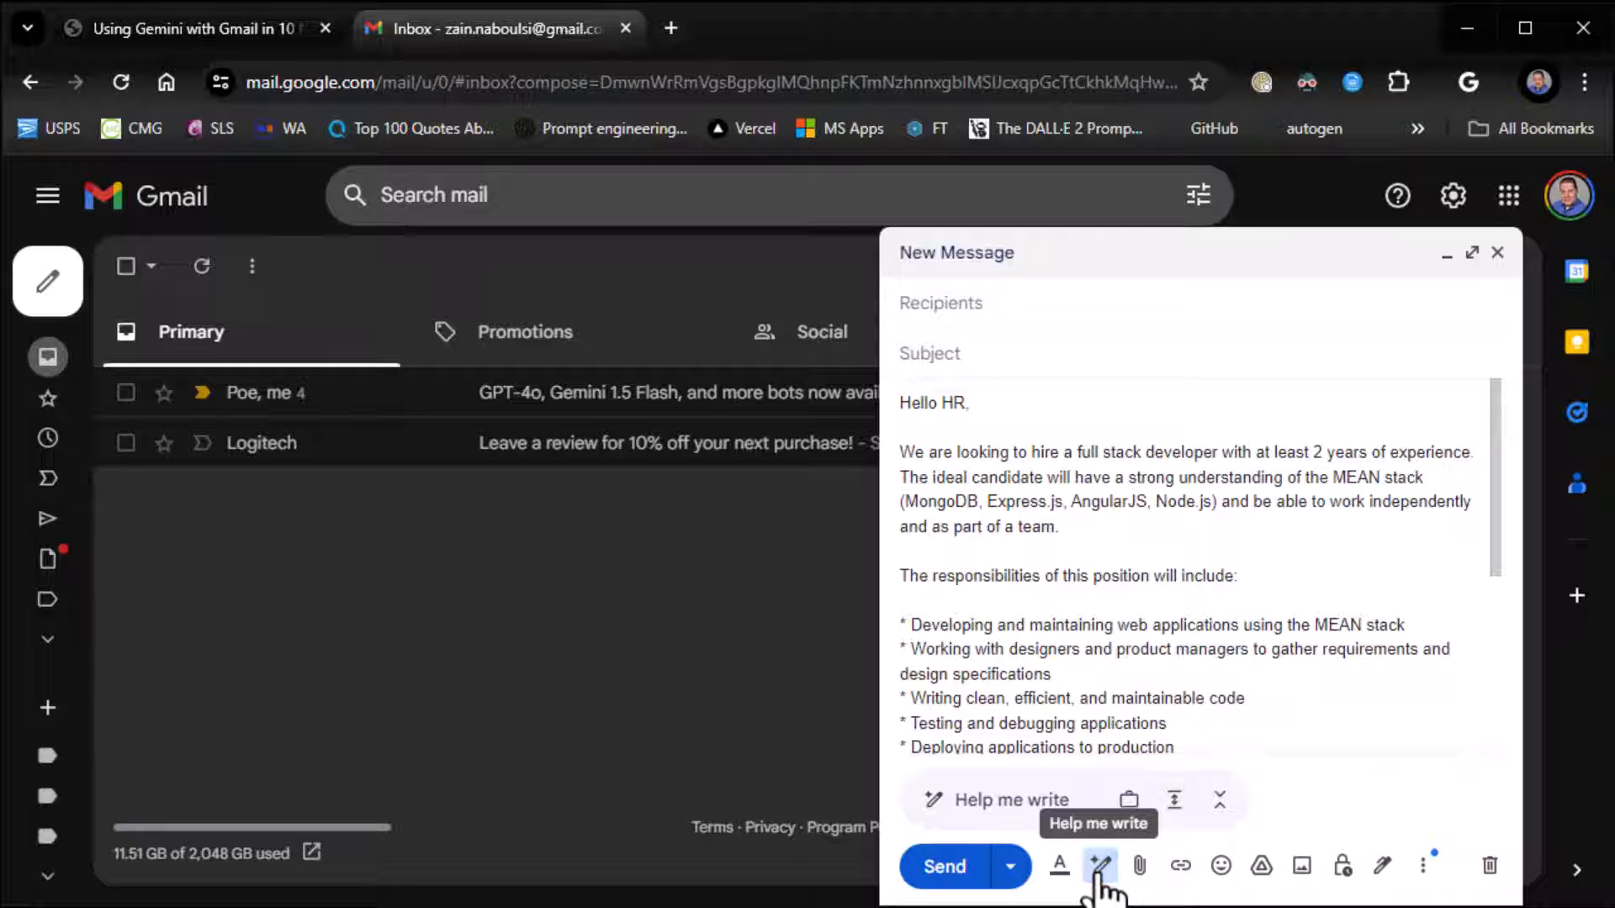
pyautogui.moveTo(1221, 814)
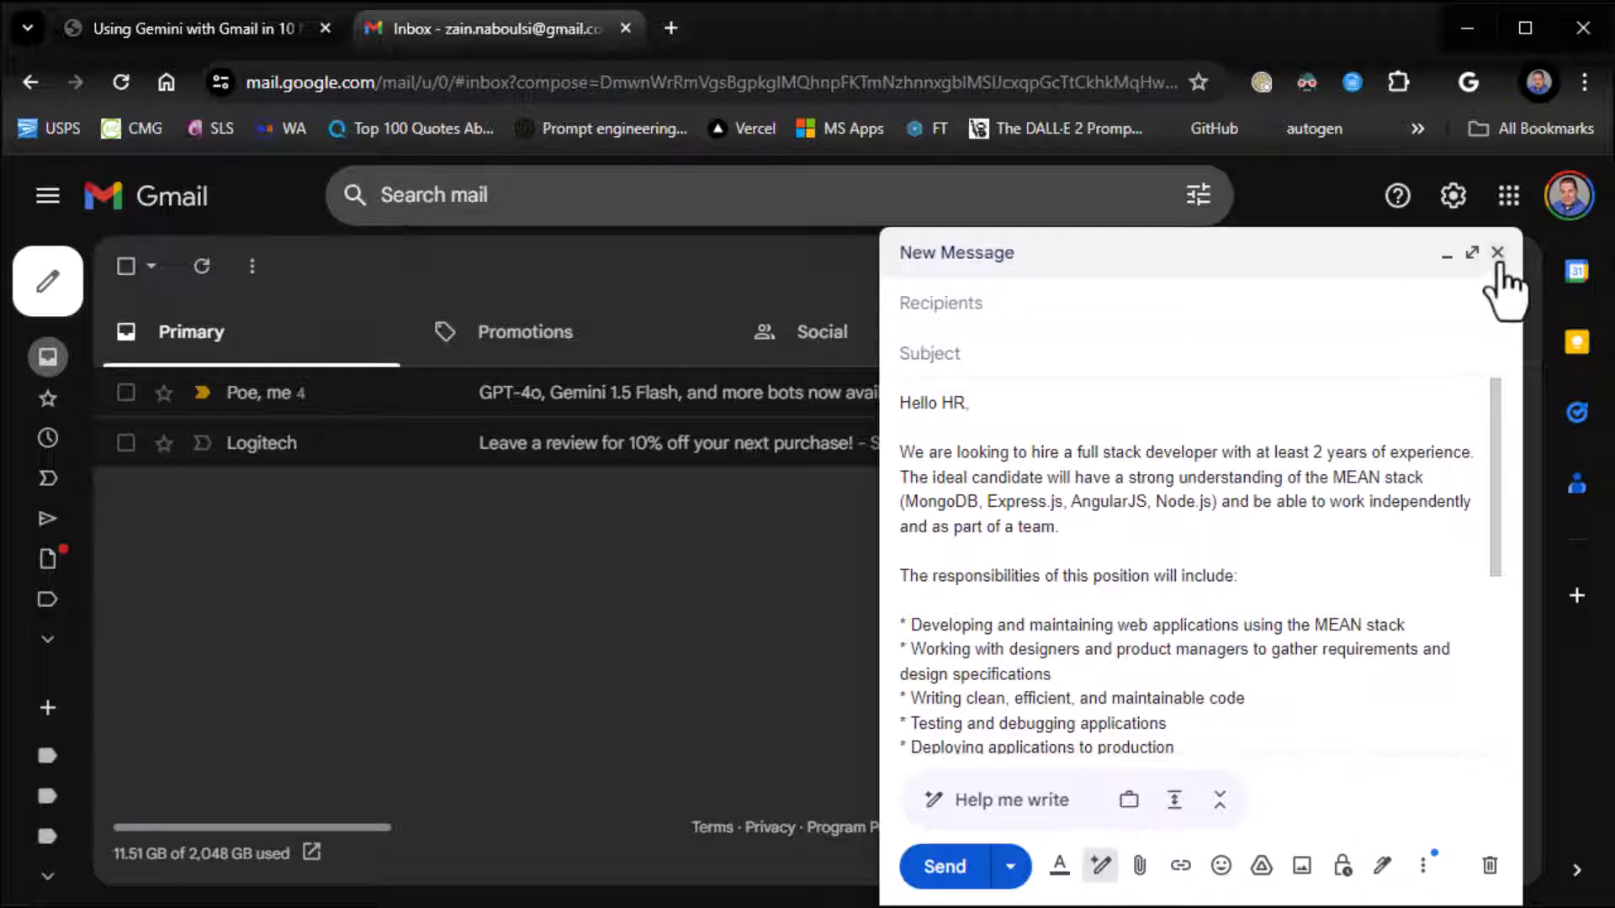
pyautogui.click(1499, 254)
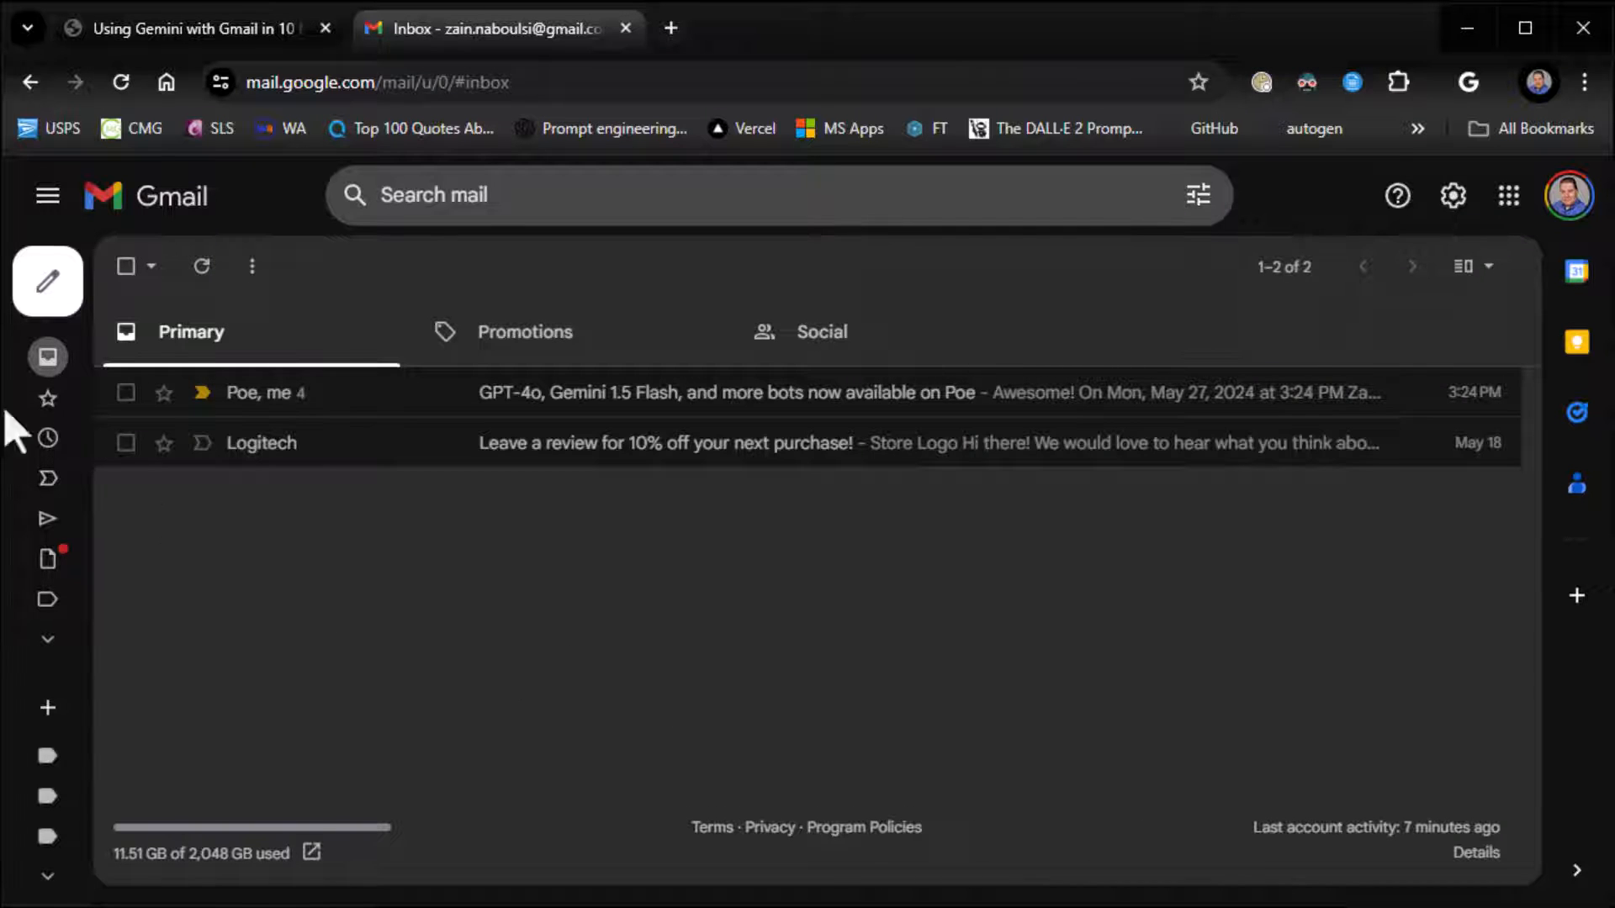
# Return to the slide deck and view the Summarizing the Thread slide
pyautogui.click(185, 29)
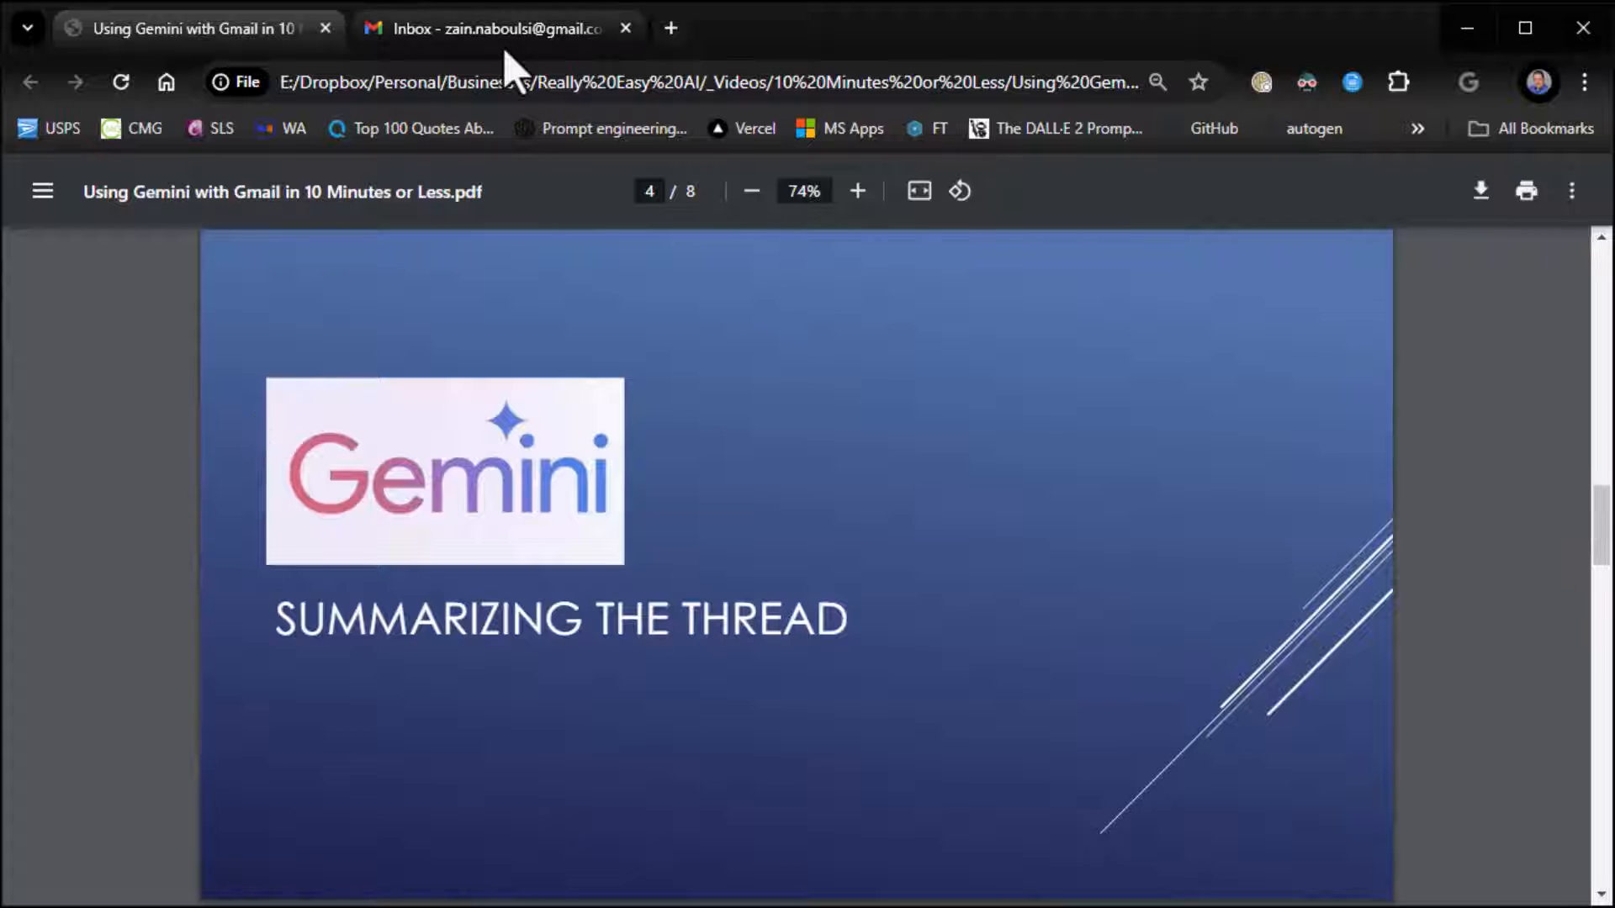
# Return to the Gmail inbox from the slide deck
pyautogui.click(490, 29)
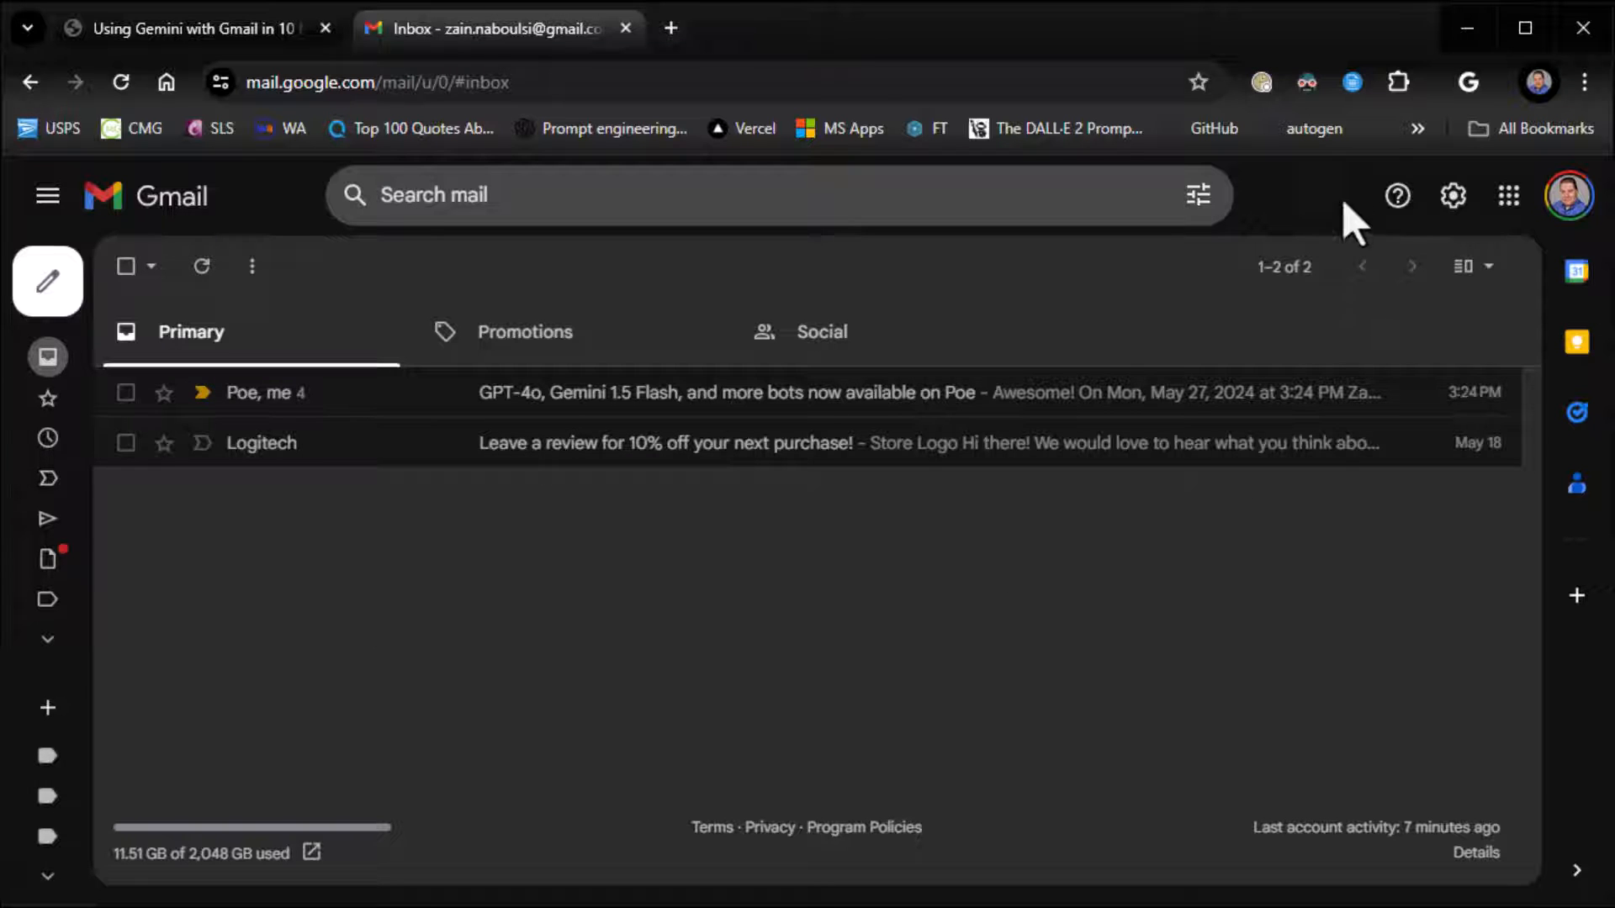
pyautogui.moveTo(1375, 238)
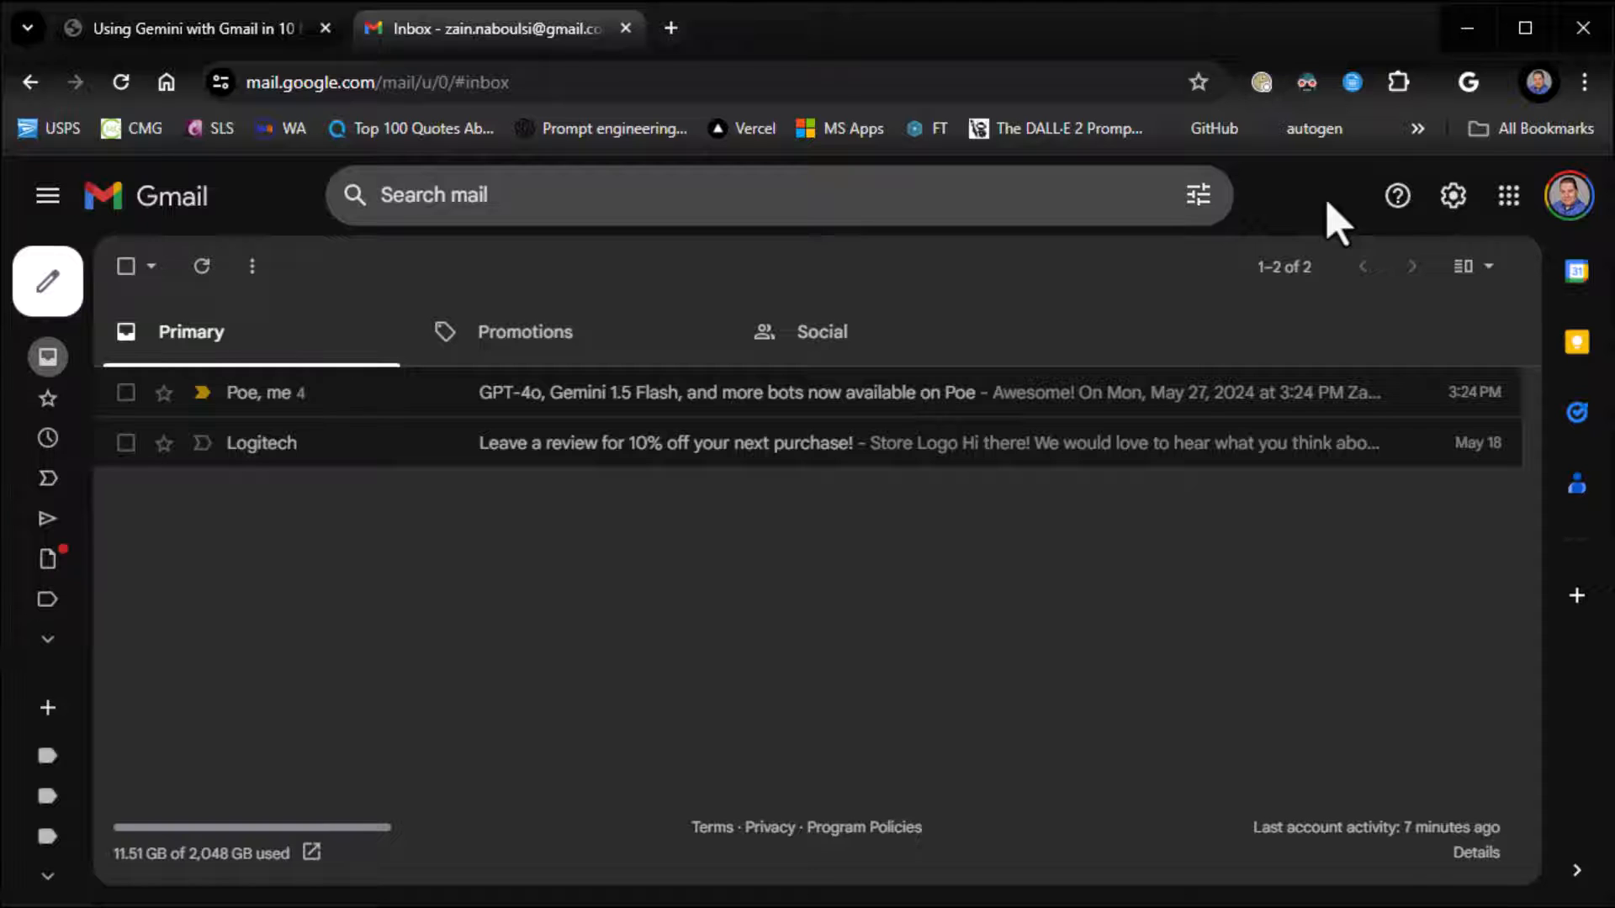
pyautogui.moveTo(1349, 217)
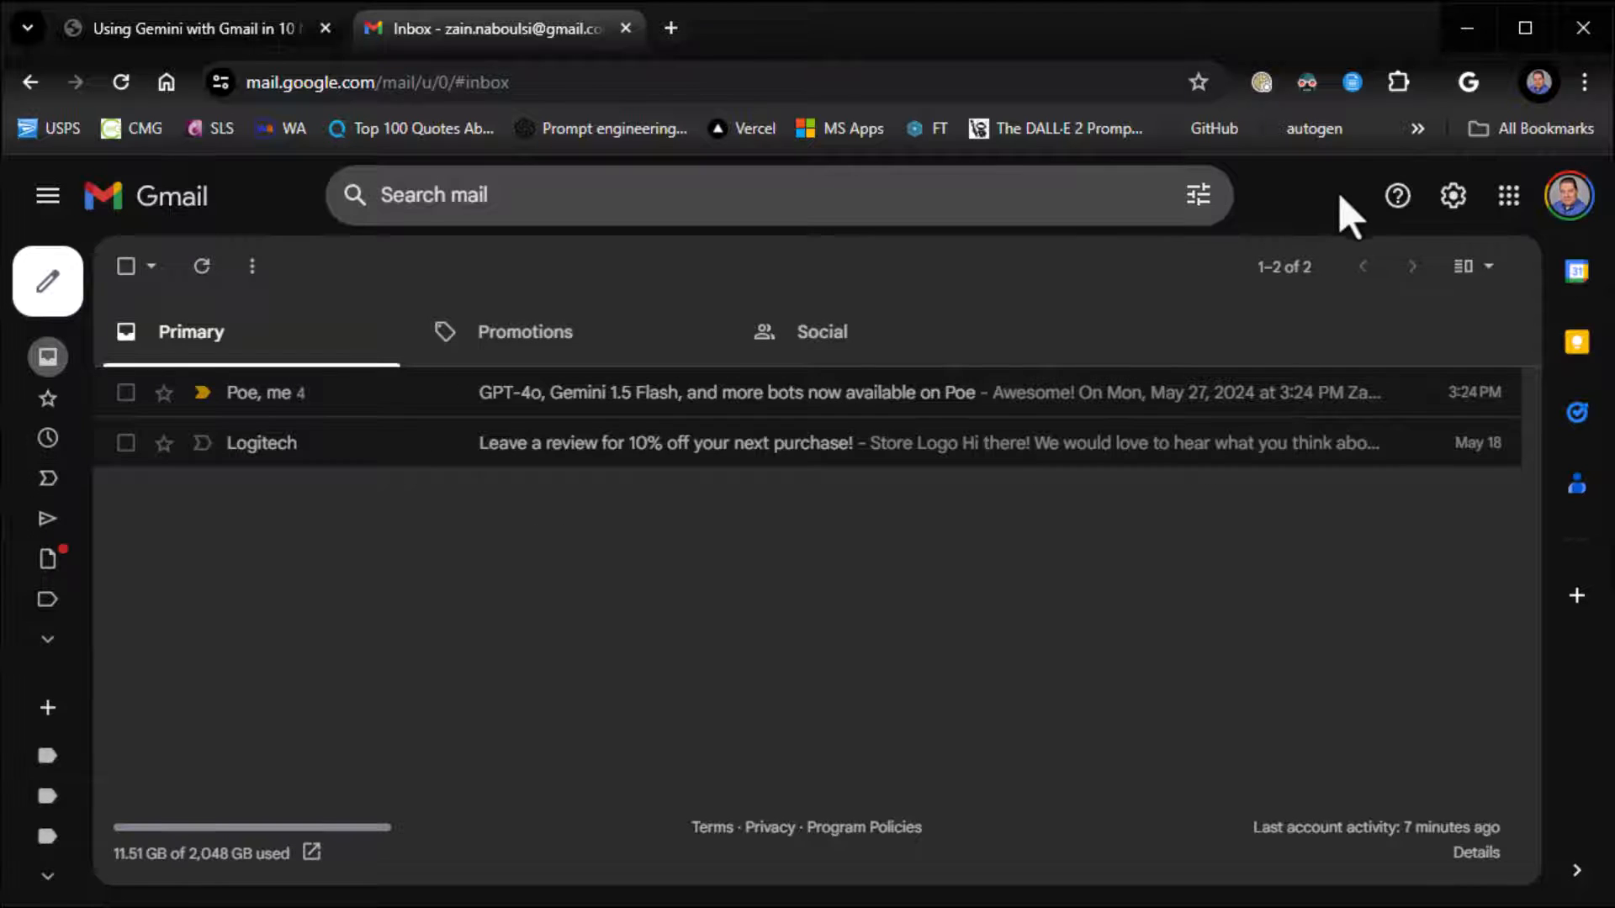
pyautogui.moveTo(367, 534)
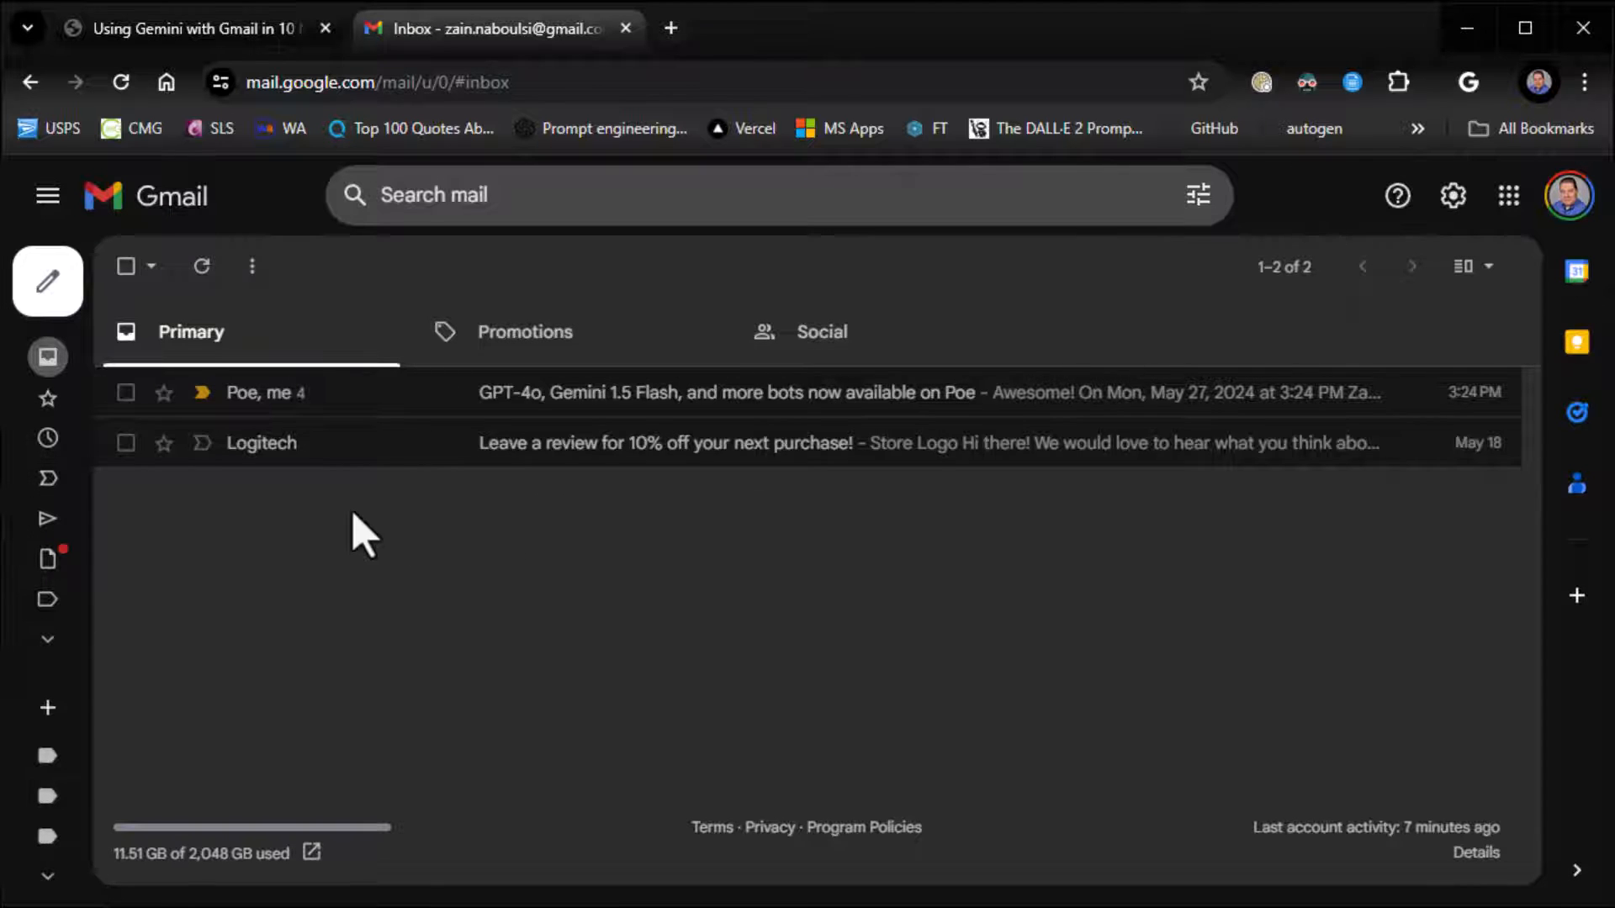
pyautogui.moveTo(422, 530)
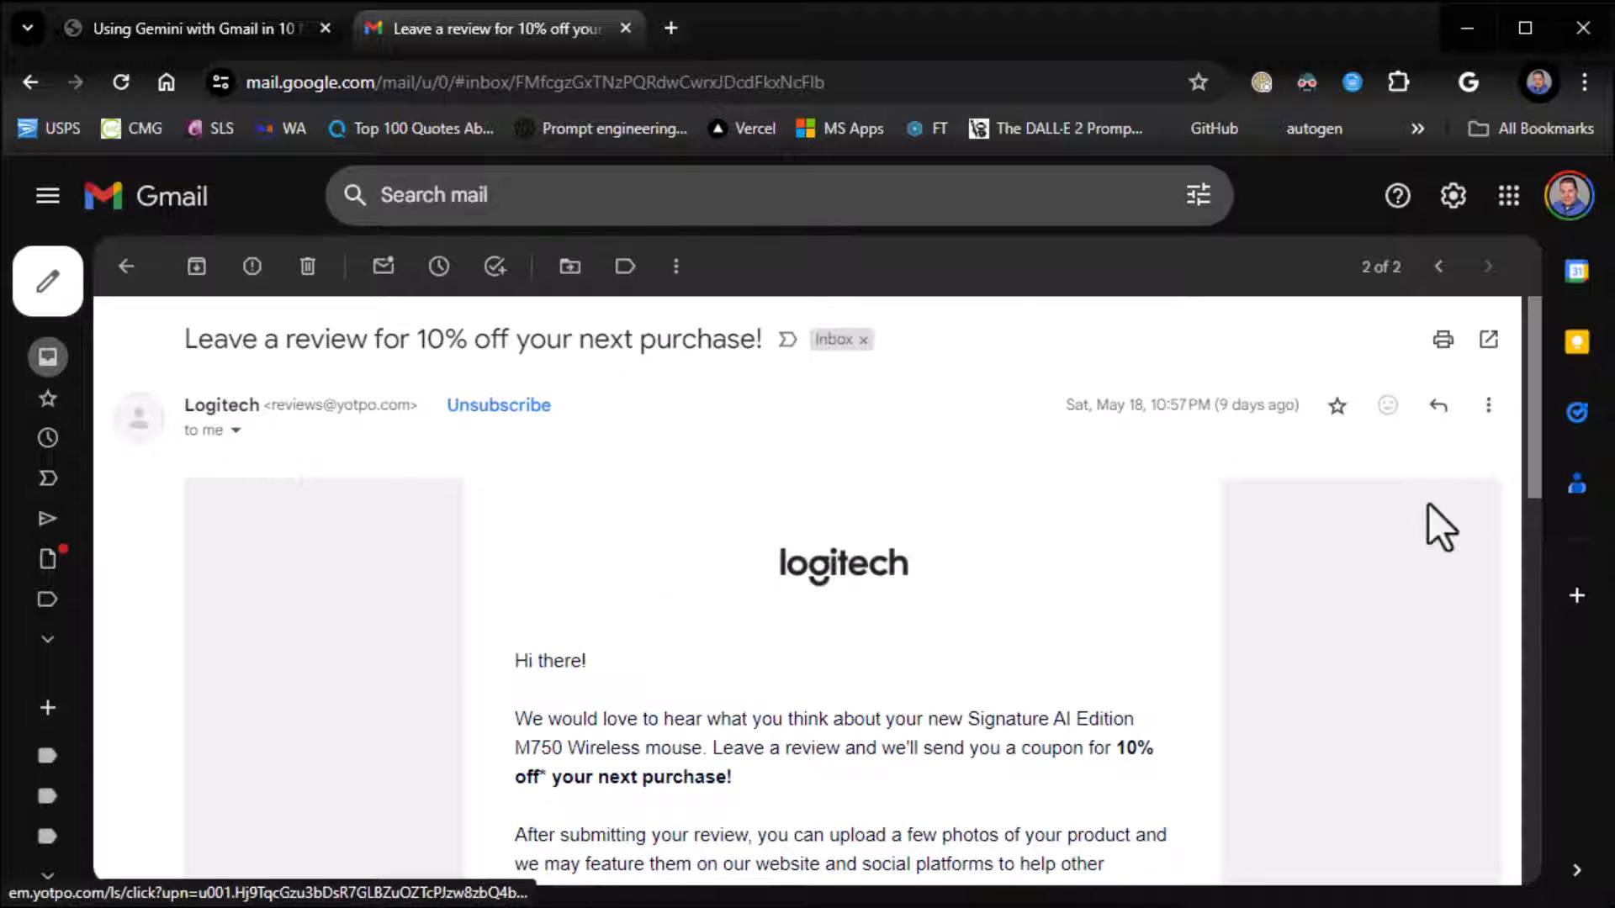
# Open the Poe email announcing GPT-4o and Gemini 1.5 Flash and read its expanded original message
pyautogui.scroll(-3)
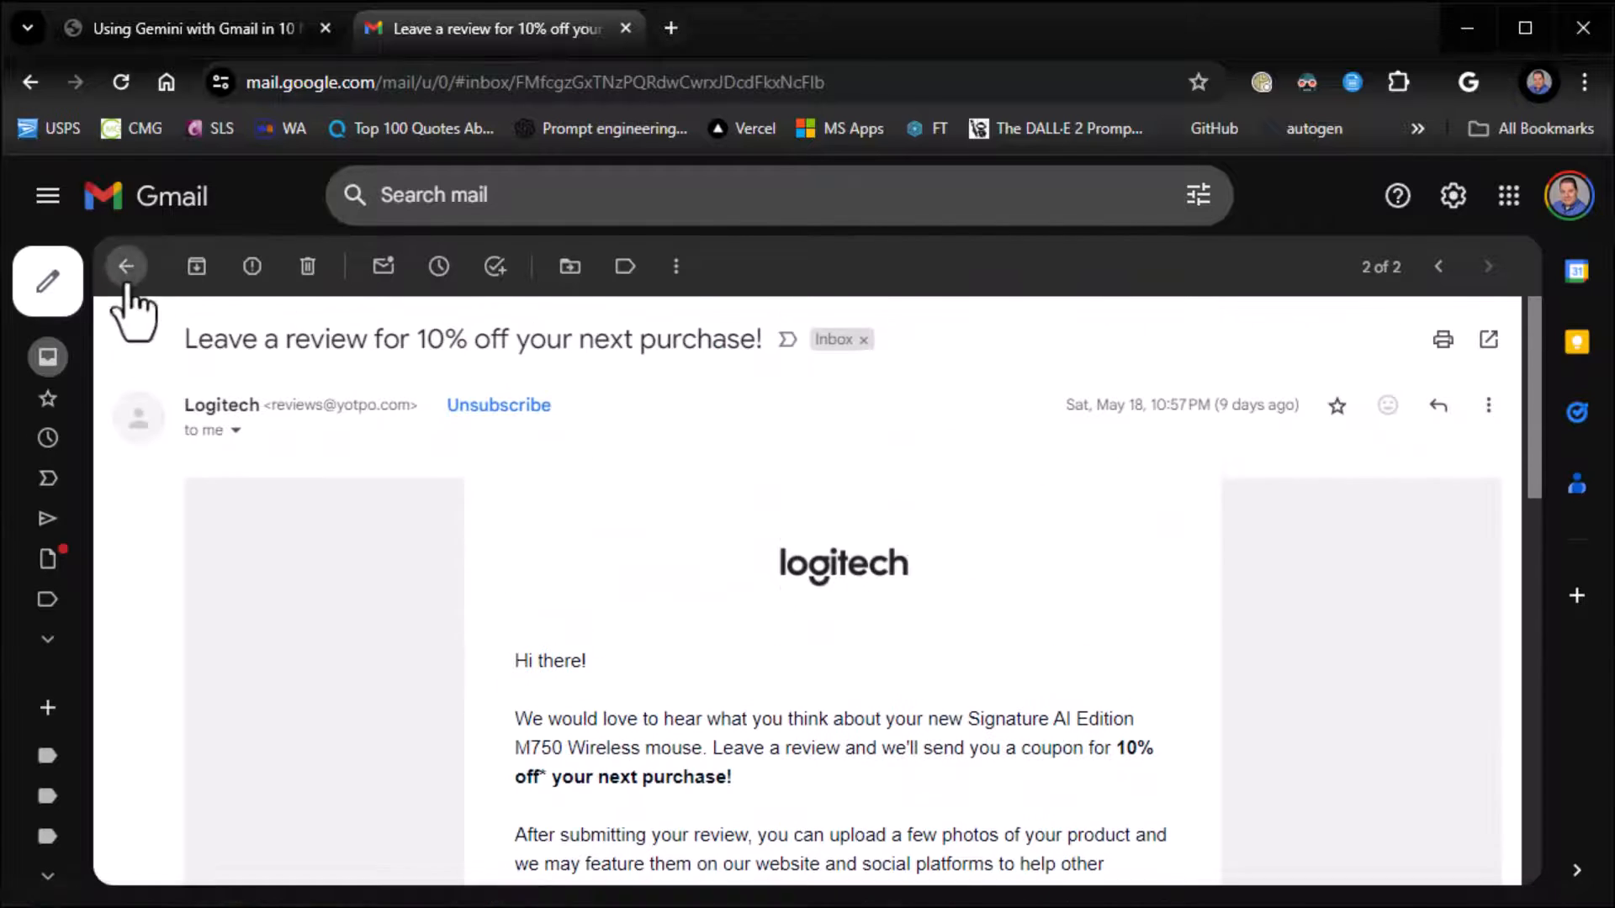
pyautogui.click(125, 266)
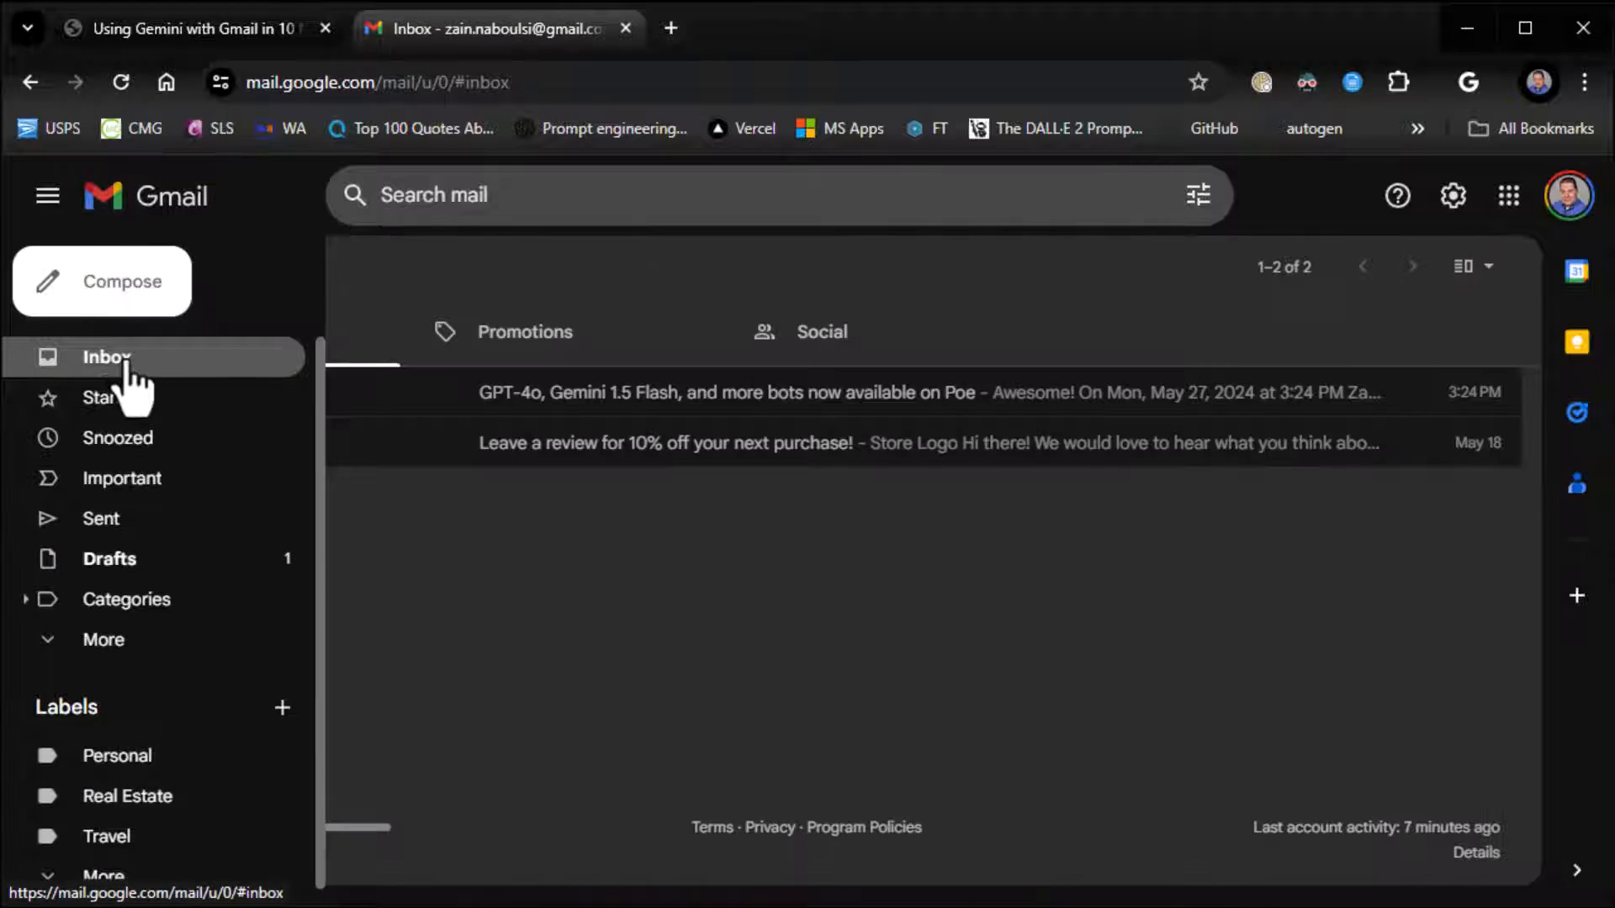
pyautogui.click(722, 392)
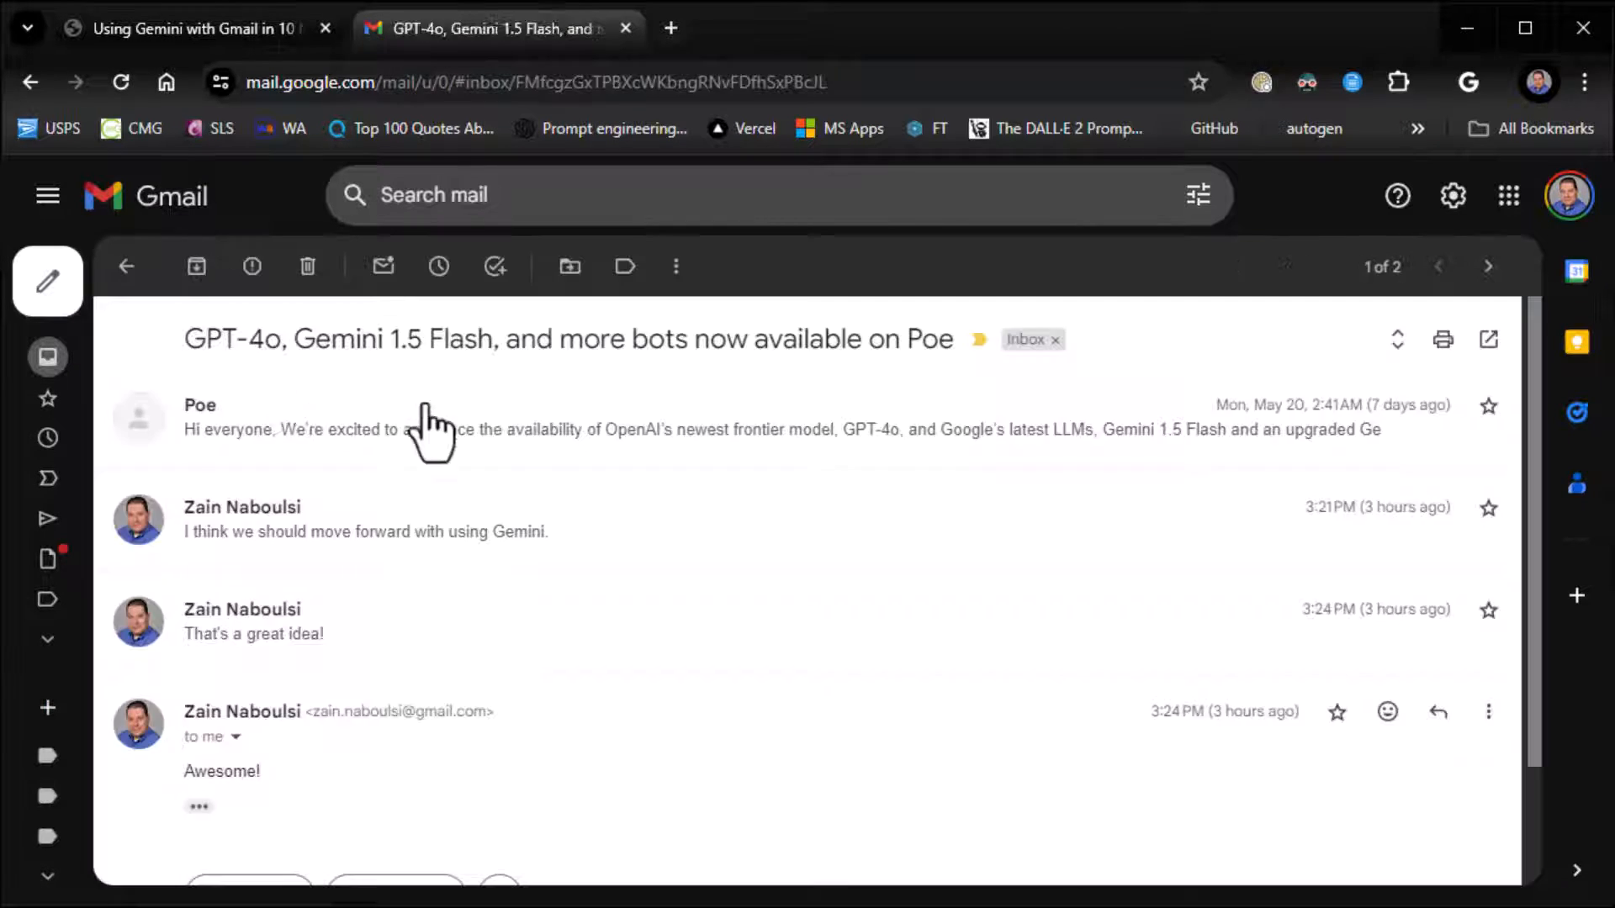
pyautogui.click(412, 429)
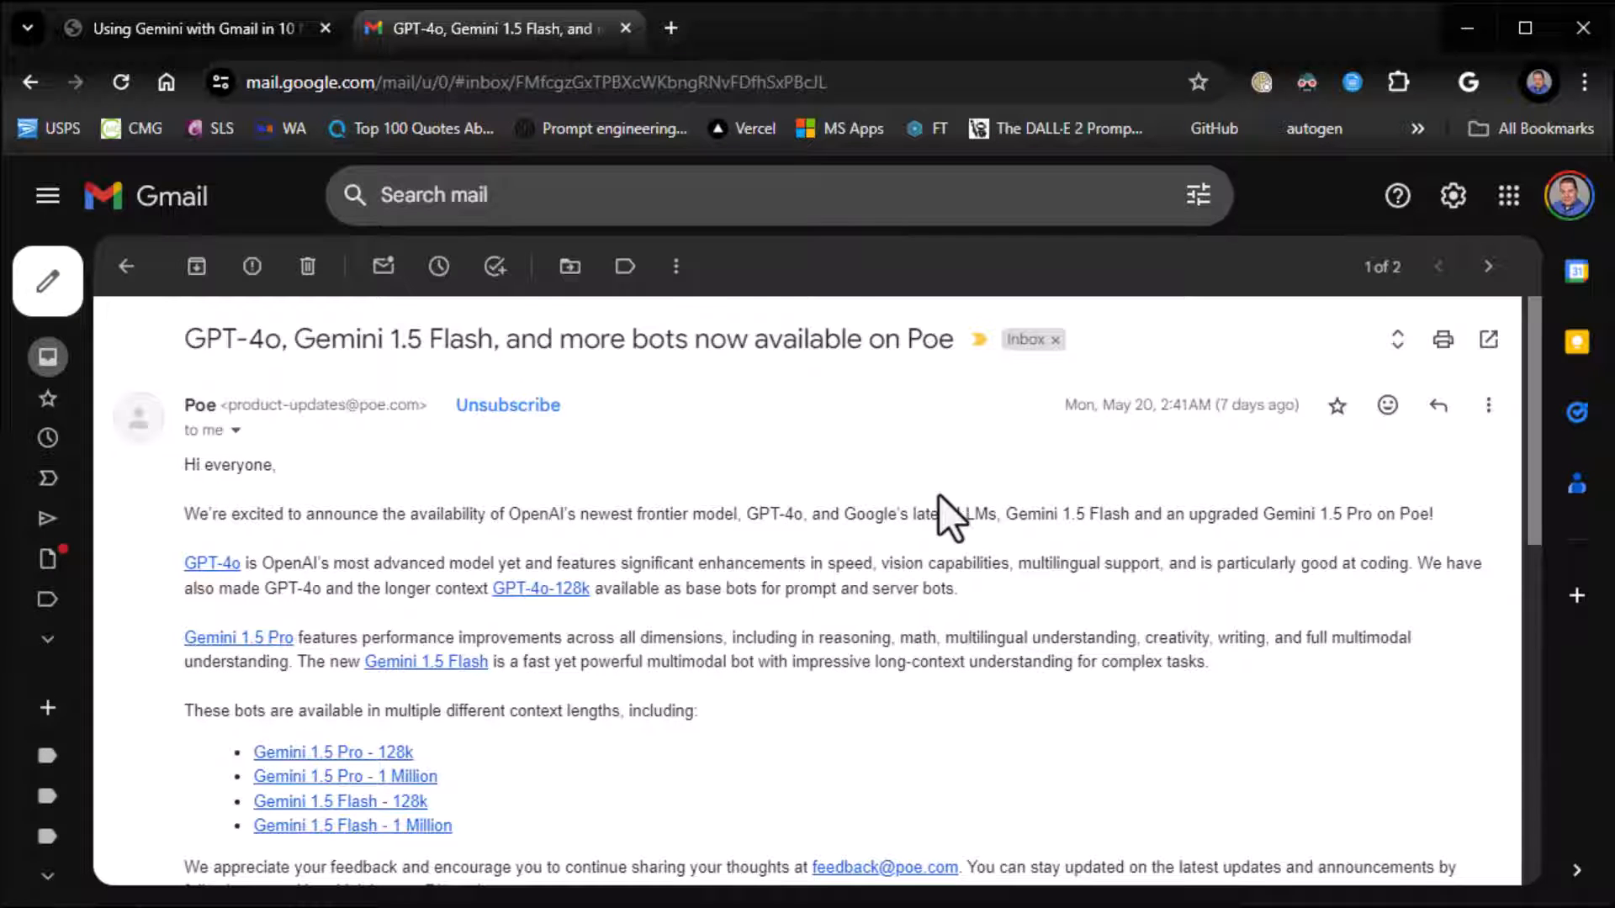
pyautogui.scroll(-3)
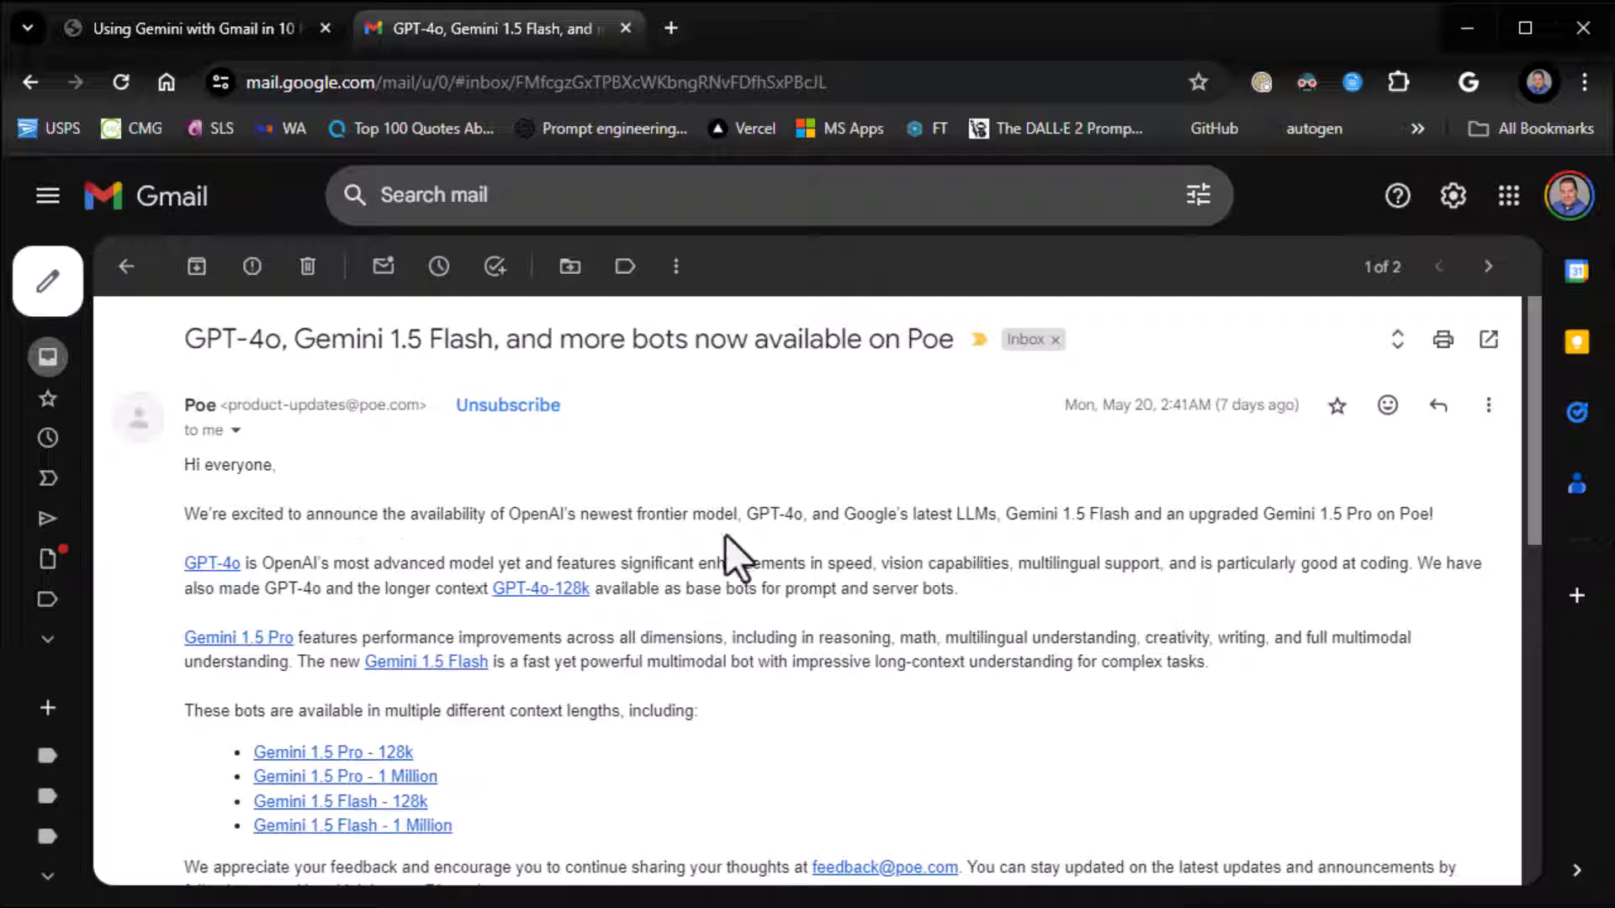
pyautogui.scroll(-3)
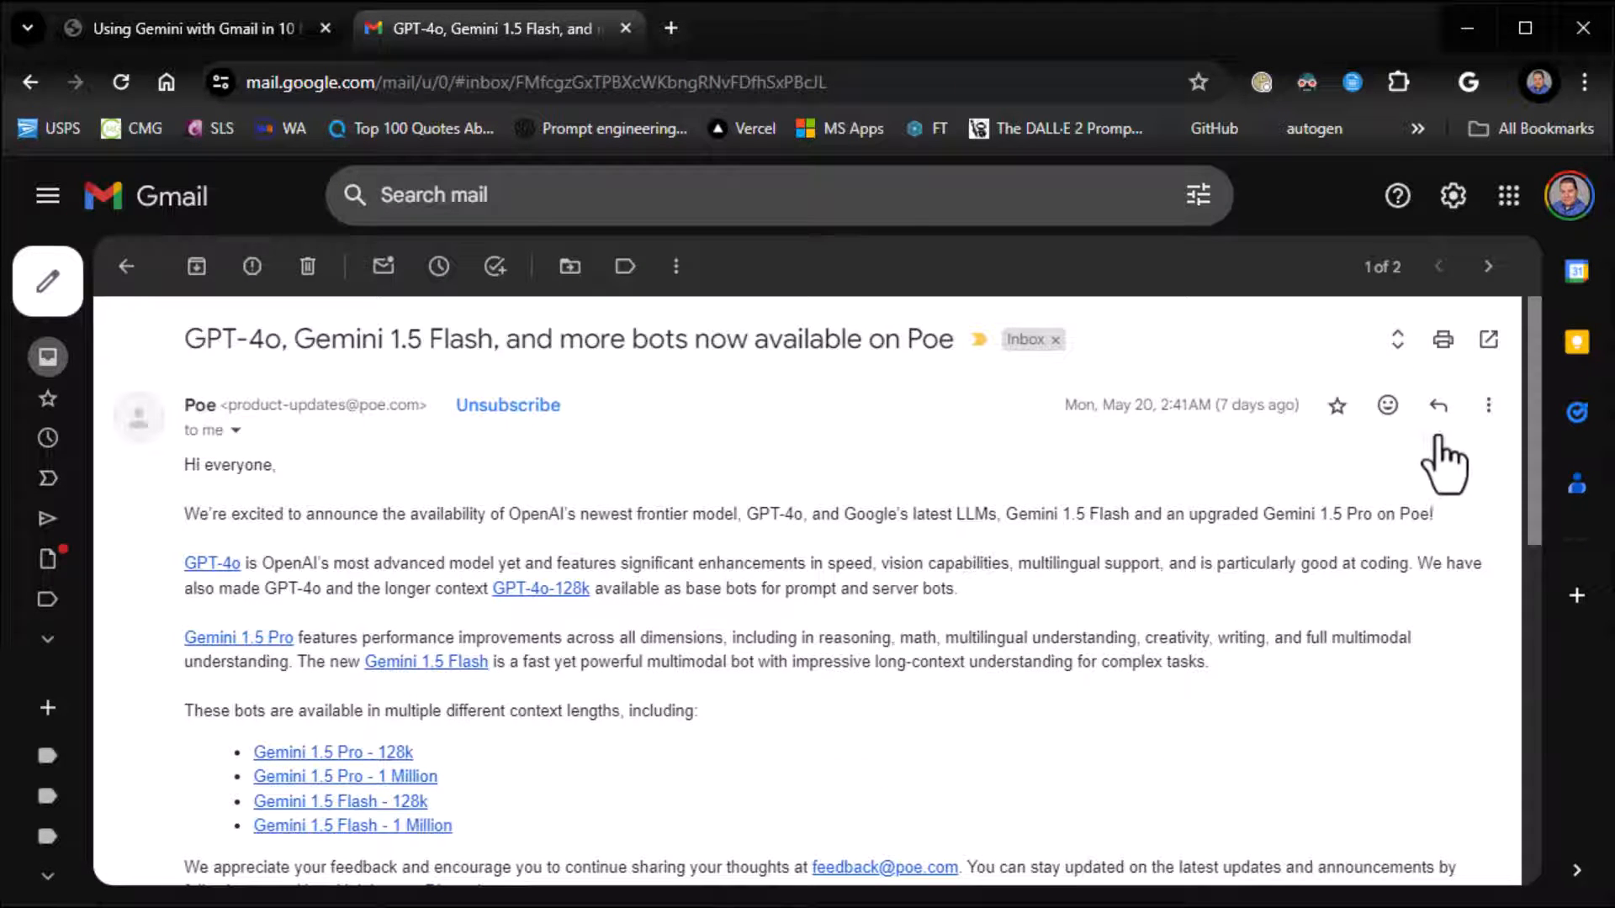
# Reply to the Poe thread with a prompt asking to summarize the email thread and express interest in the changes
pyautogui.click(1439, 406)
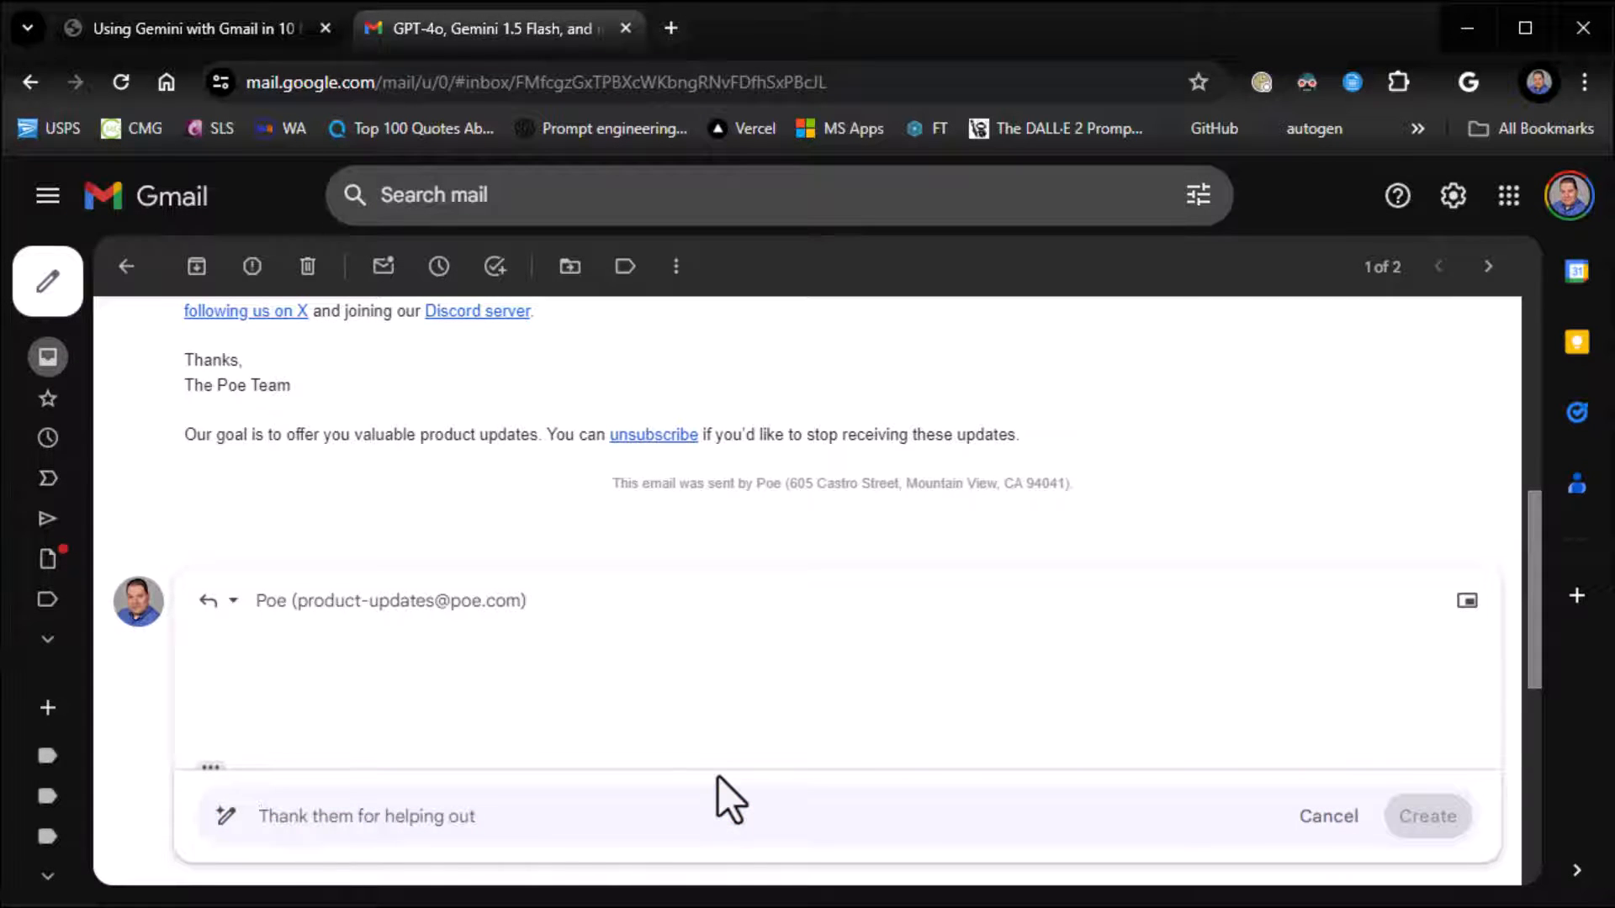
pyautogui.write('Put in a summary of')
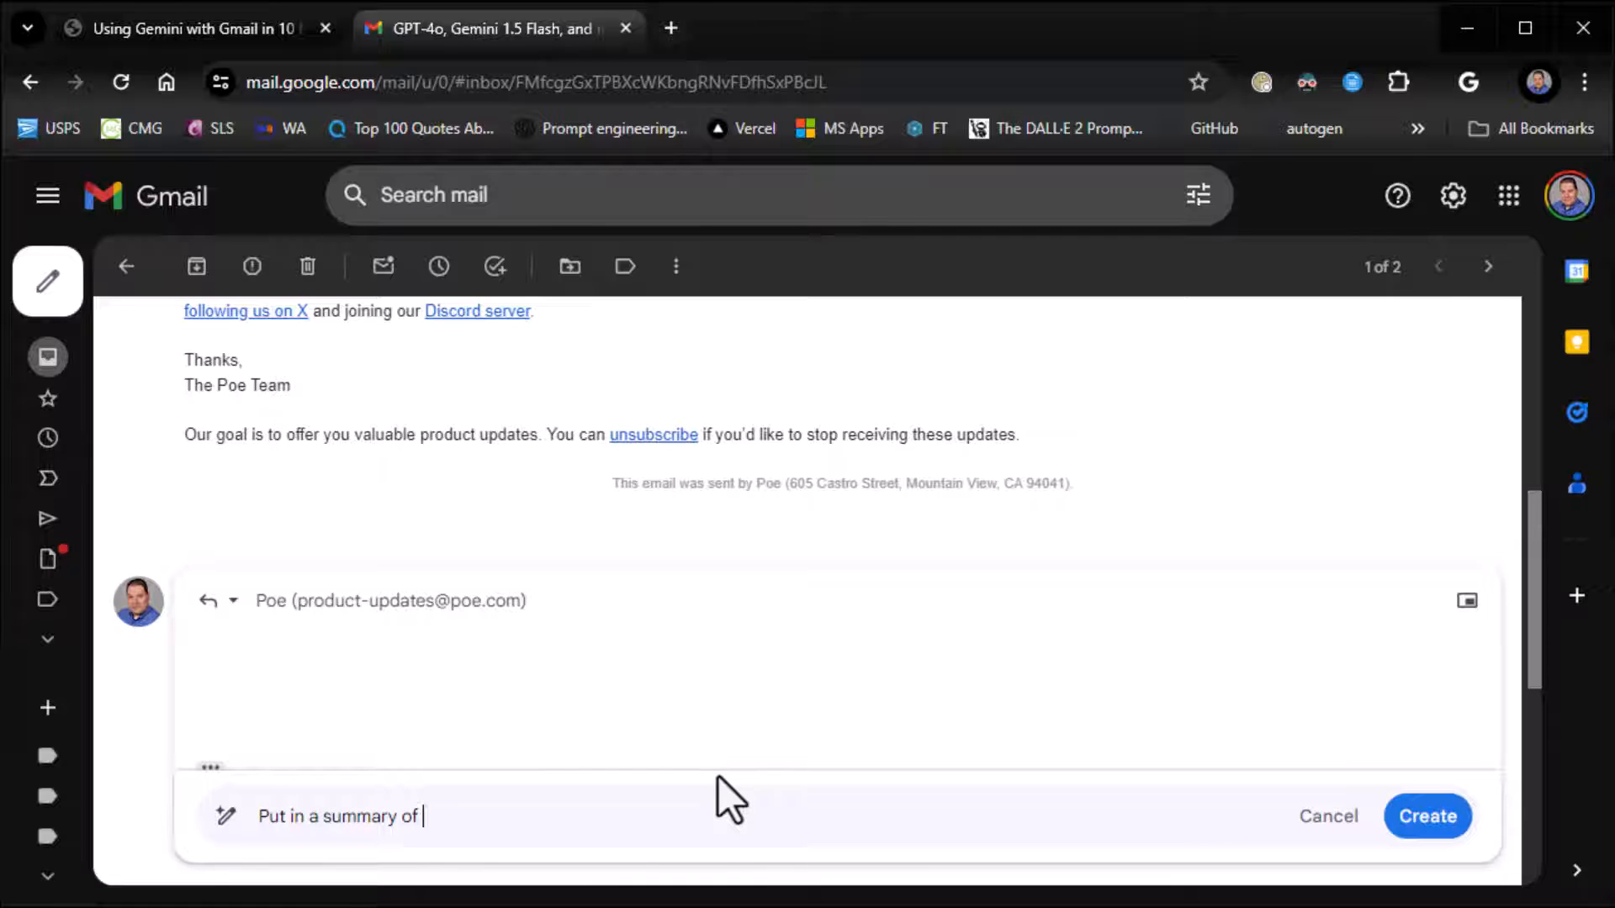
pyautogui.write('the e')
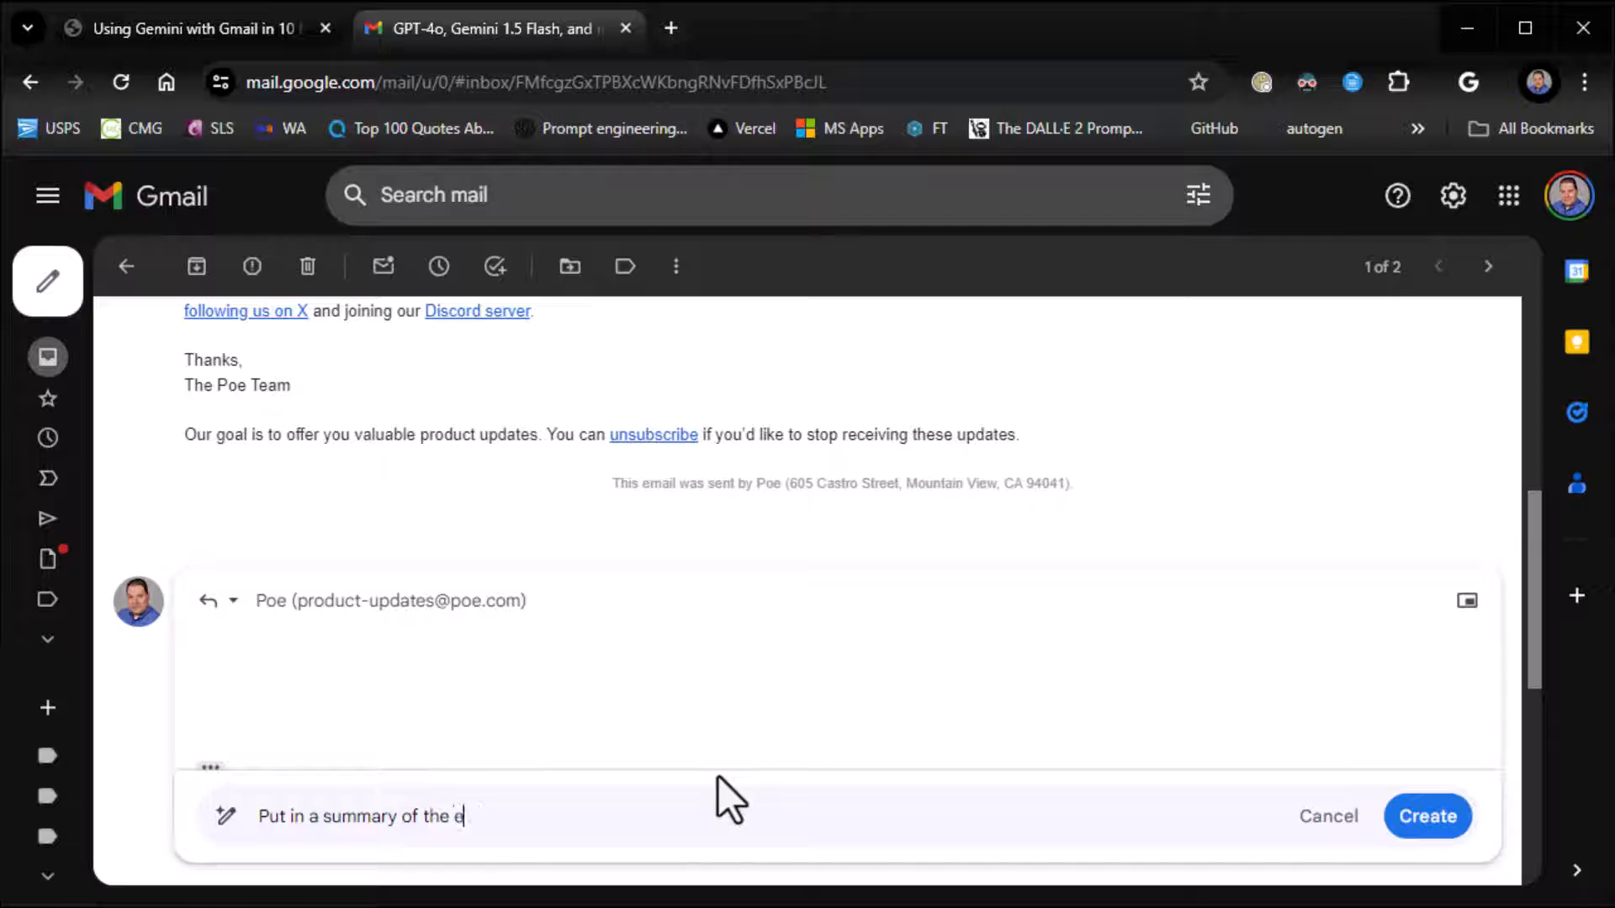
pyautogui.write('mail thread and')
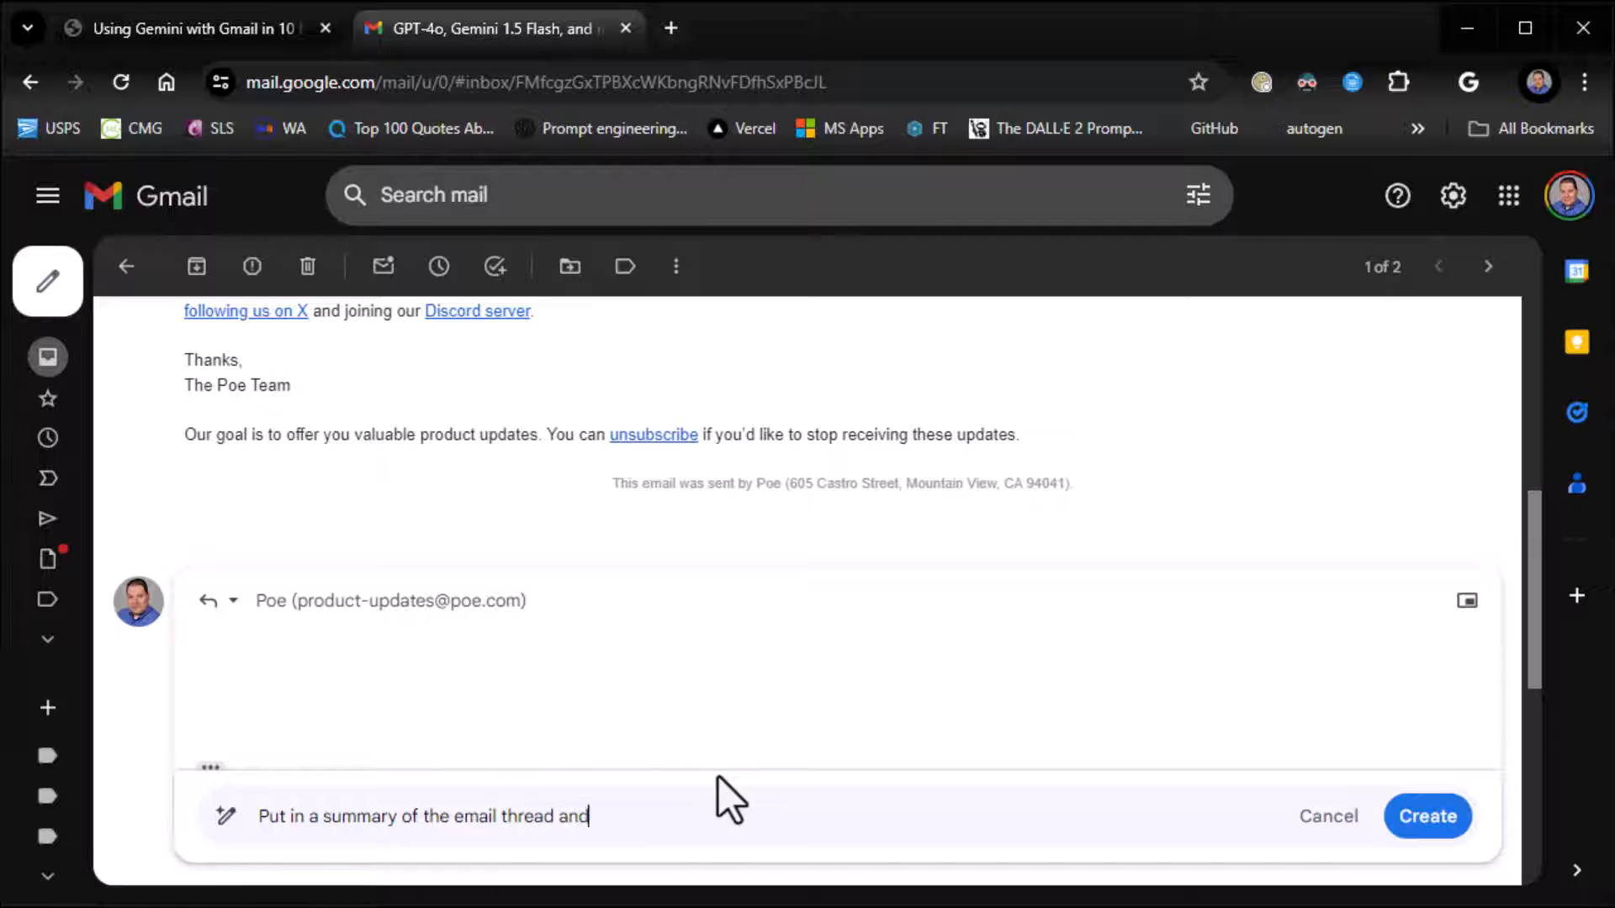
pyautogui.write('then let')
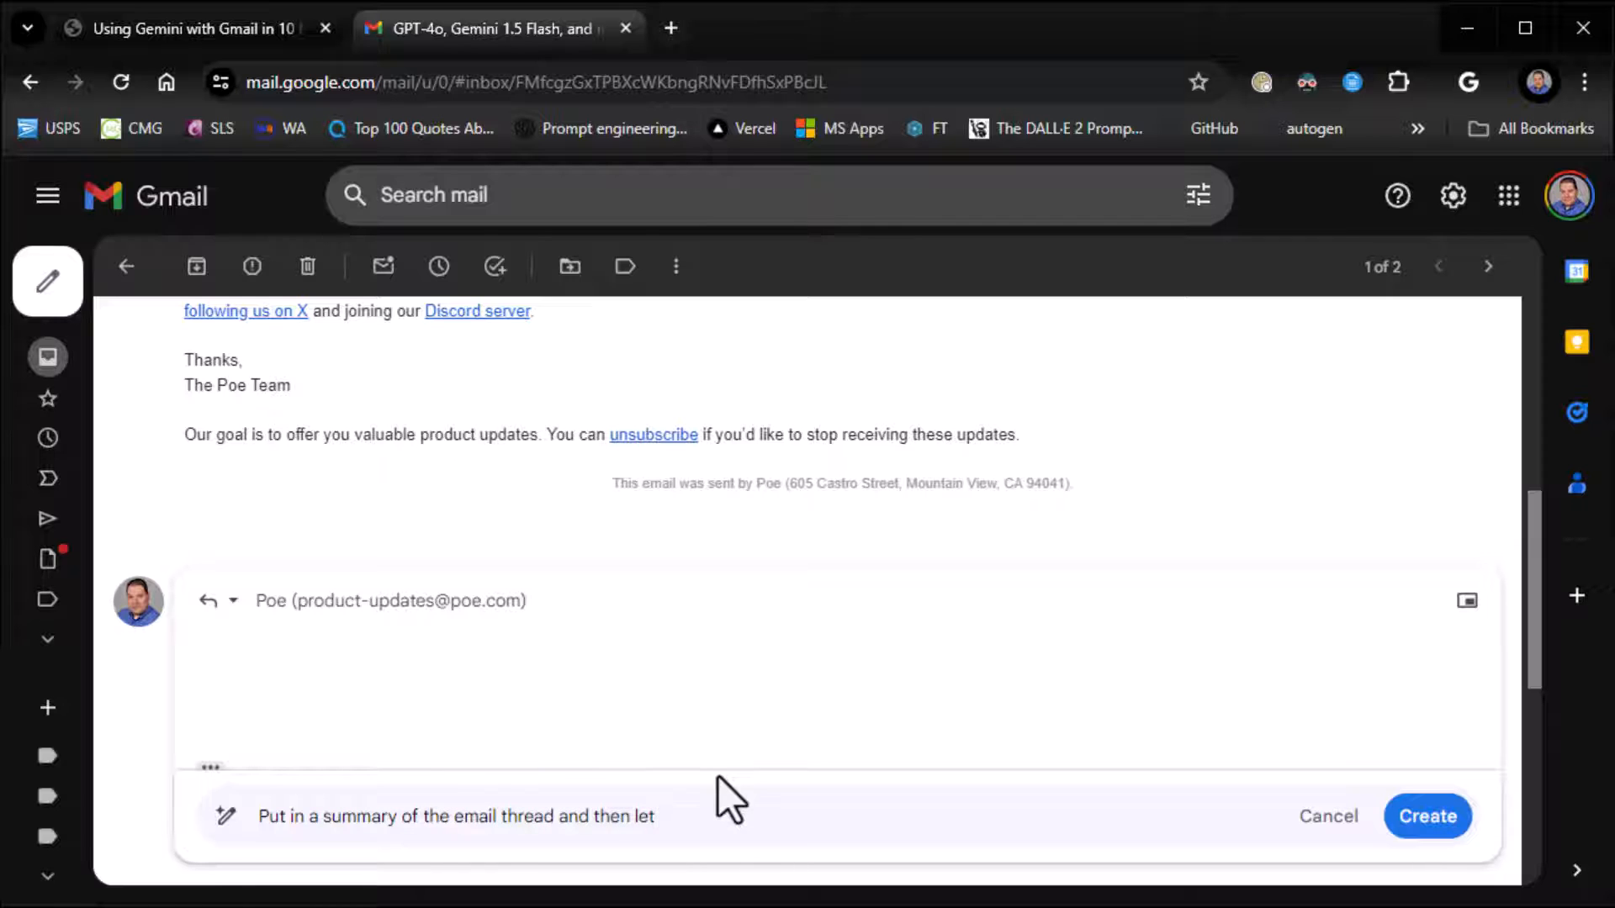
pyautogui.write('them know I a')
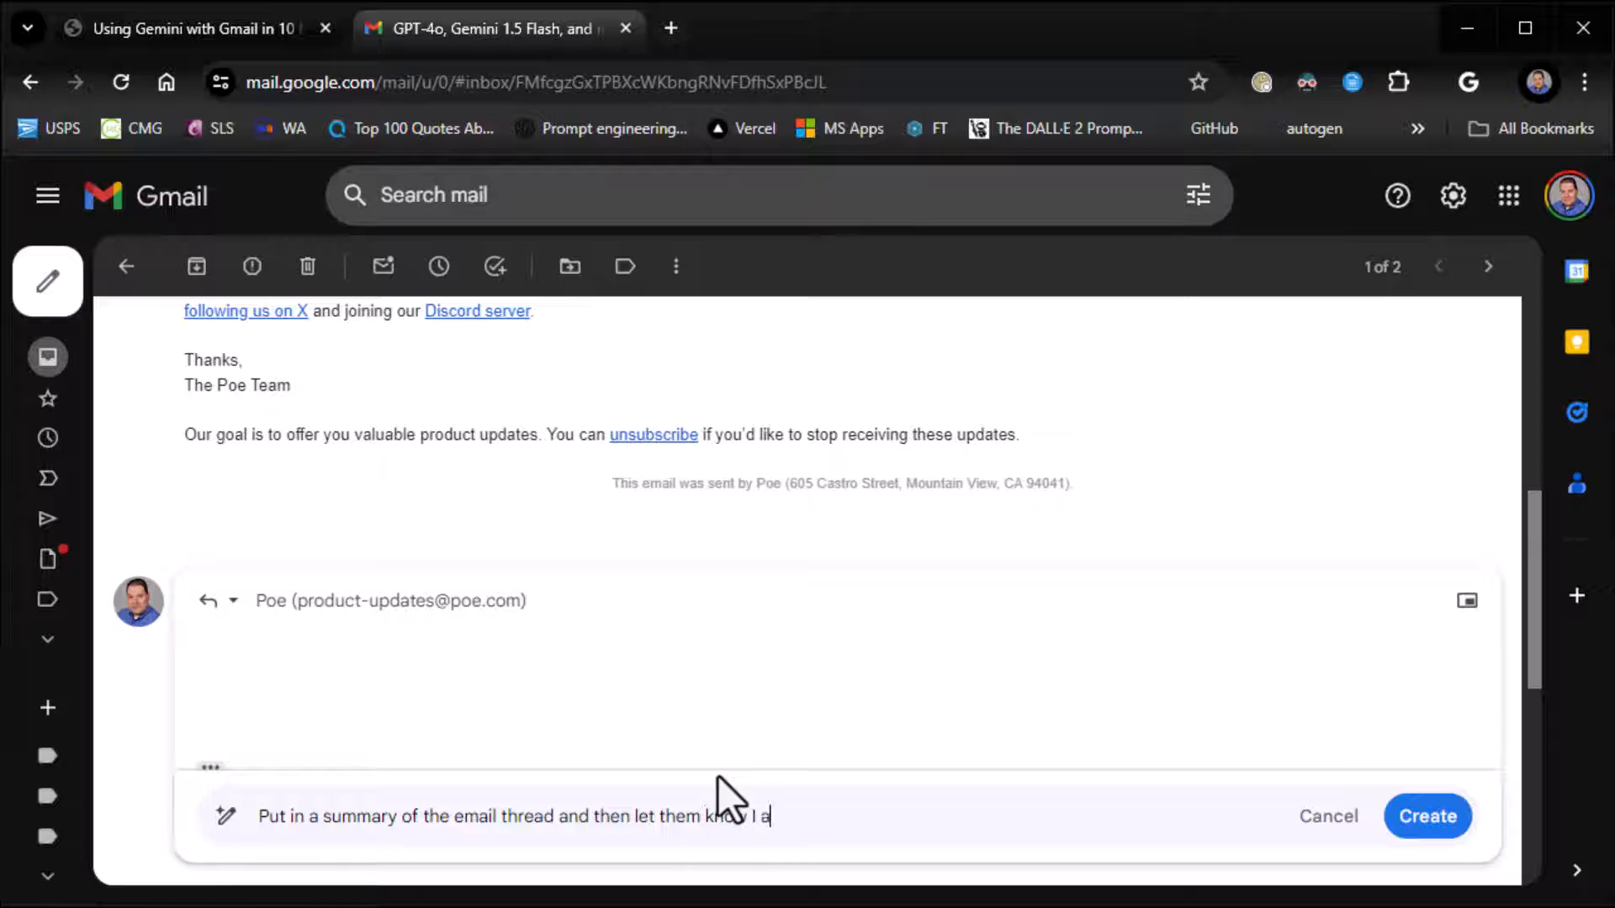
pyautogui.write('m interested in the changes')
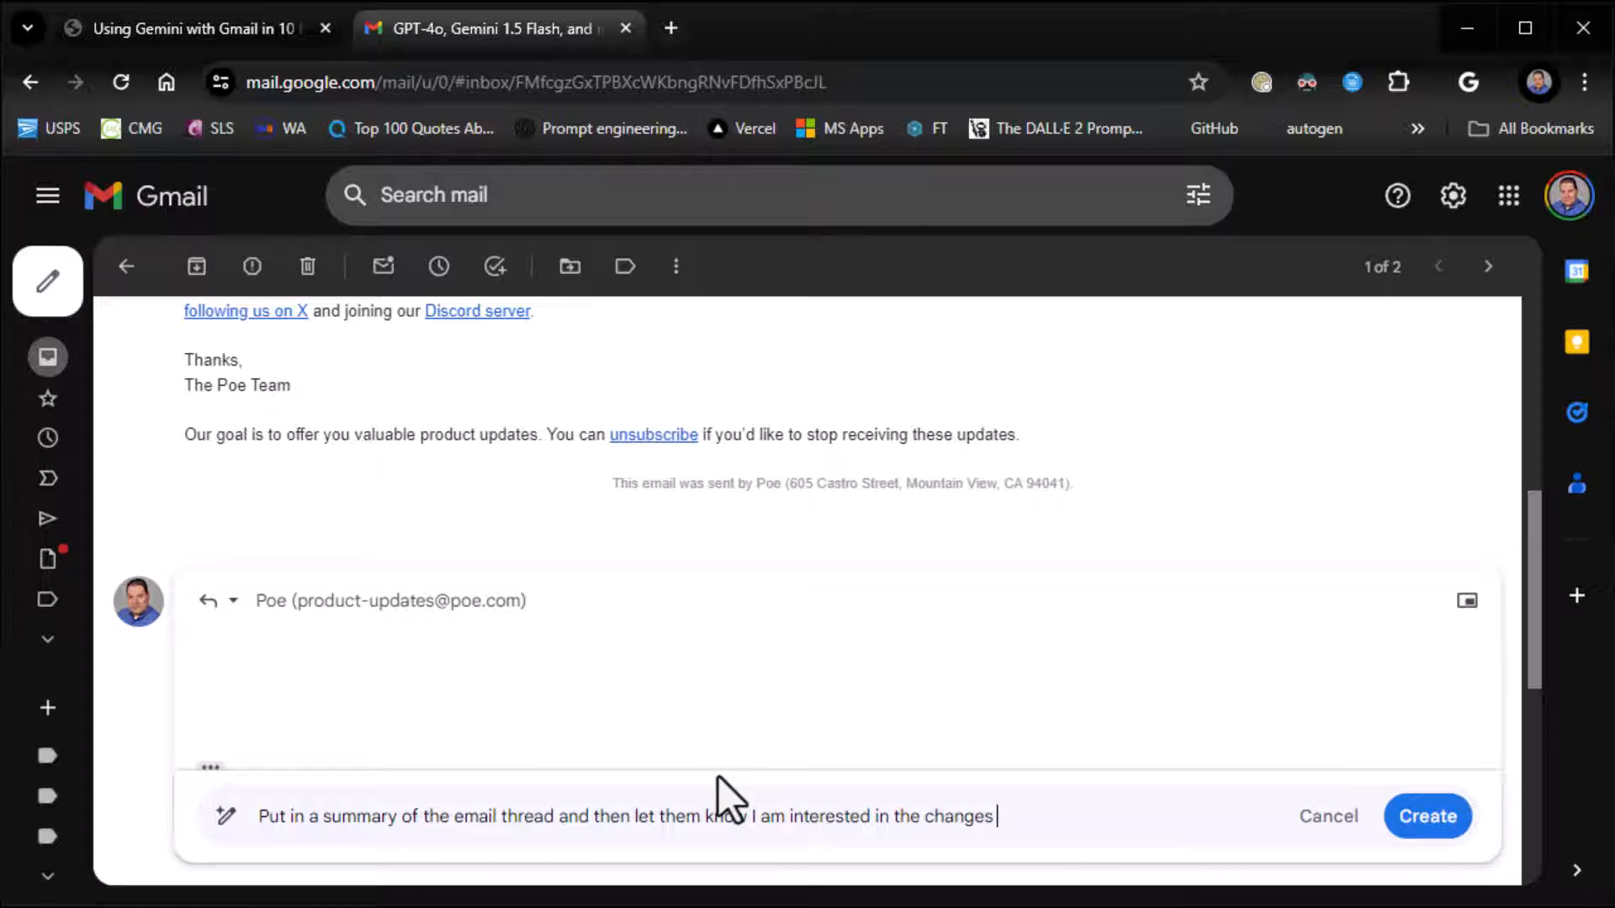
pyautogui.write('and look forward to using th')
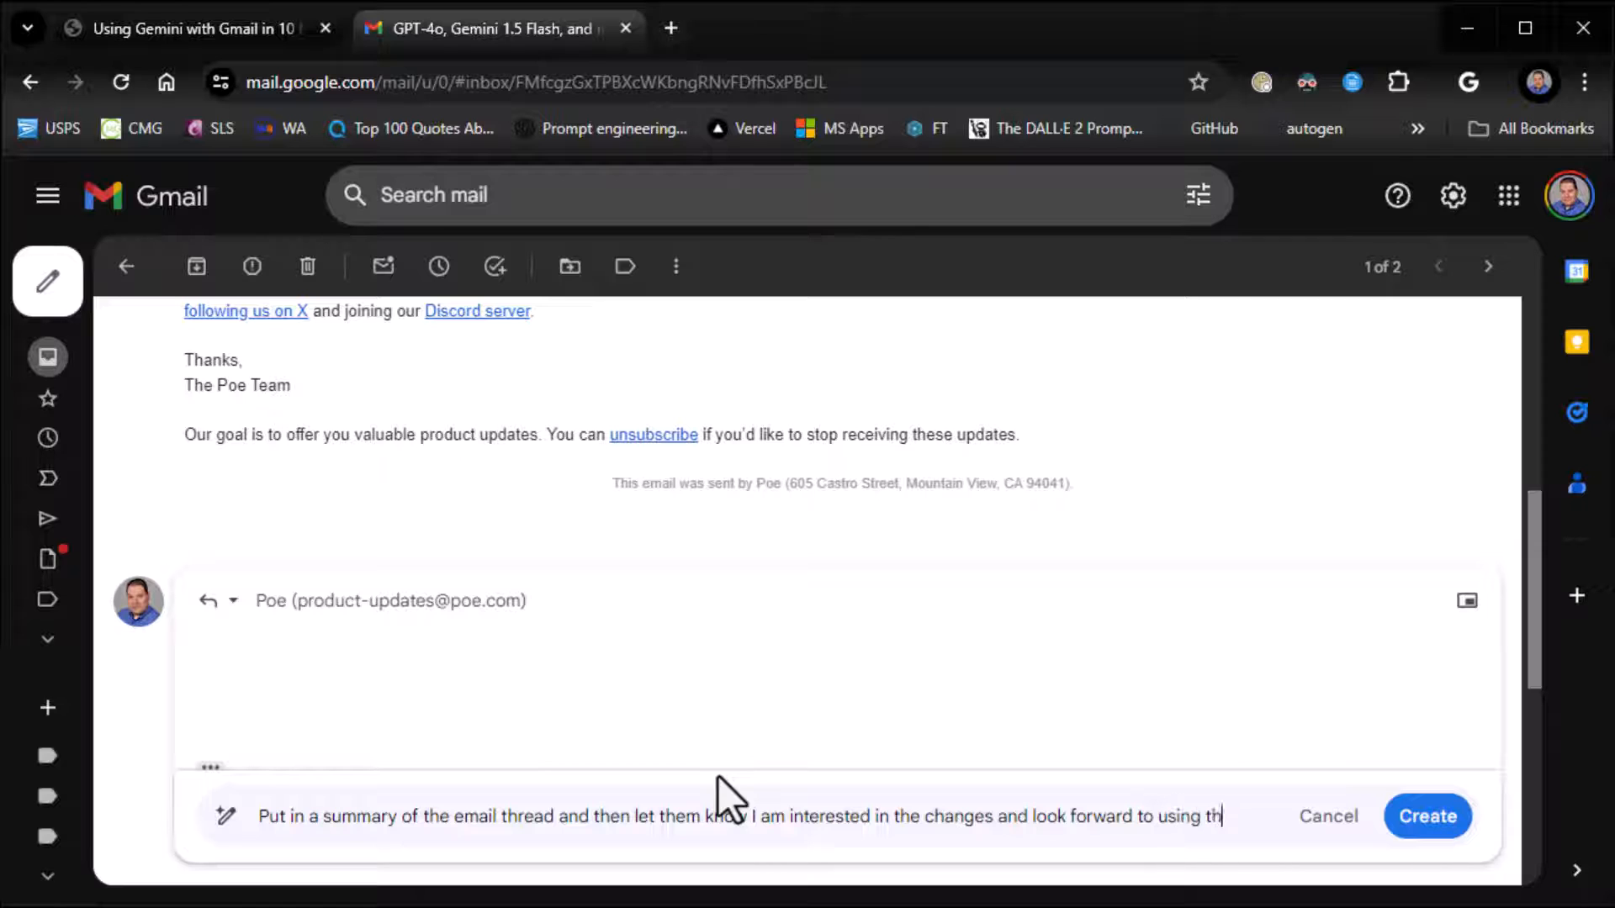
pyautogui.write('em.')
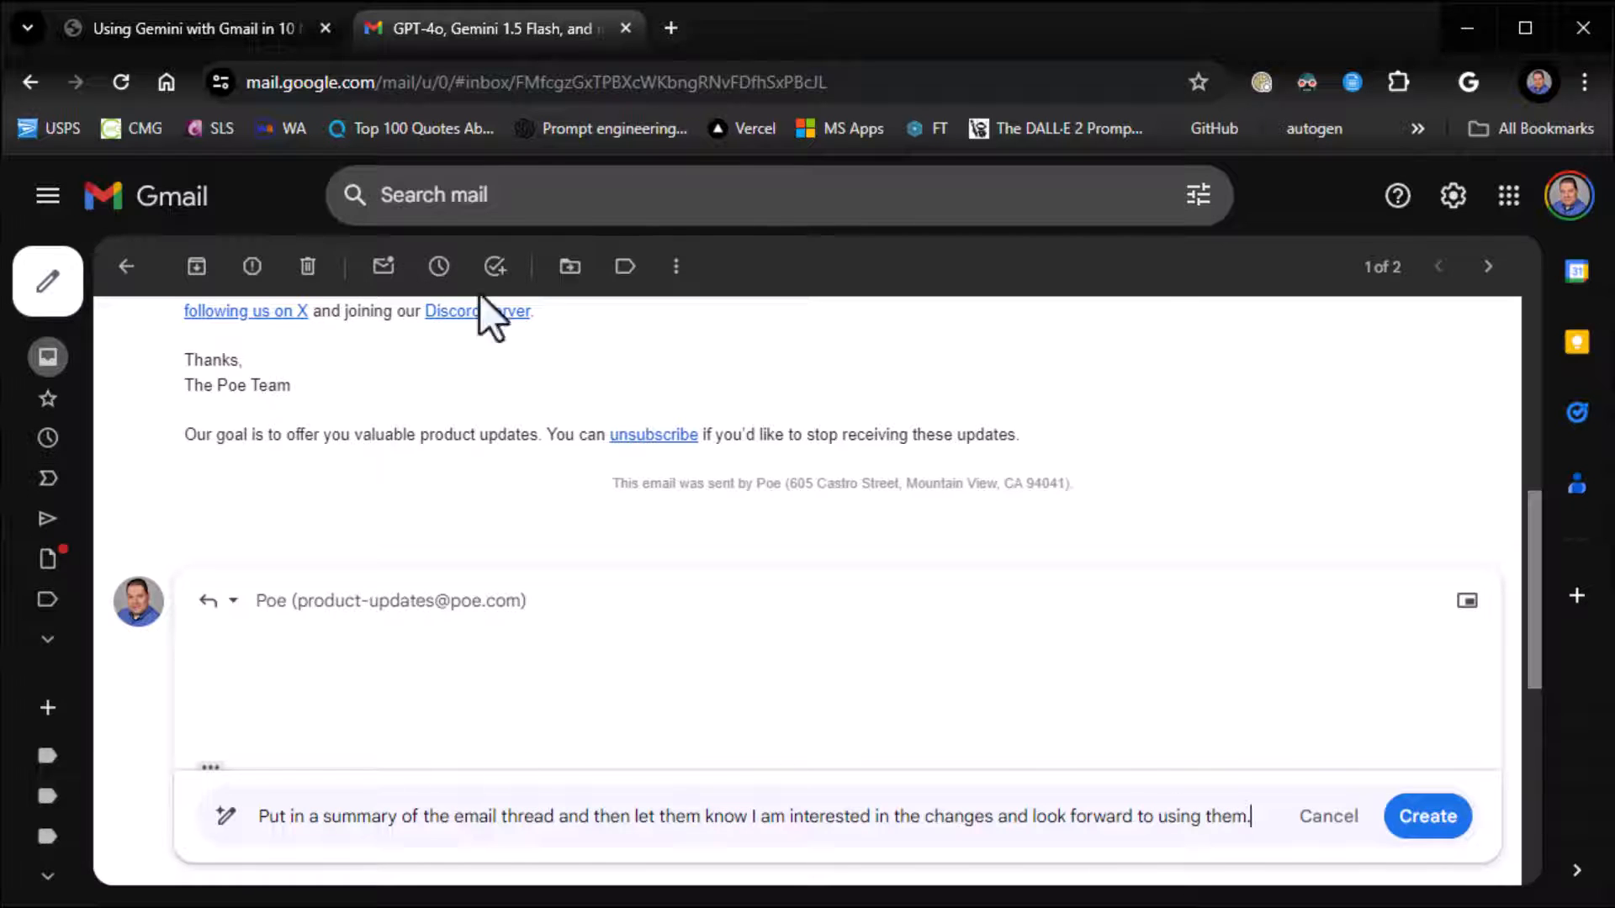
pyautogui.moveTo(1009, 582)
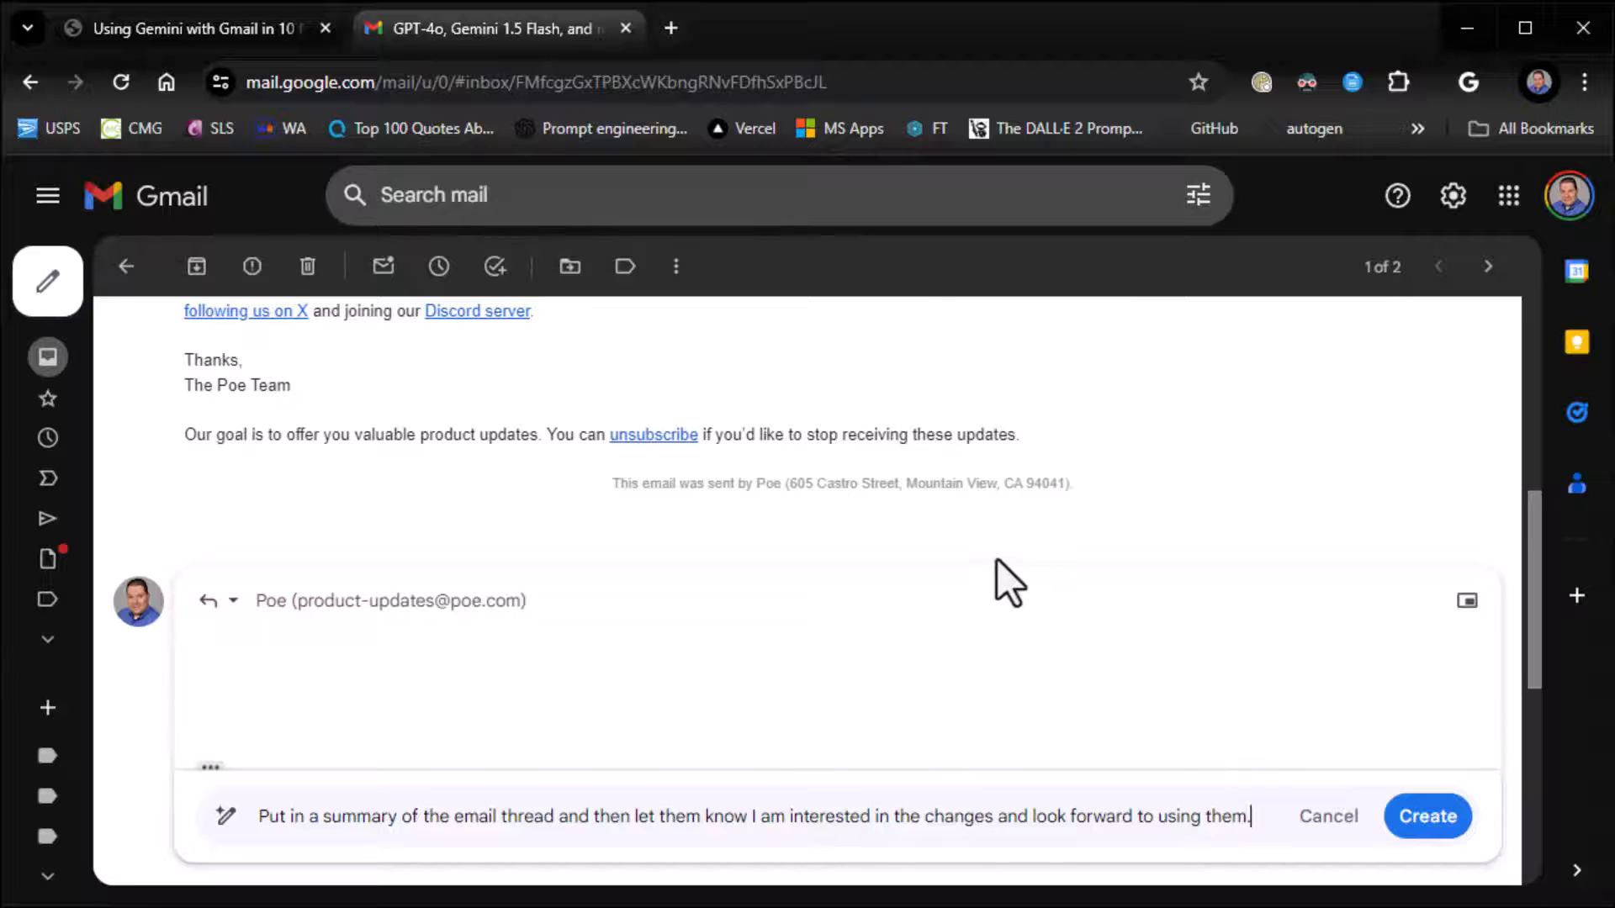
pyautogui.moveTo(543, 858)
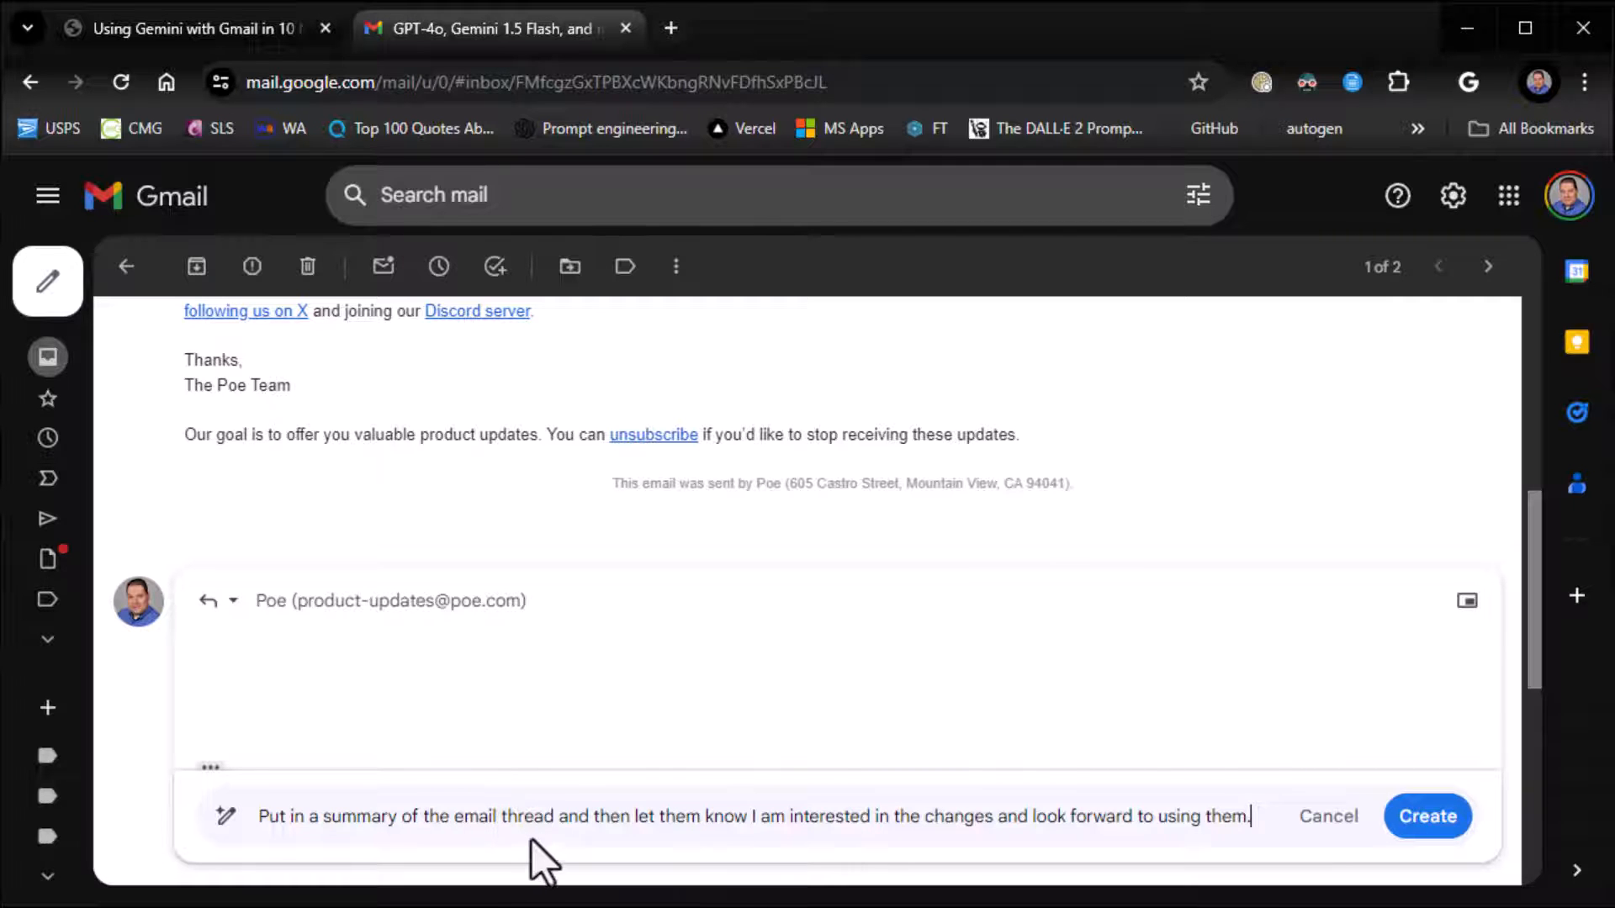
# Generate the reply draft thanking the Poe Team for the model updates and review it
pyautogui.click(1427, 818)
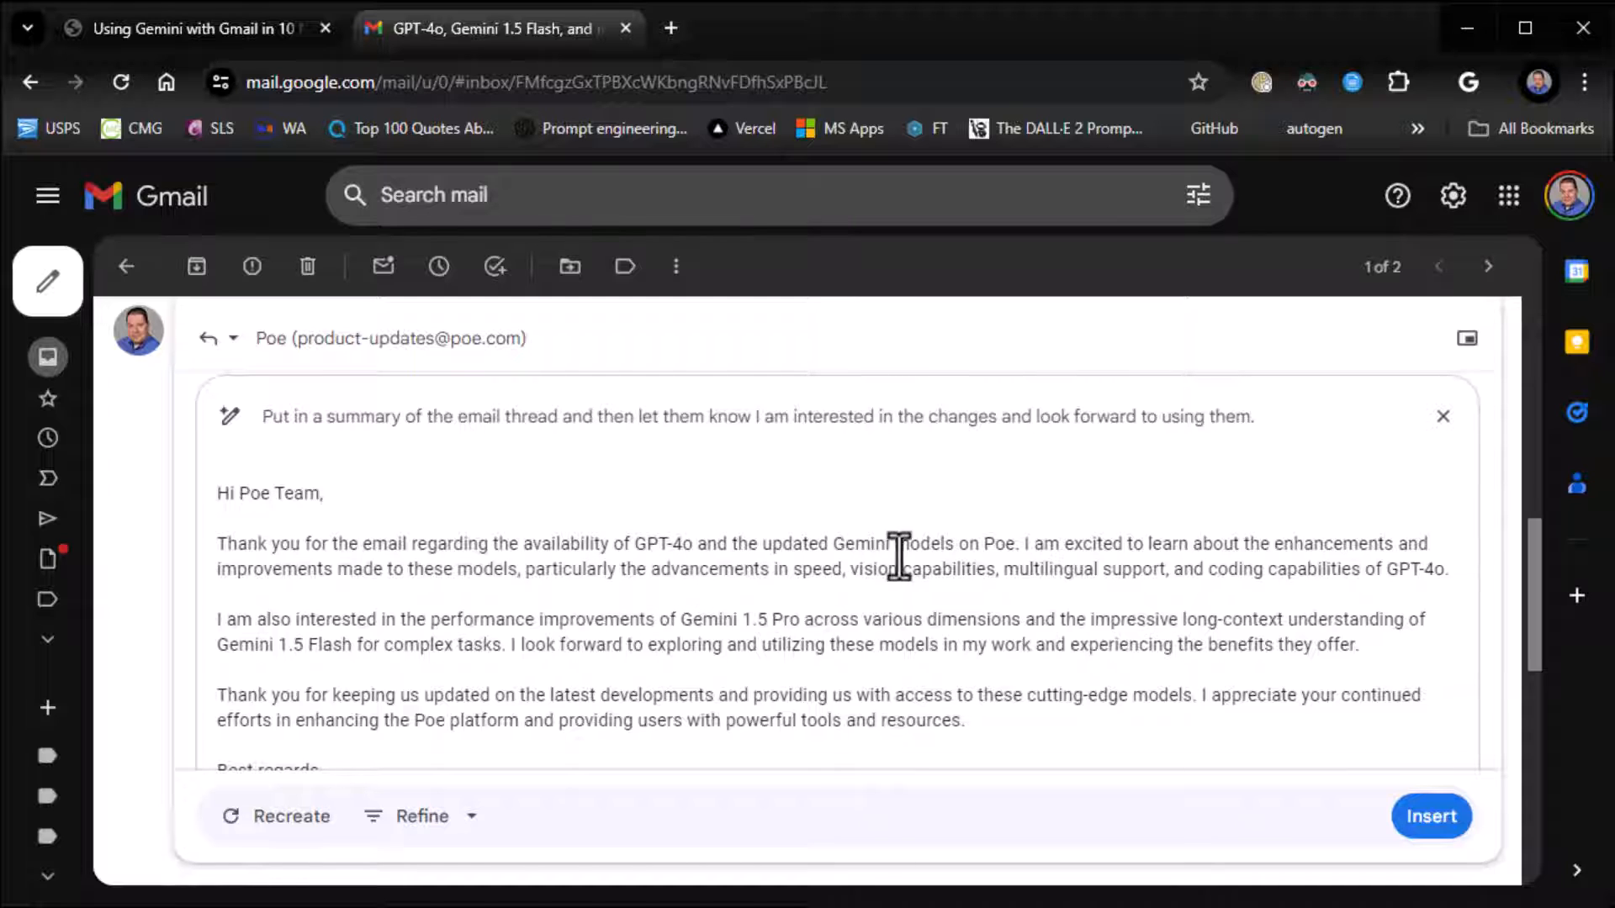
pyautogui.moveTo(912, 602)
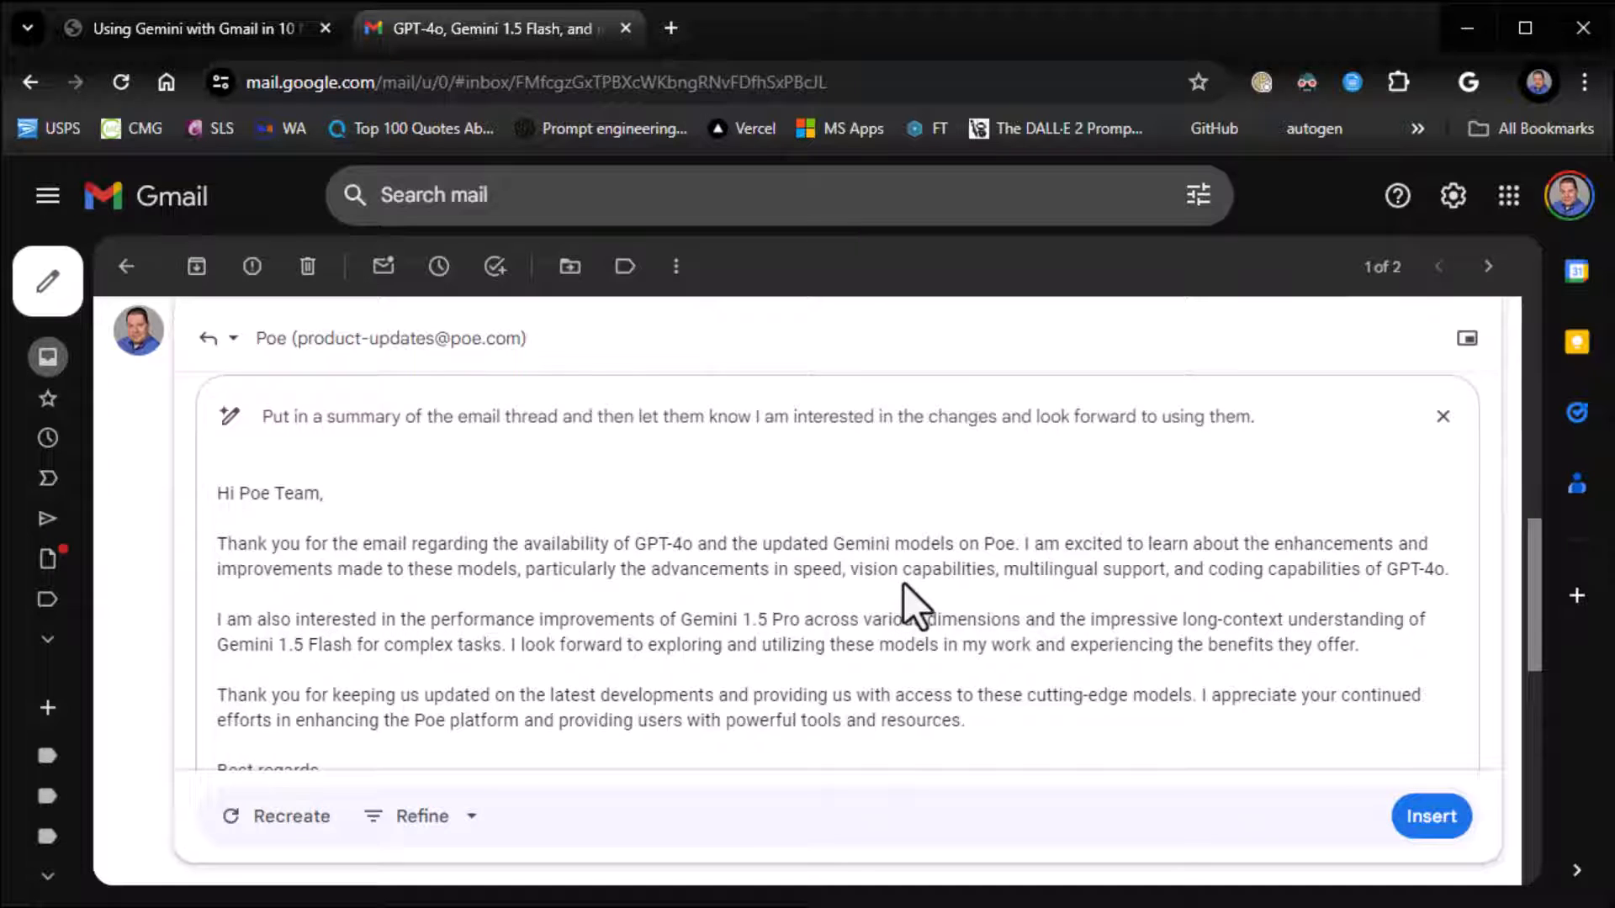
pyautogui.scroll(-3)
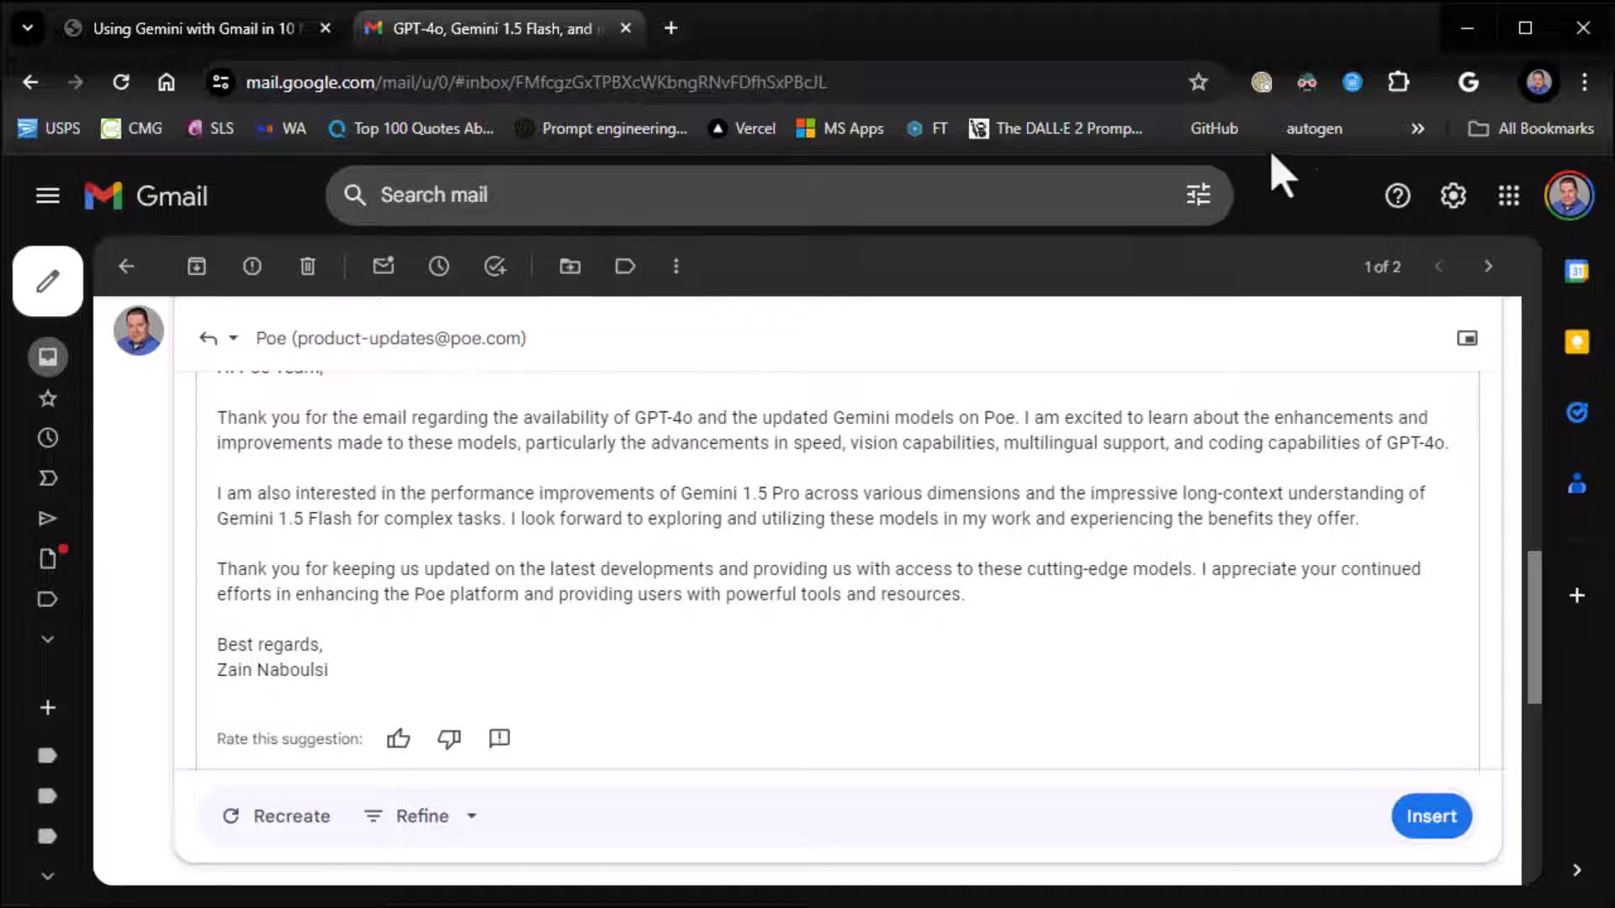
pyautogui.moveTo(1242, 266)
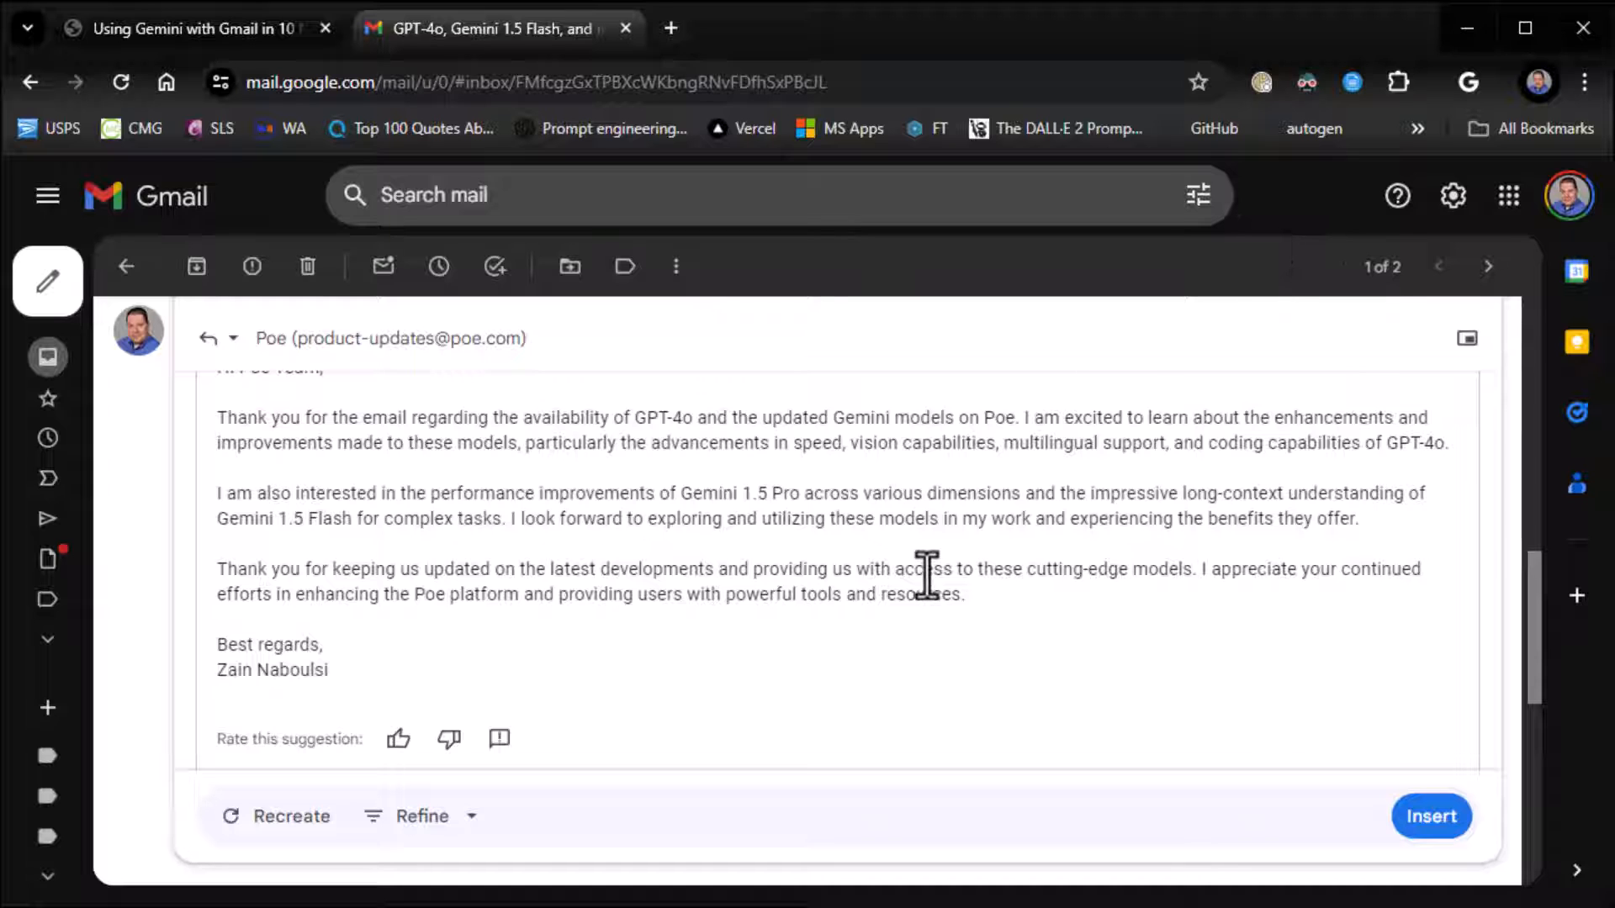
pyautogui.moveTo(710, 703)
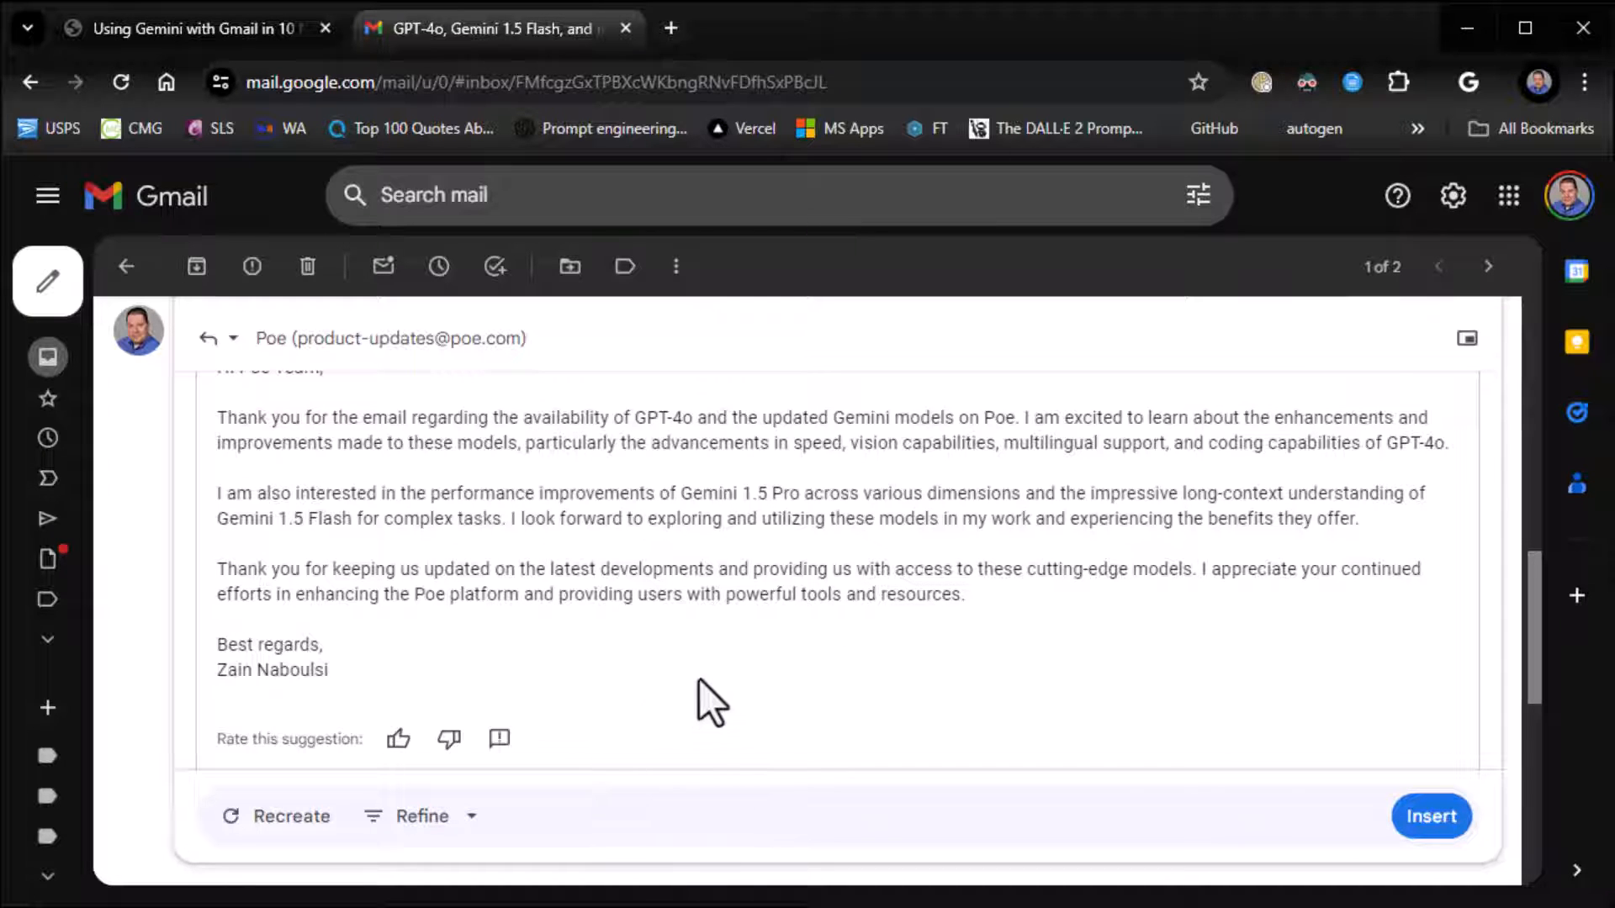
pyautogui.moveTo(719, 705)
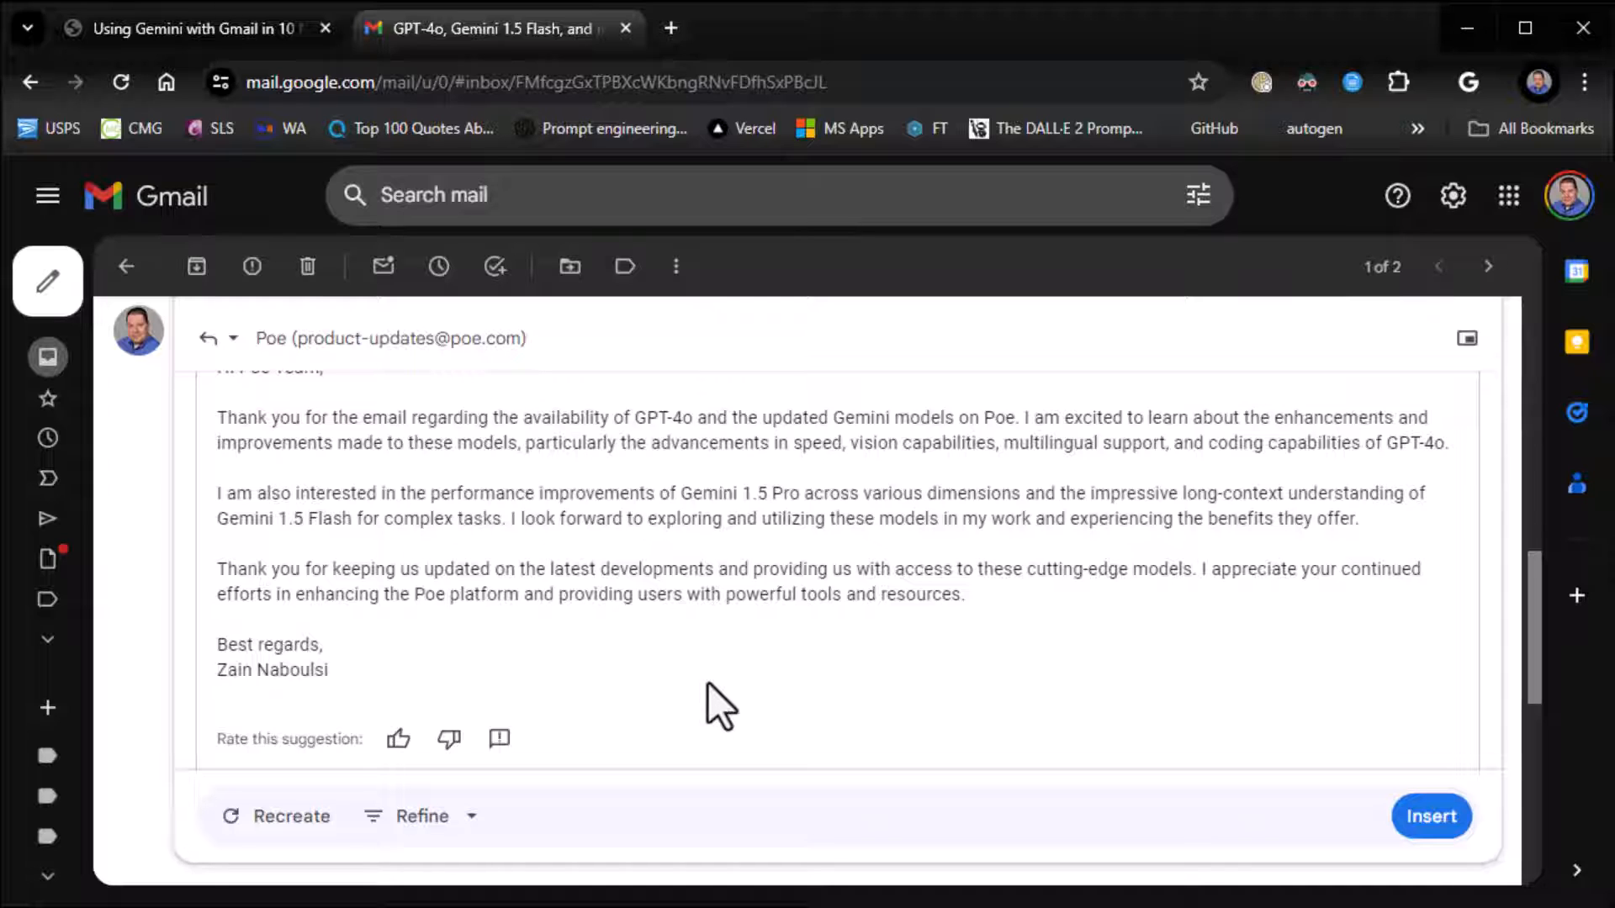
pyautogui.moveTo(626, 709)
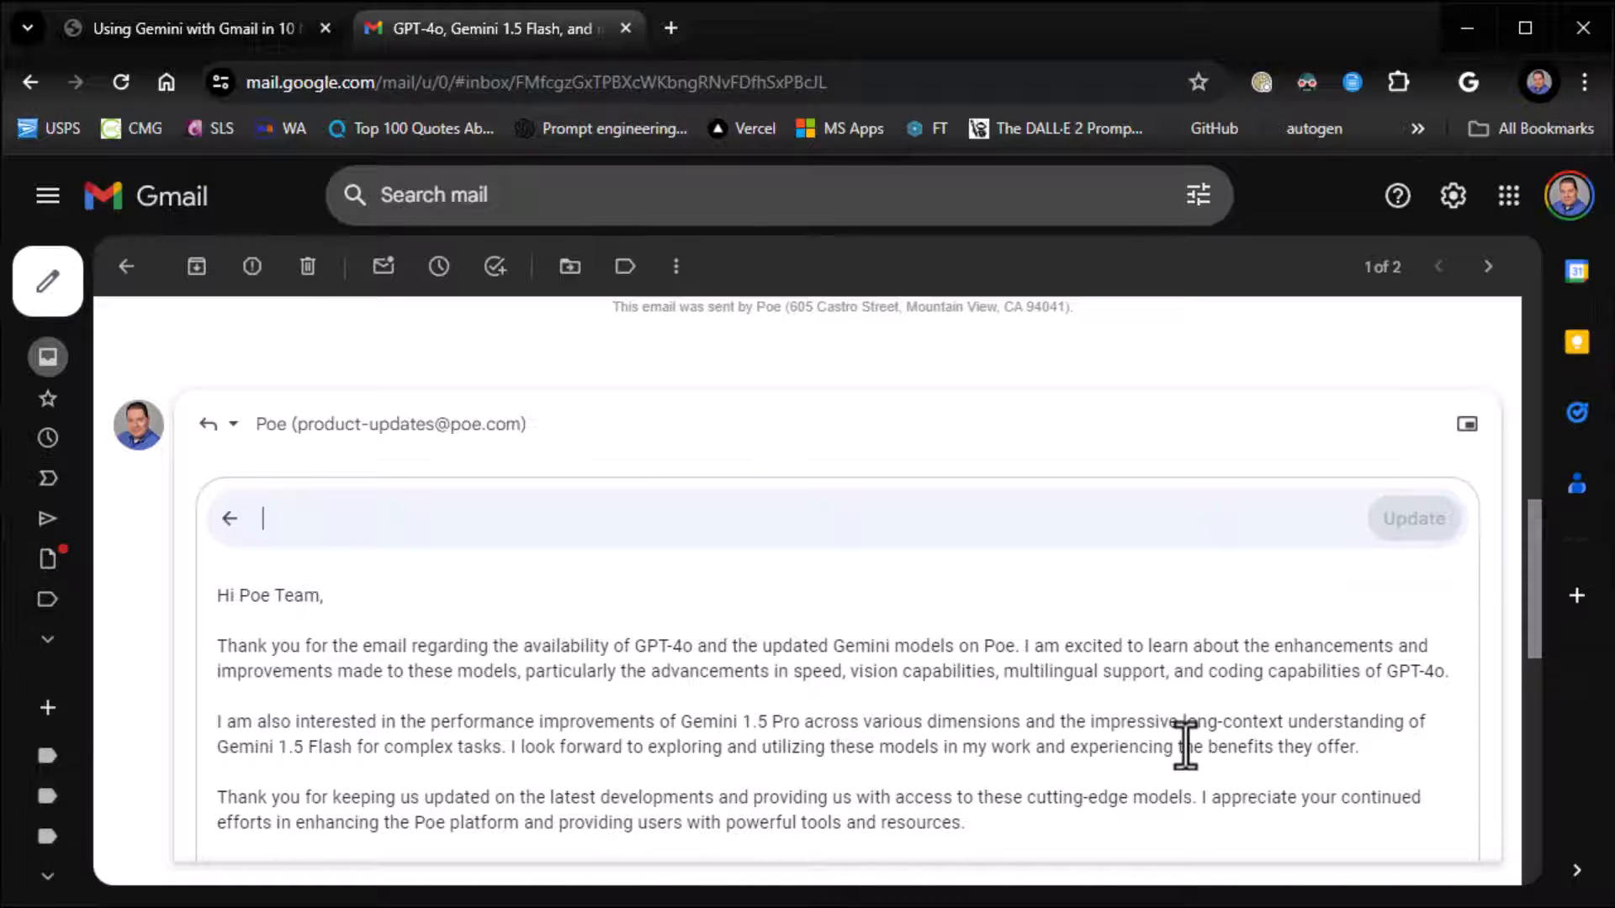
# Rewrite the Help me write prompt: excited about Poe's new features, bullet points for each new model, then Update
pyautogui.write('Tell')
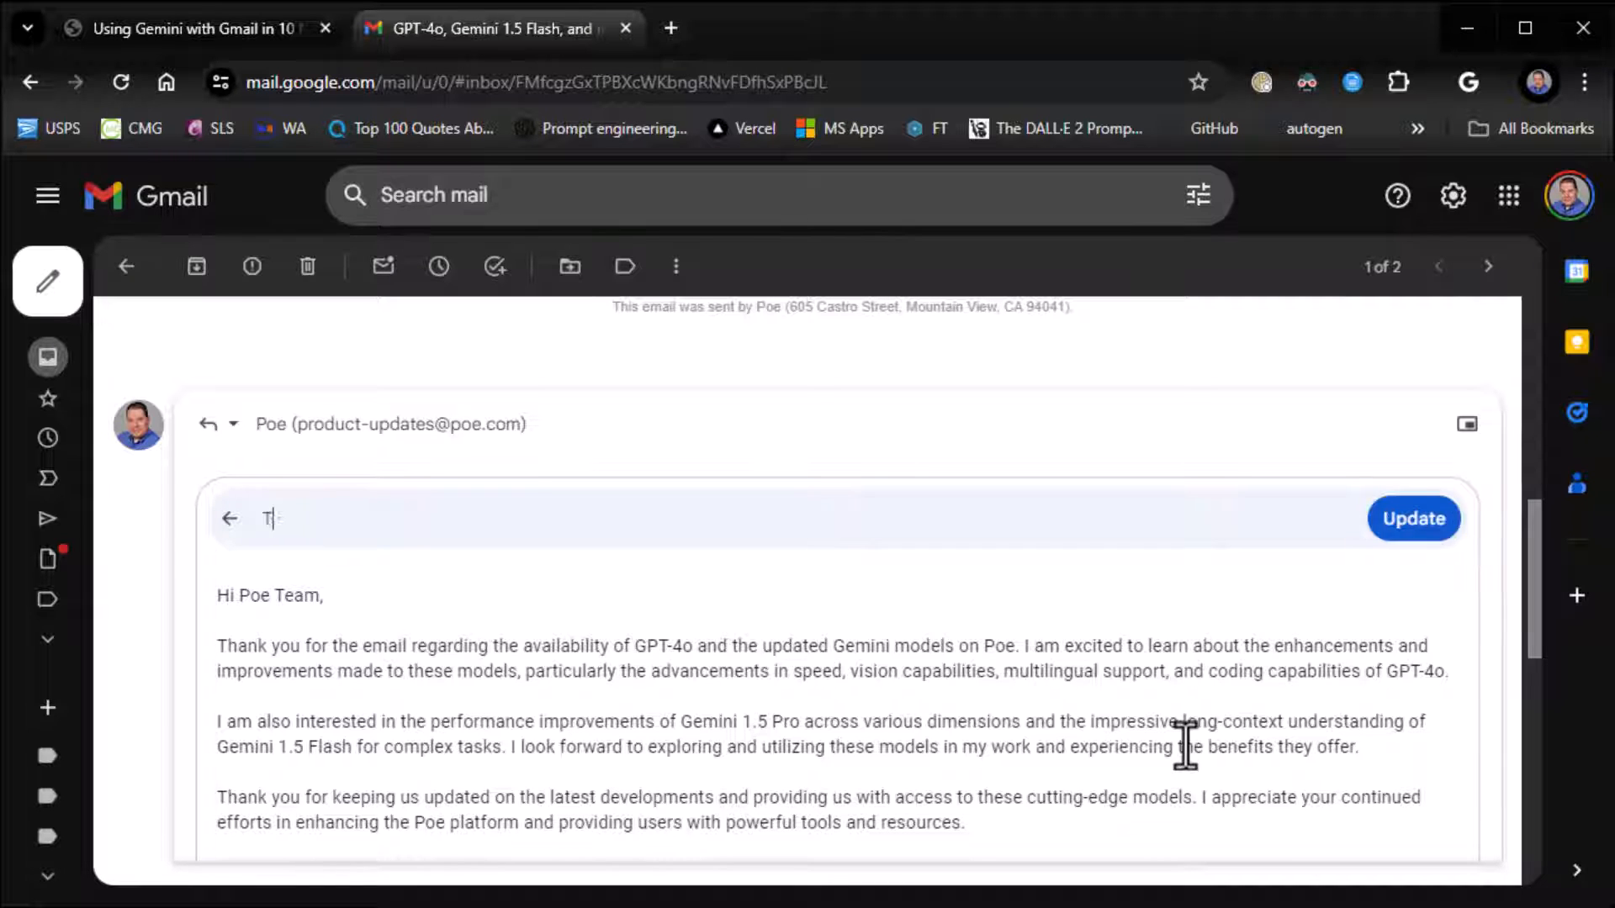
pyautogui.write('Reply le')
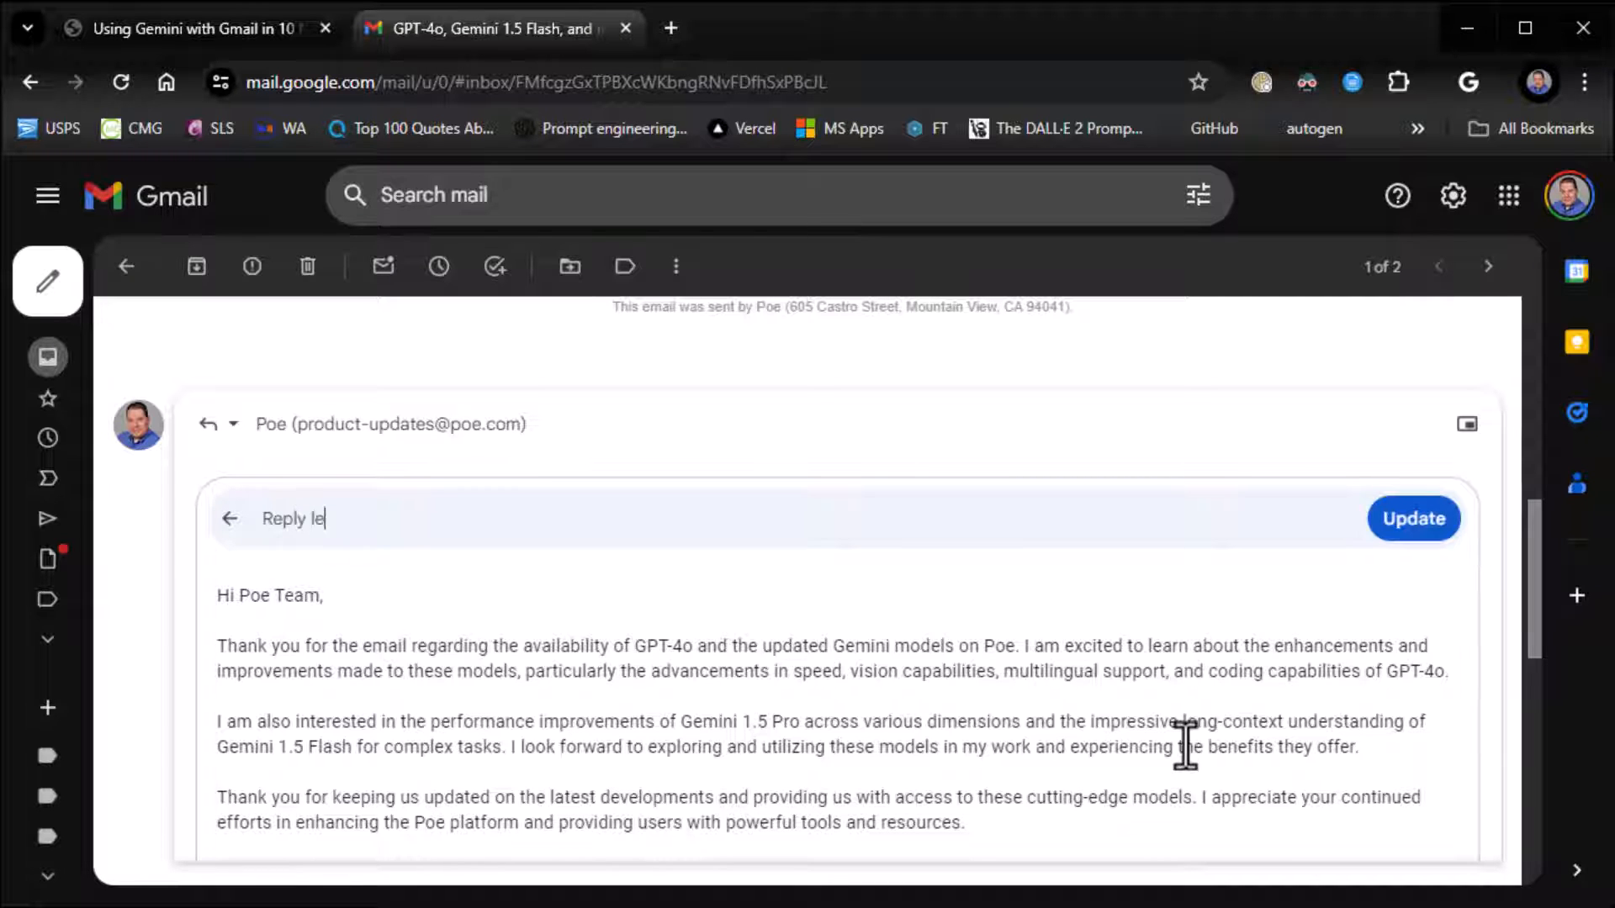
pyautogui.write('ttign th')
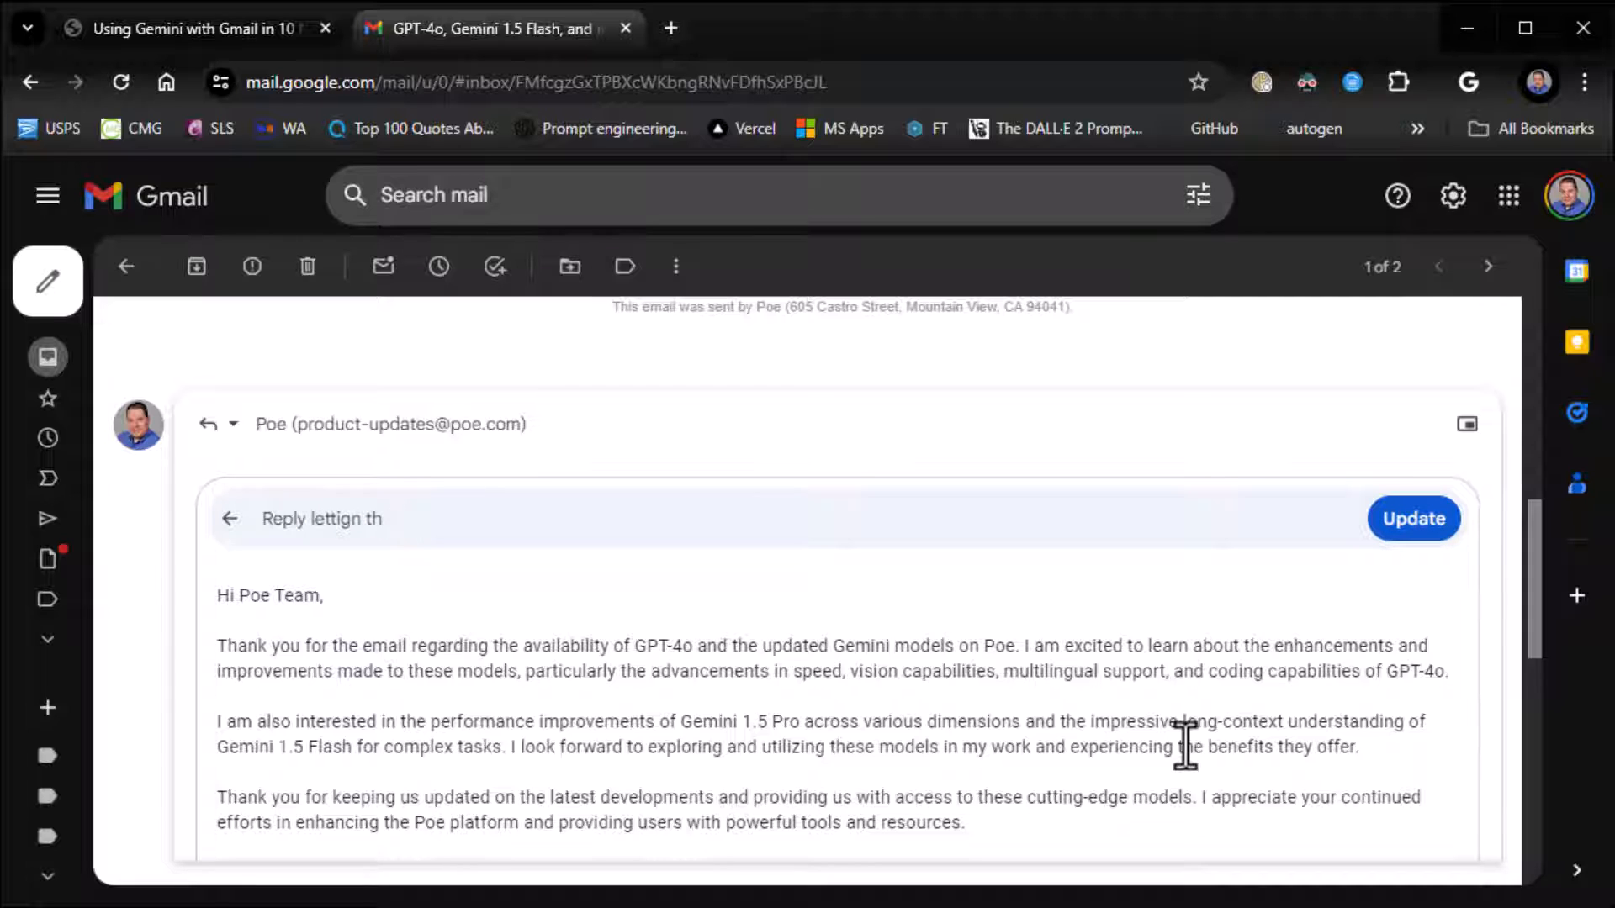
pyautogui.write('iing the')
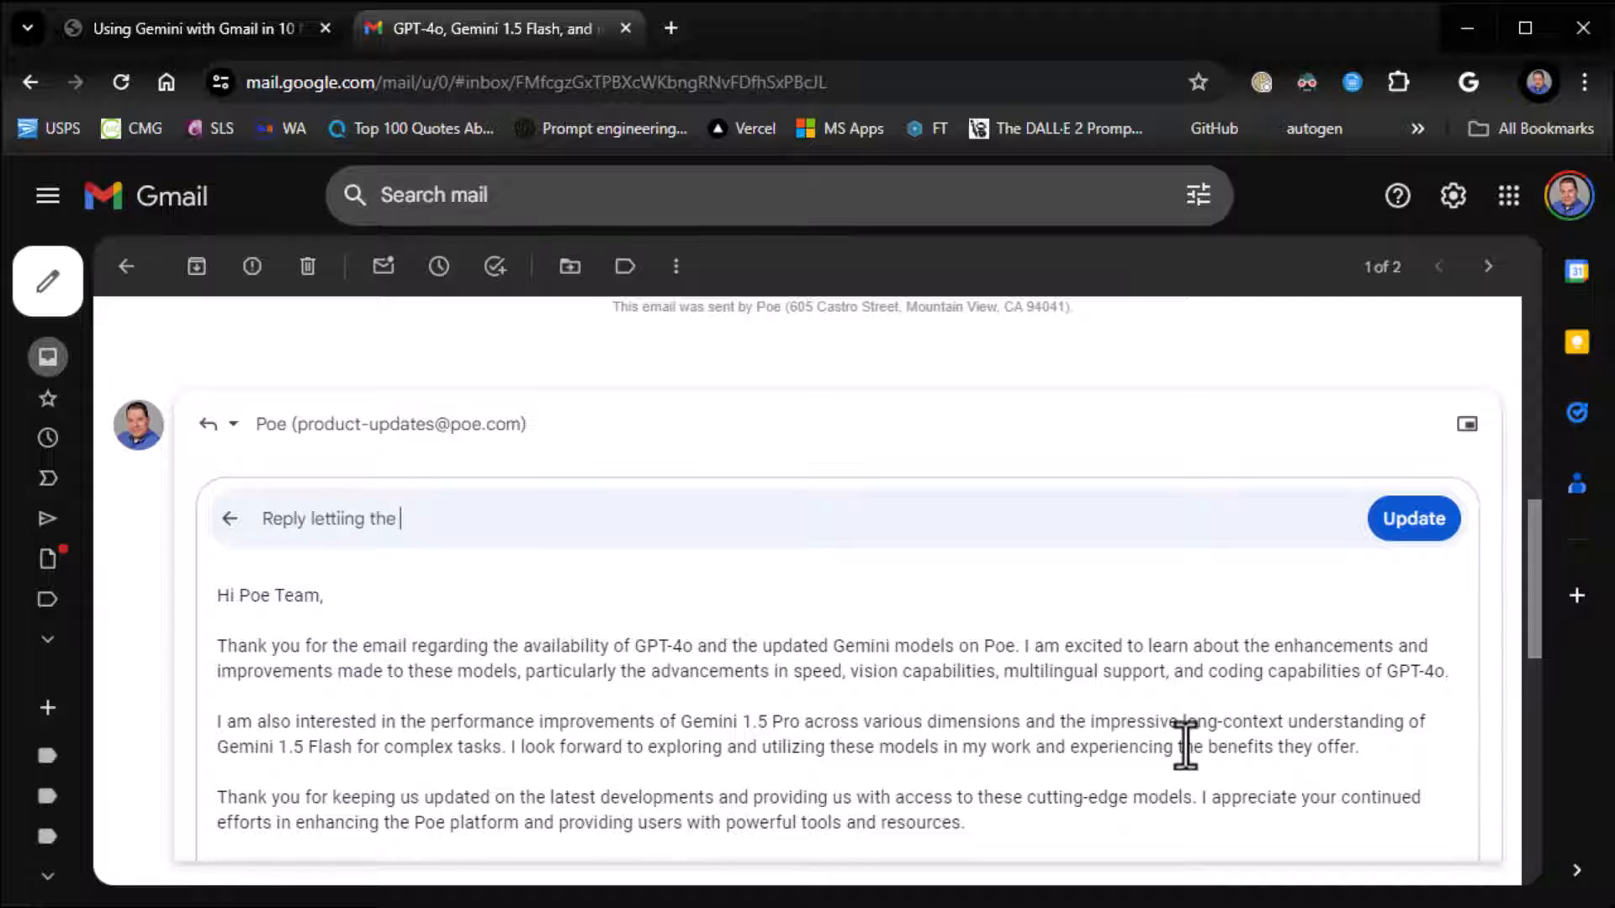
pyautogui.write('Poe folks know that I')
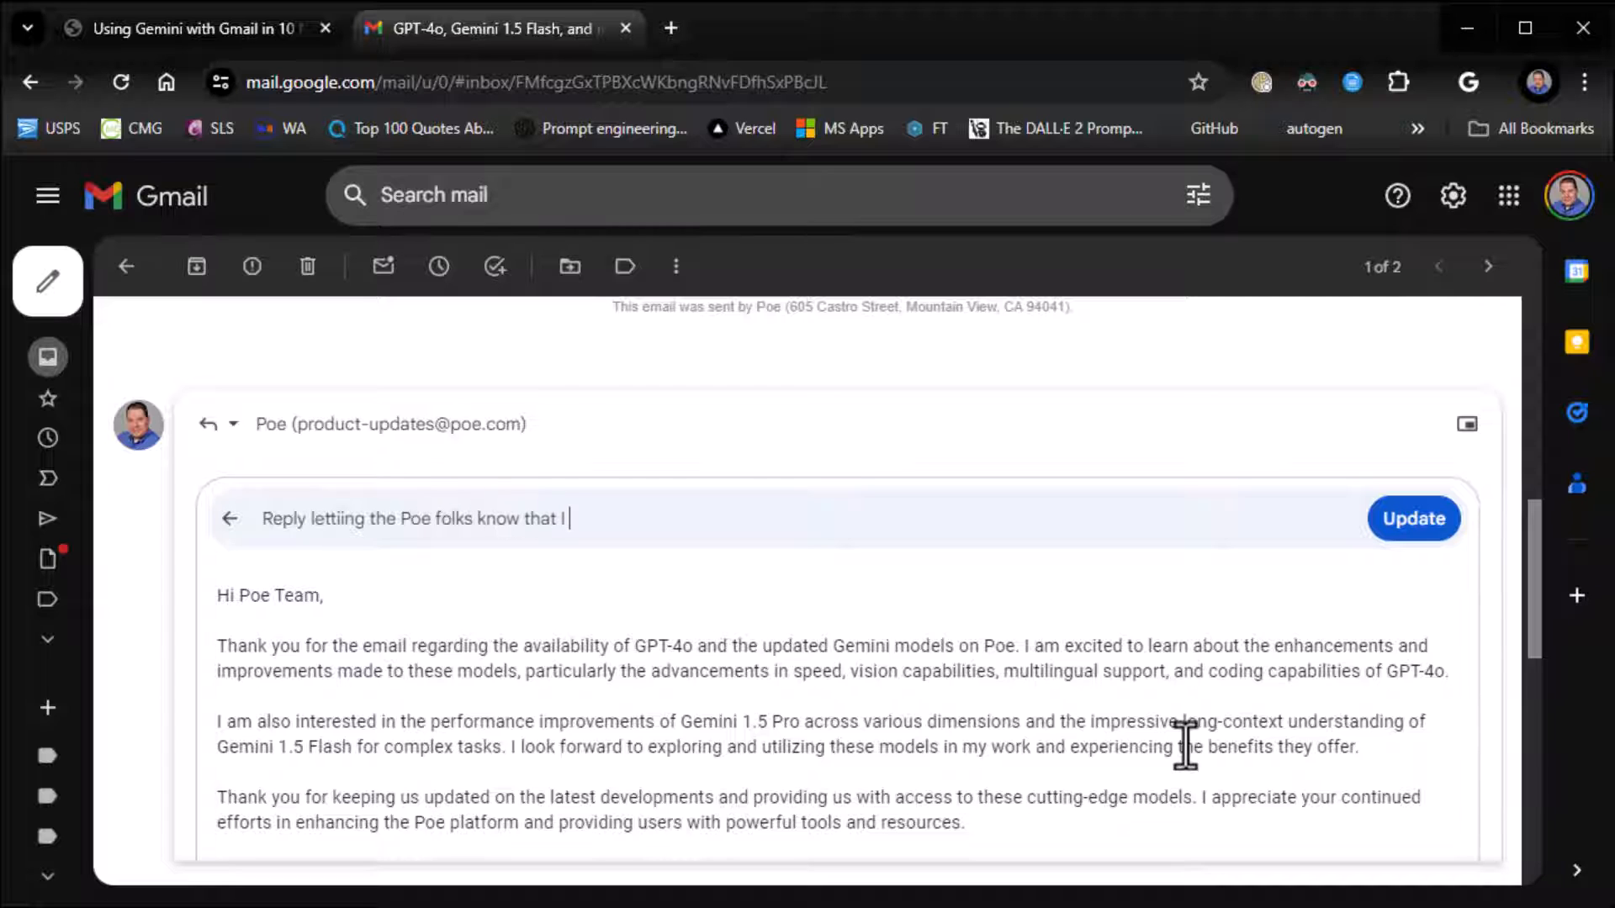
pyautogui.write('am excited a')
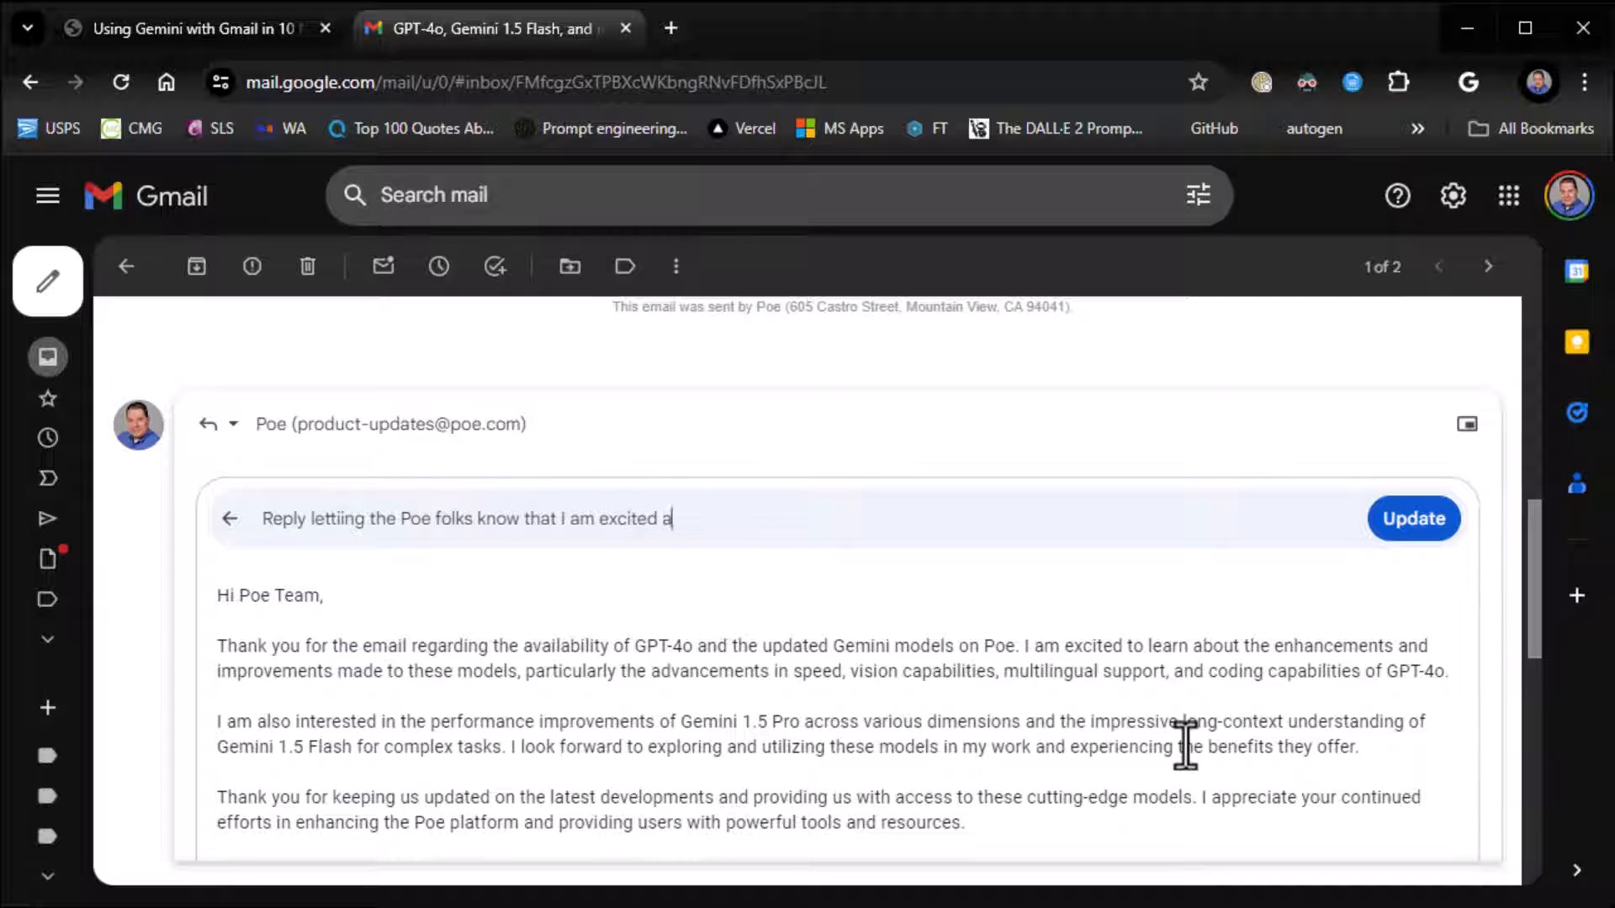
pyautogui.write('bout the new features and')
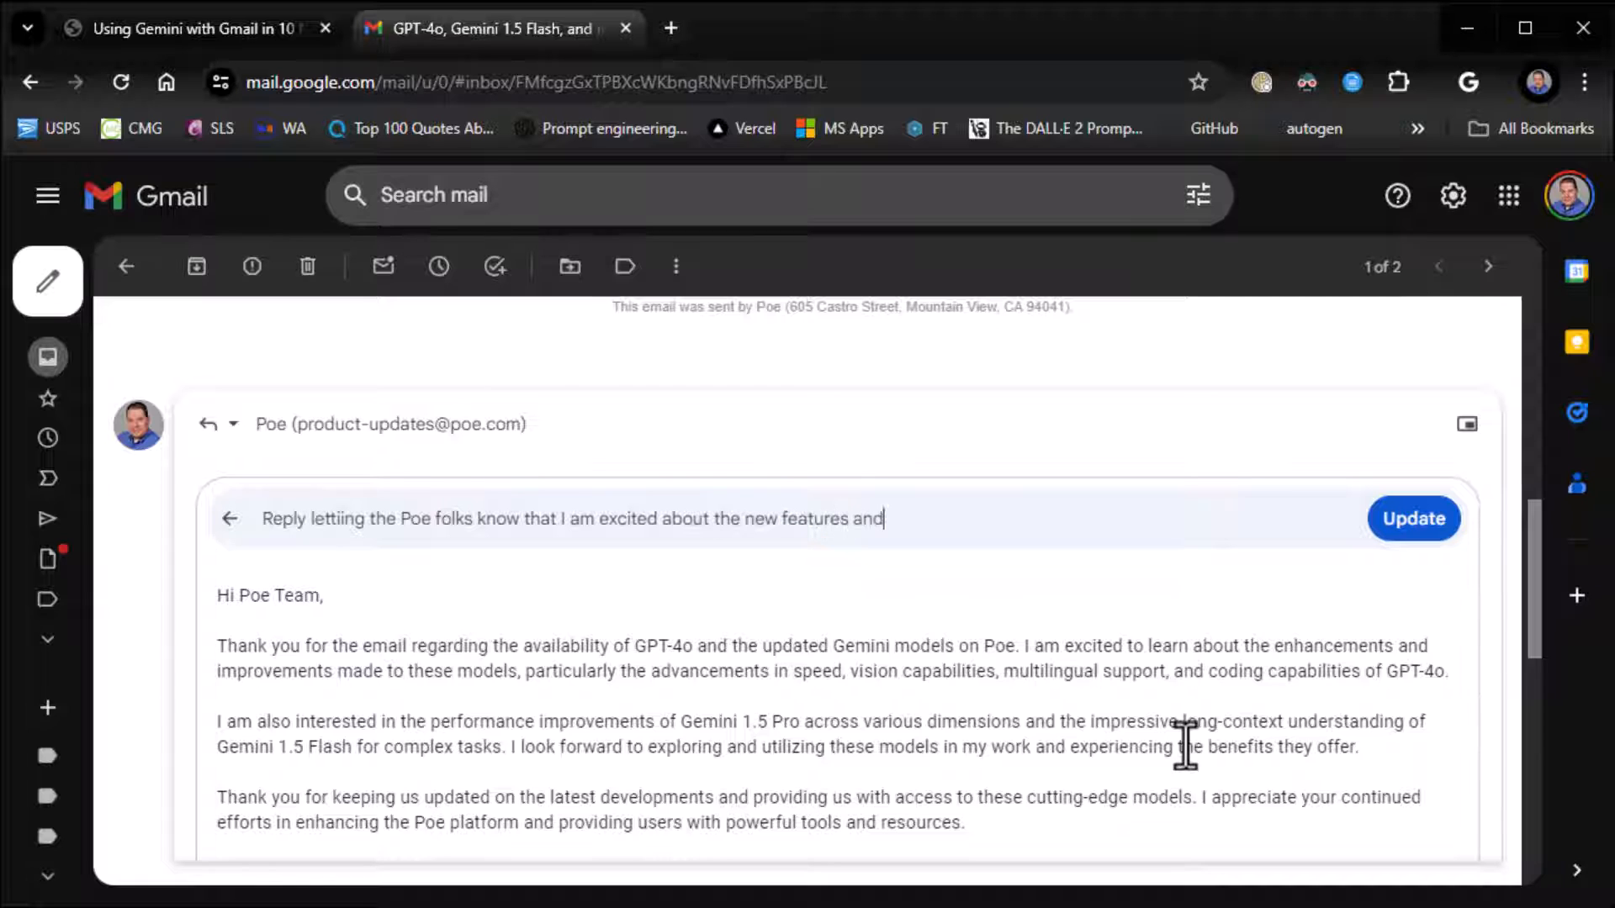
pyautogui.write('provide')
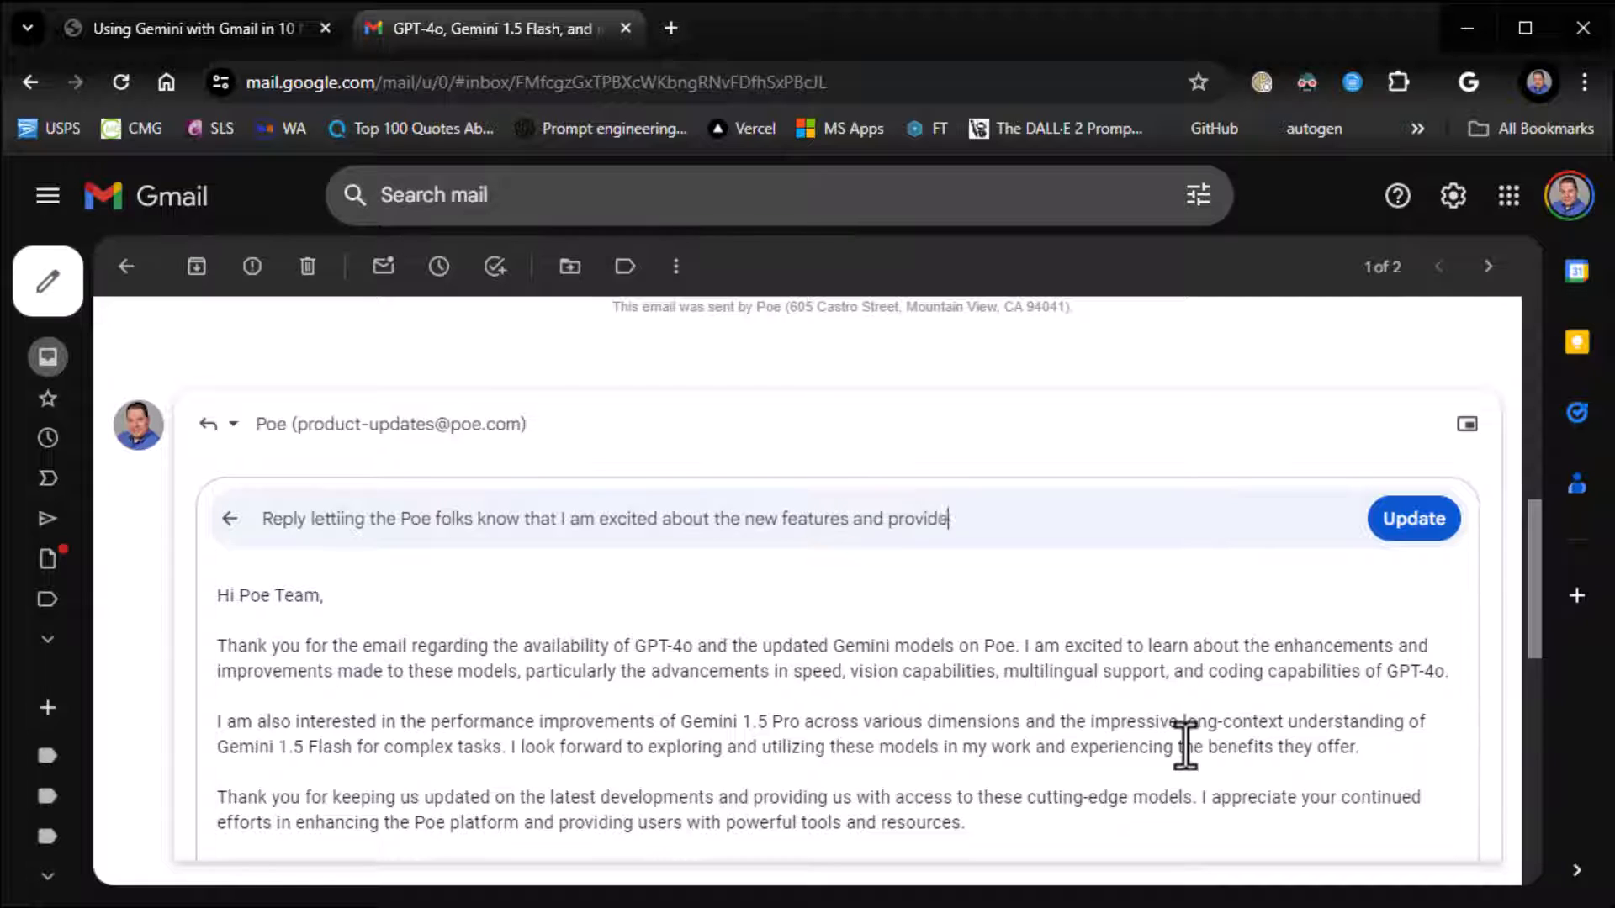
pyautogui.write('bullt poi')
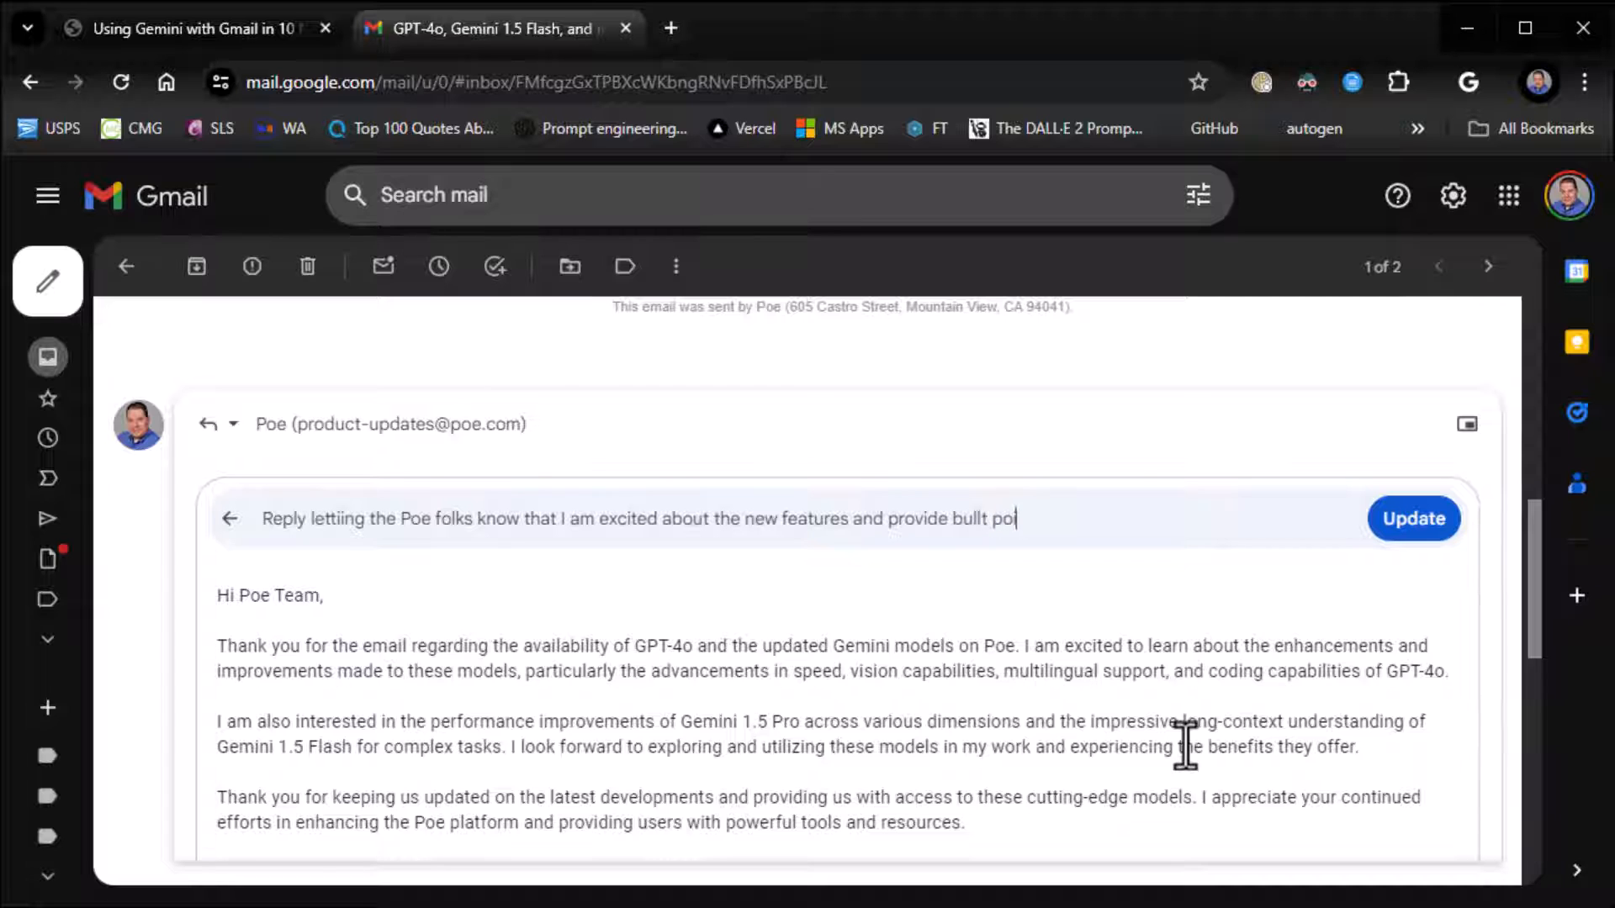
pyautogui.write('nts for each of ht')
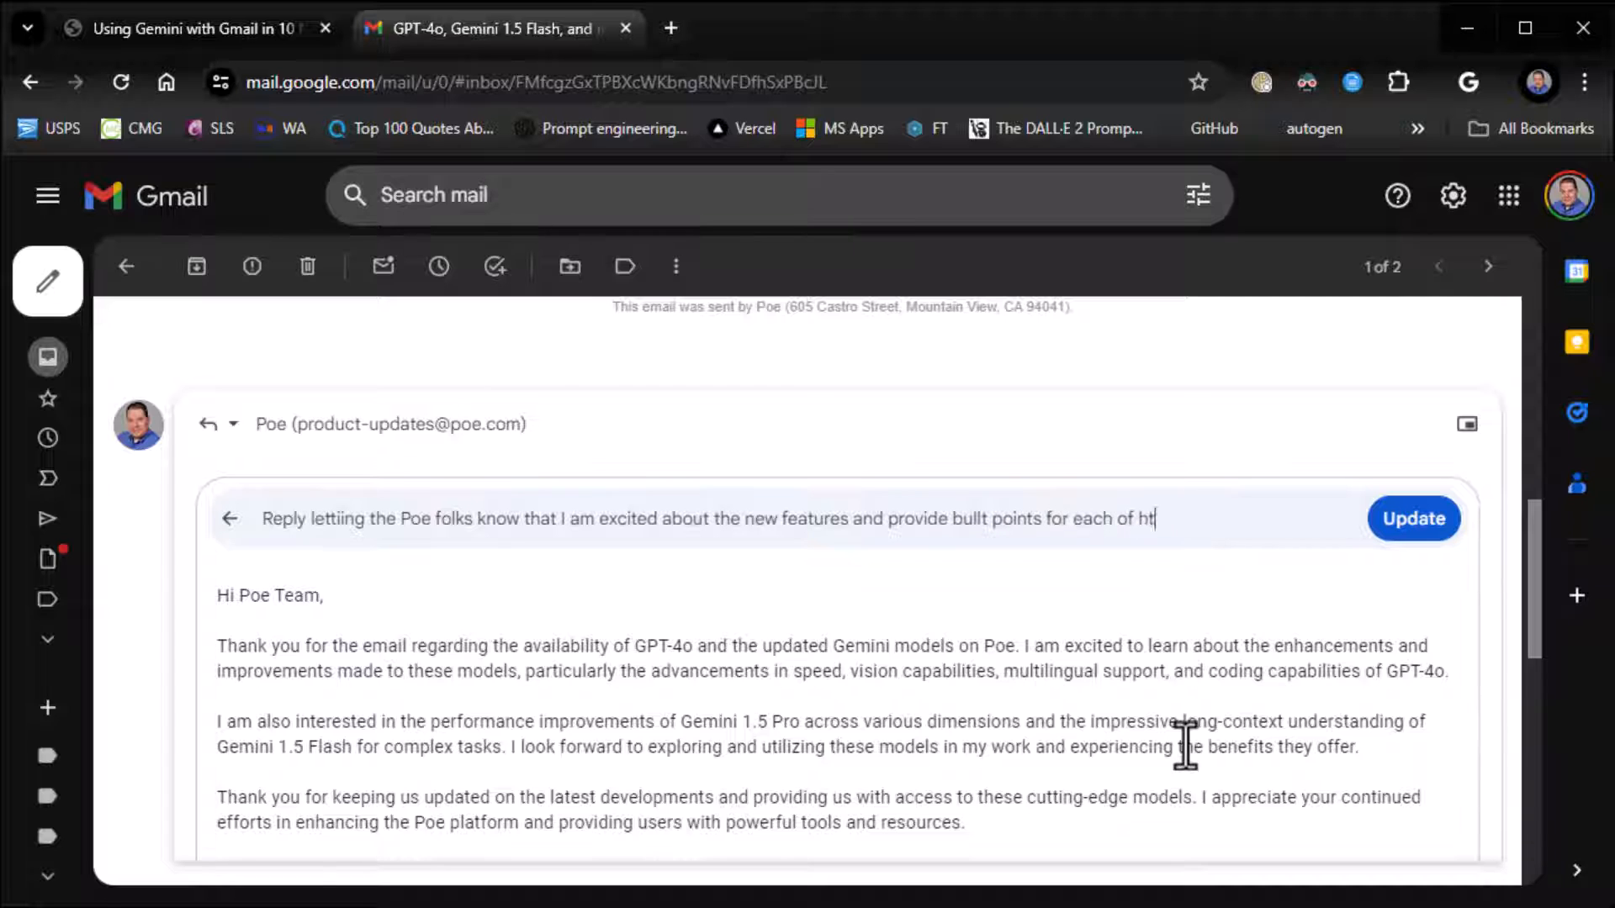
pyautogui.write('he ne')
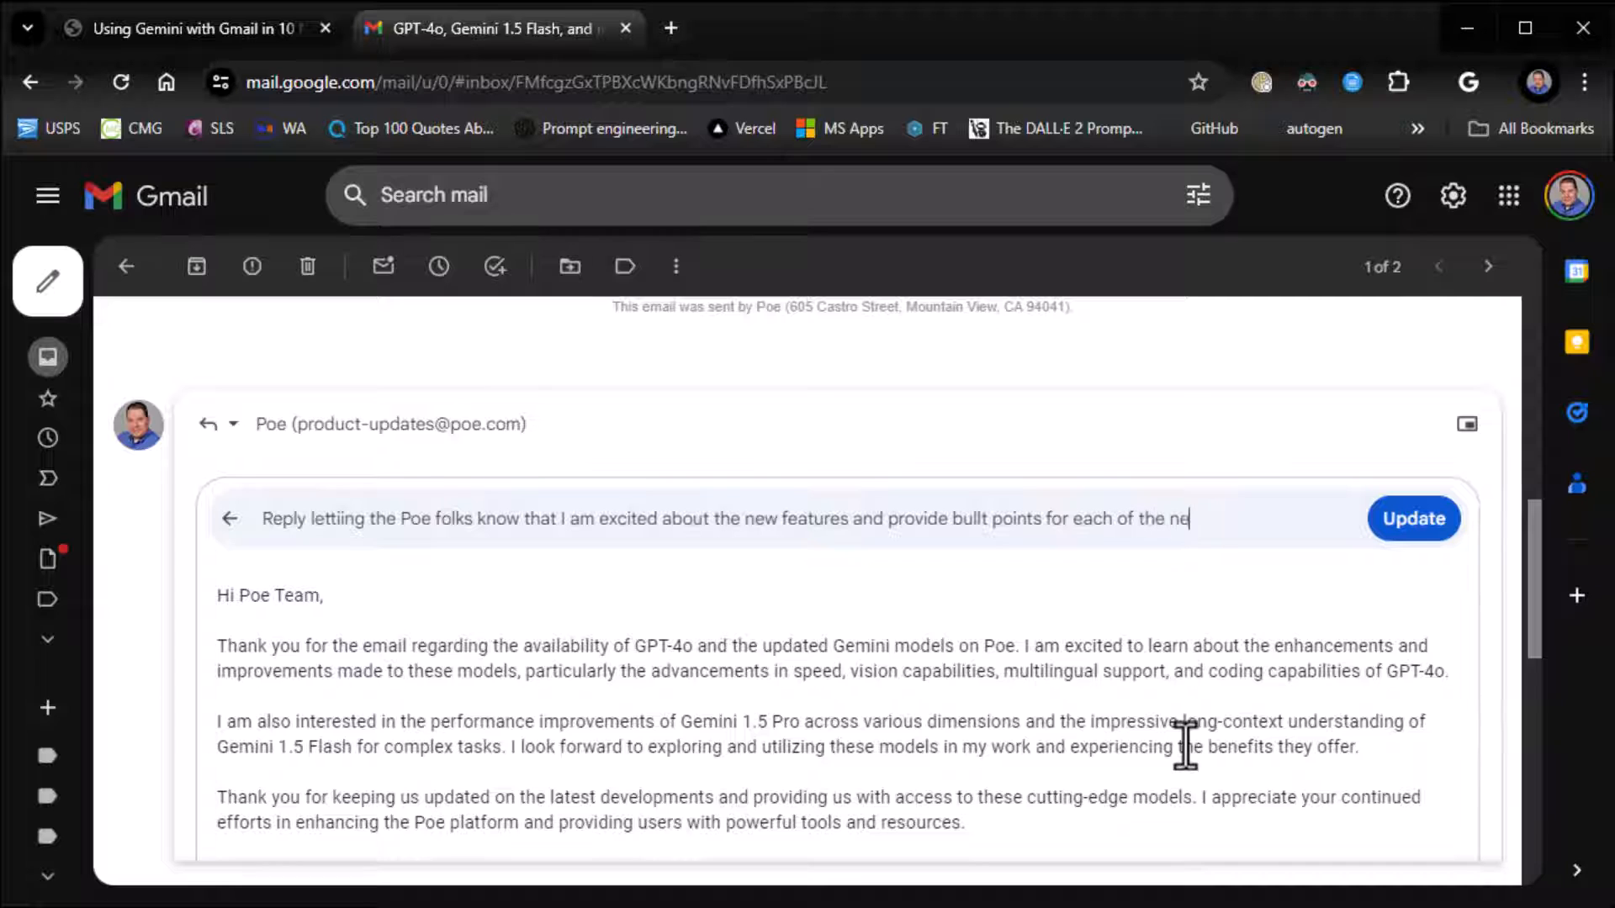
pyautogui.write('w models they talk a')
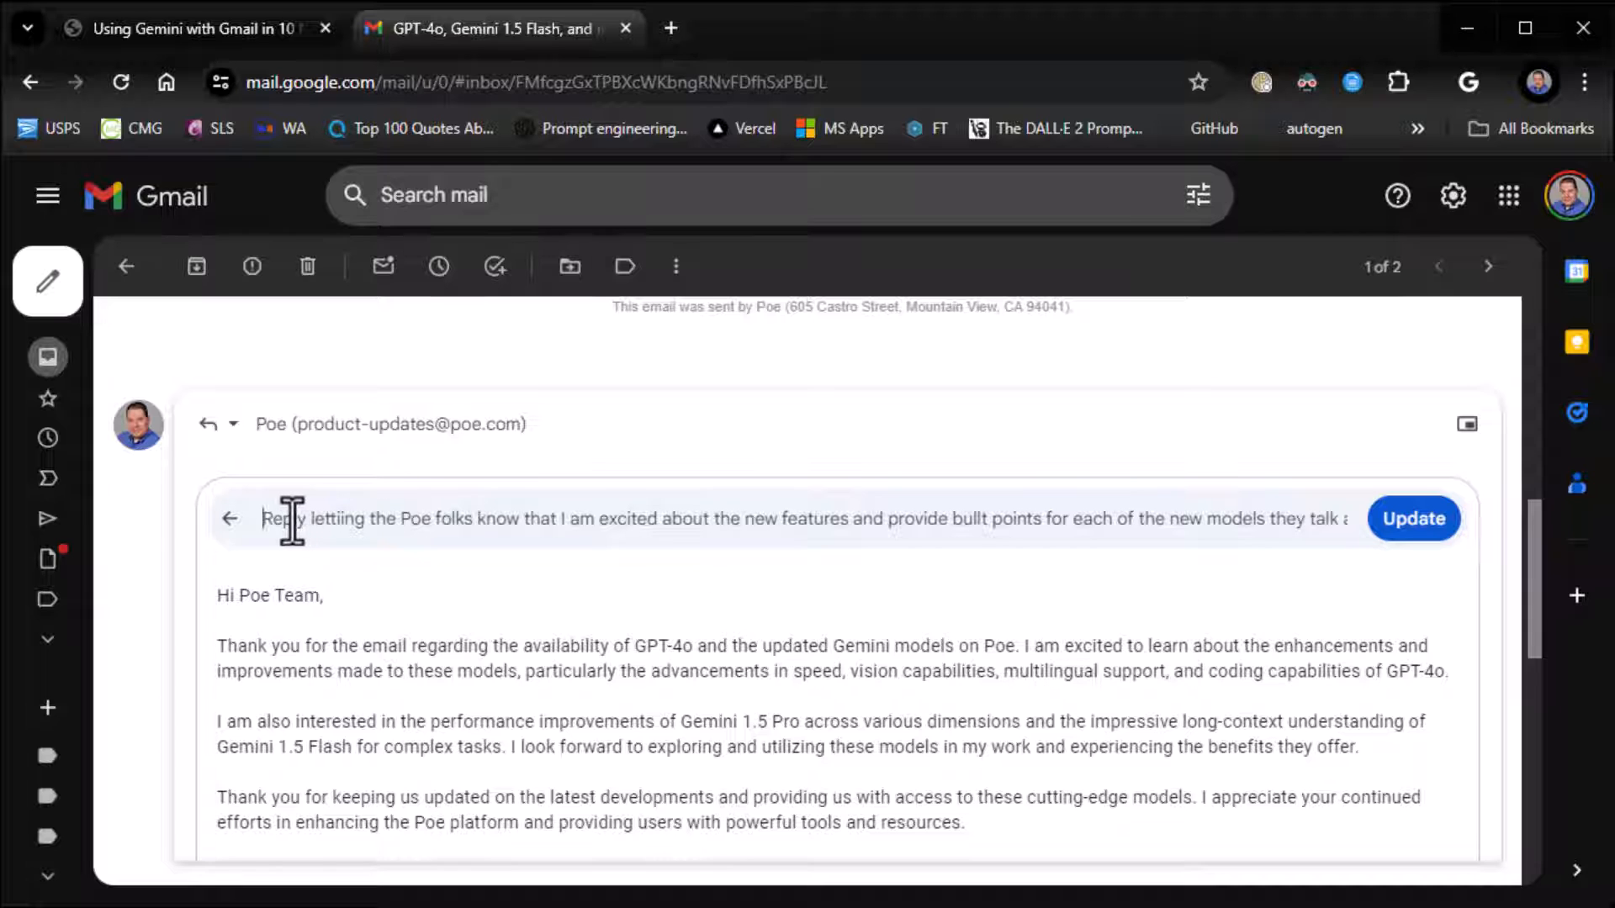
pyautogui.click(1411, 518)
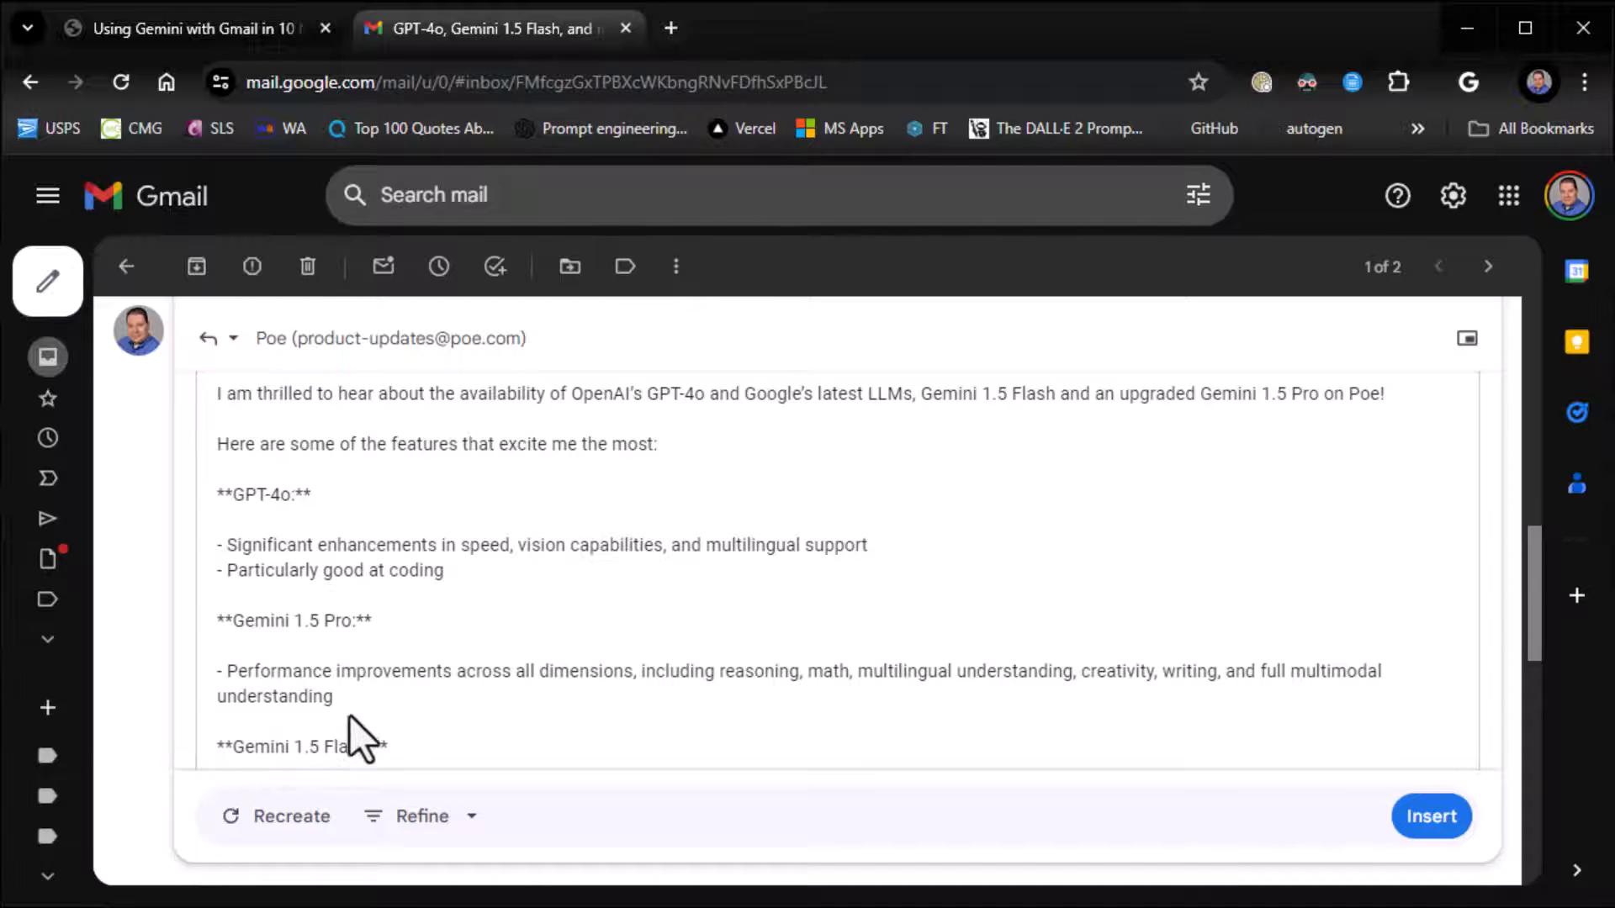
# Regenerate the draft twice with 'Don't use any markdown' (then 'ever') appended to the prompt
pyautogui.scroll(-3)
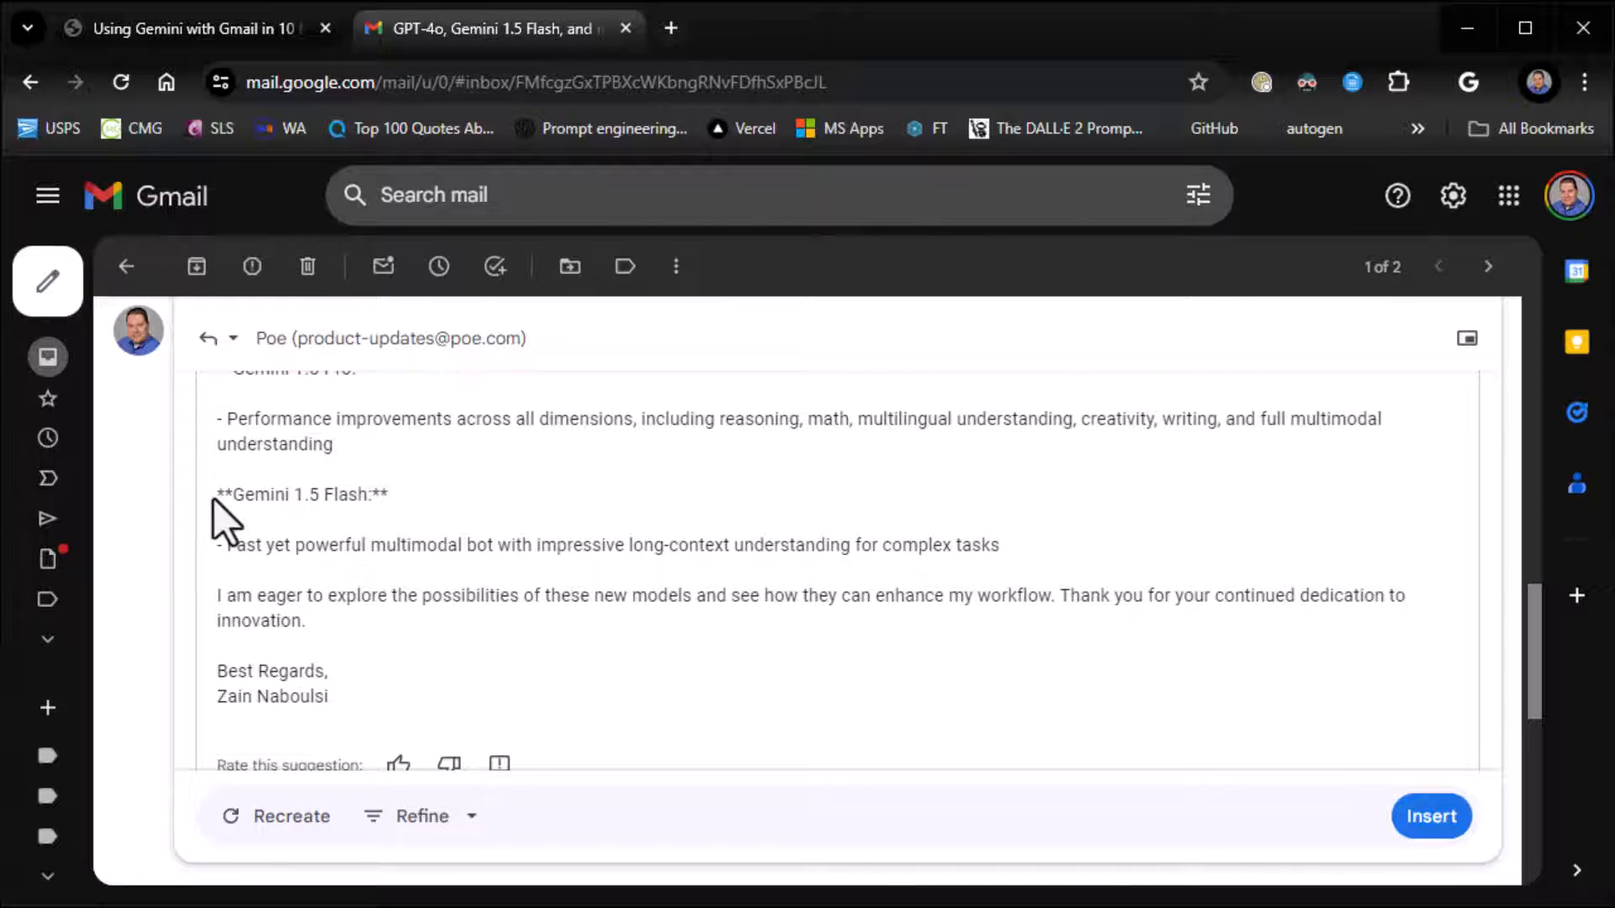
pyautogui.doubleClick(375, 494)
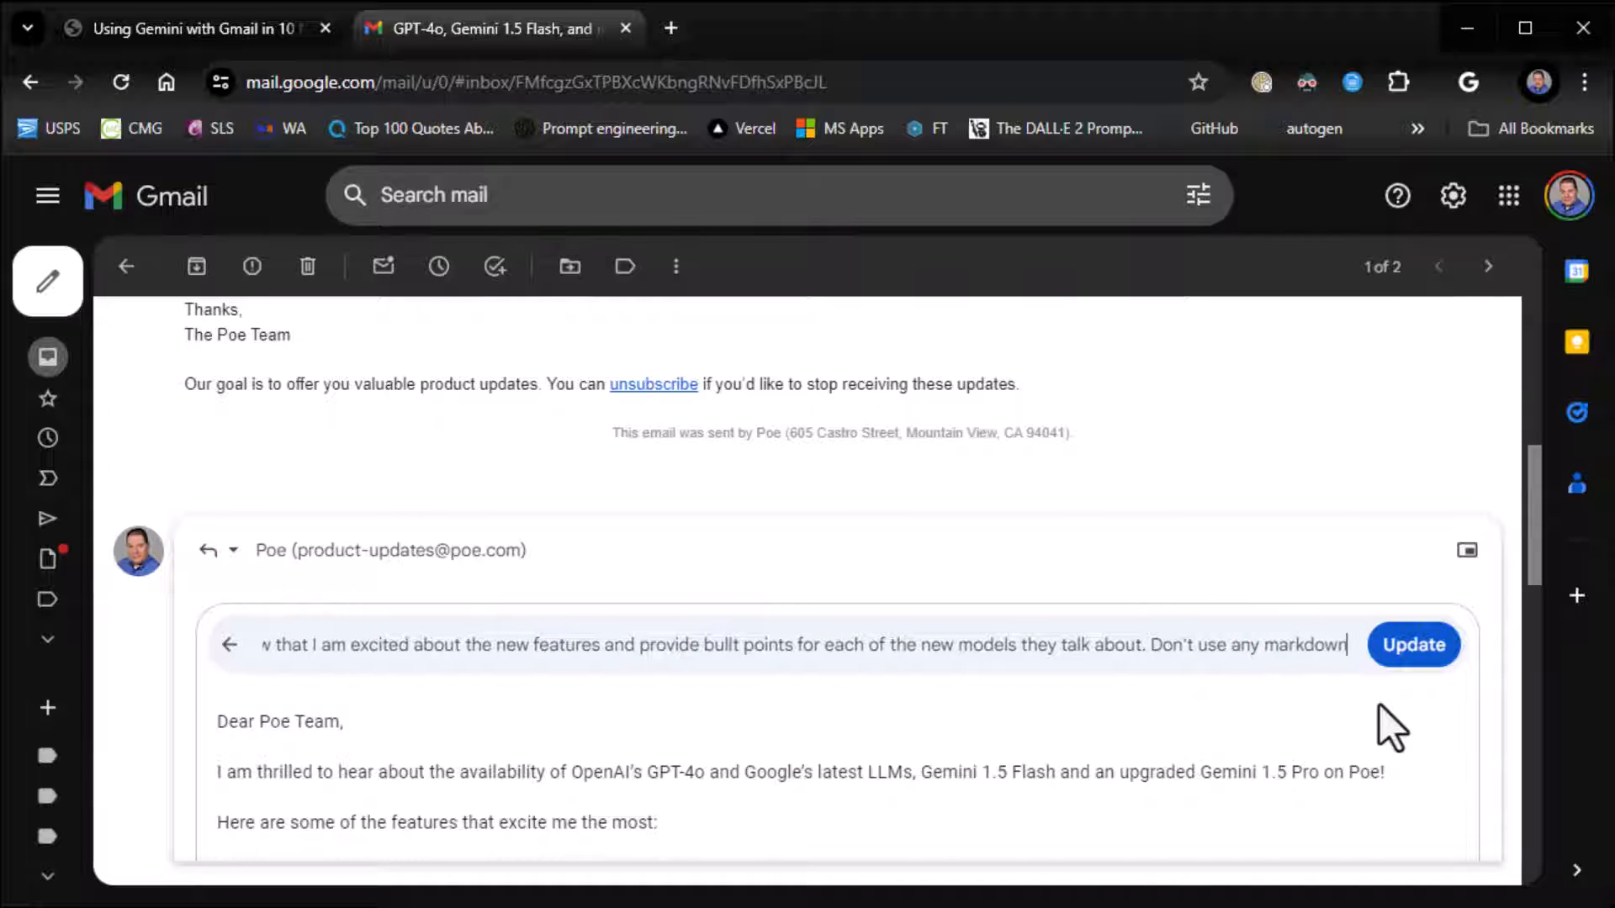
pyautogui.click(1413, 644)
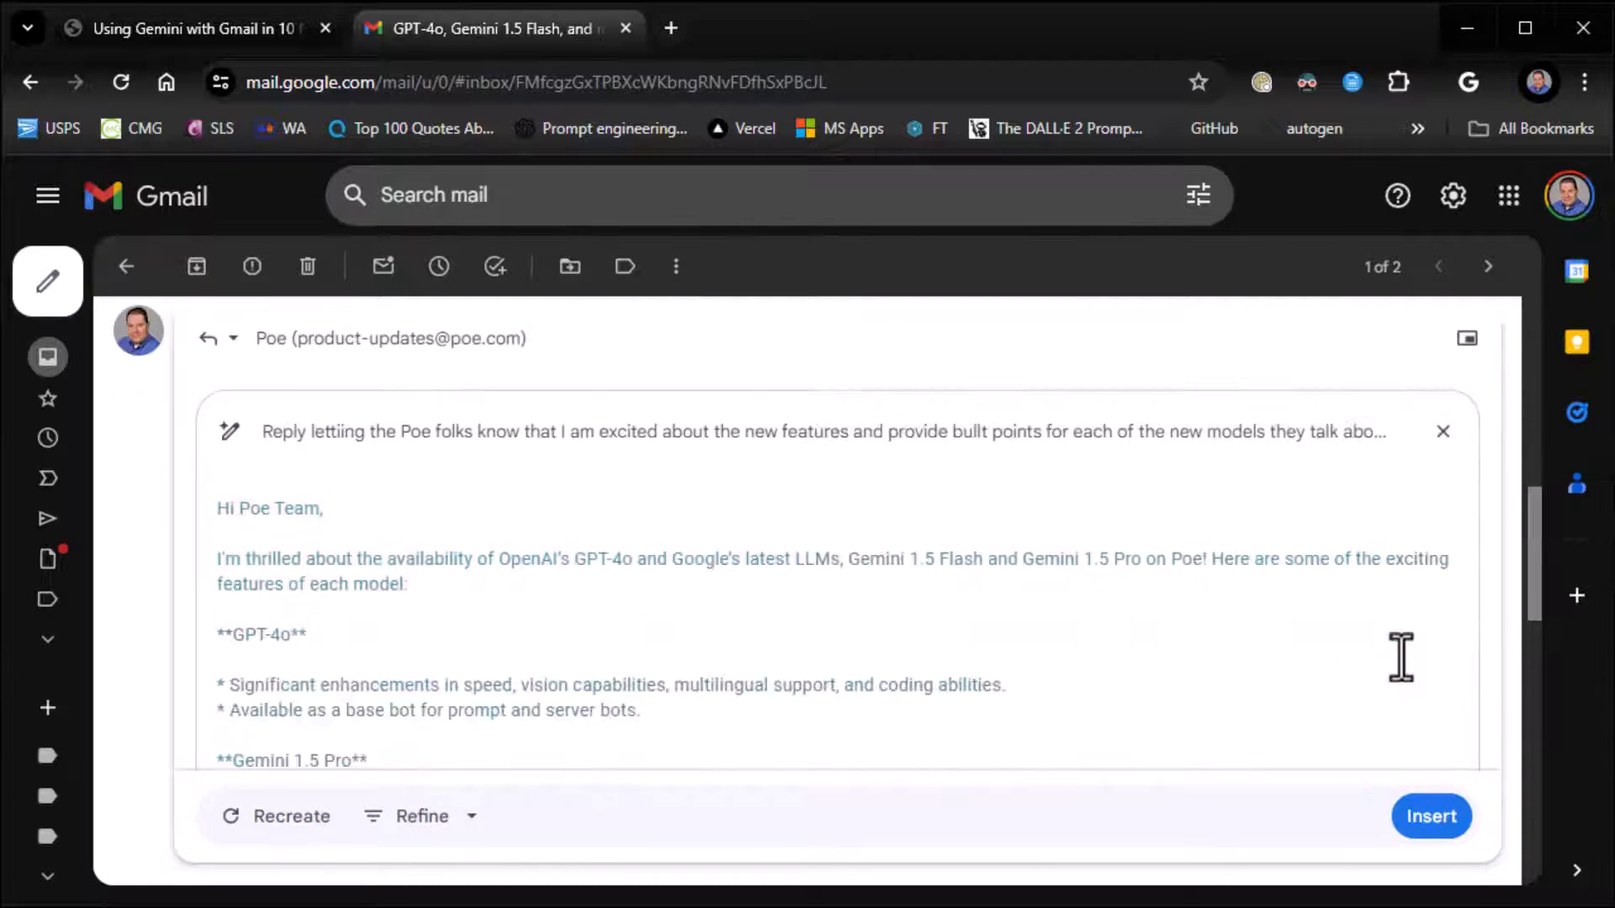
pyautogui.scroll(-3)
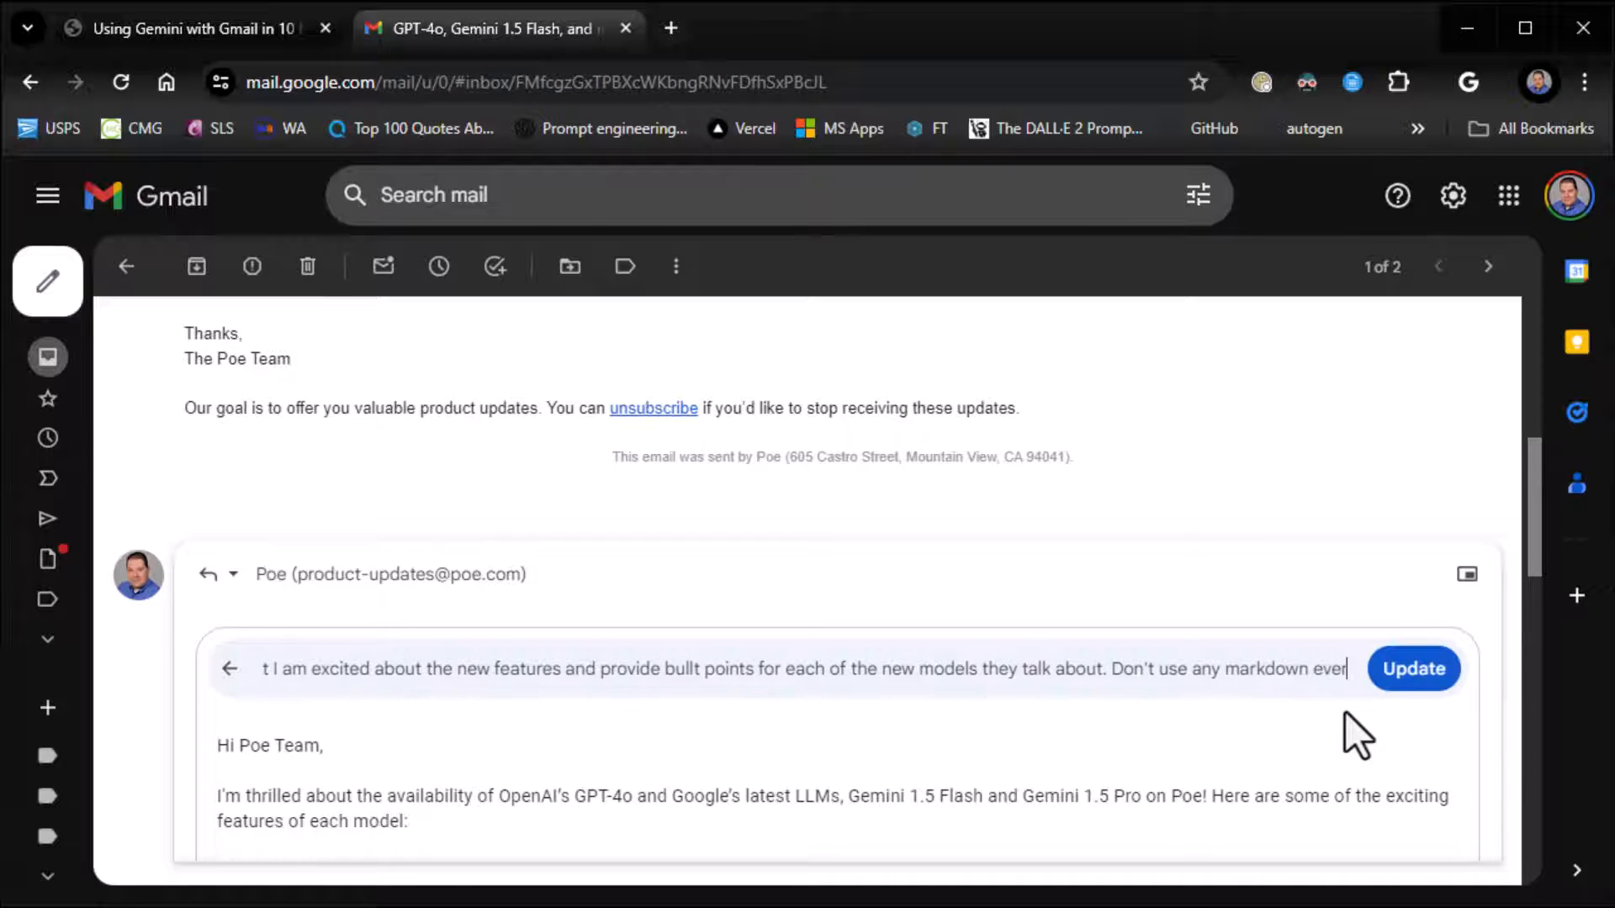
pyautogui.click(1412, 667)
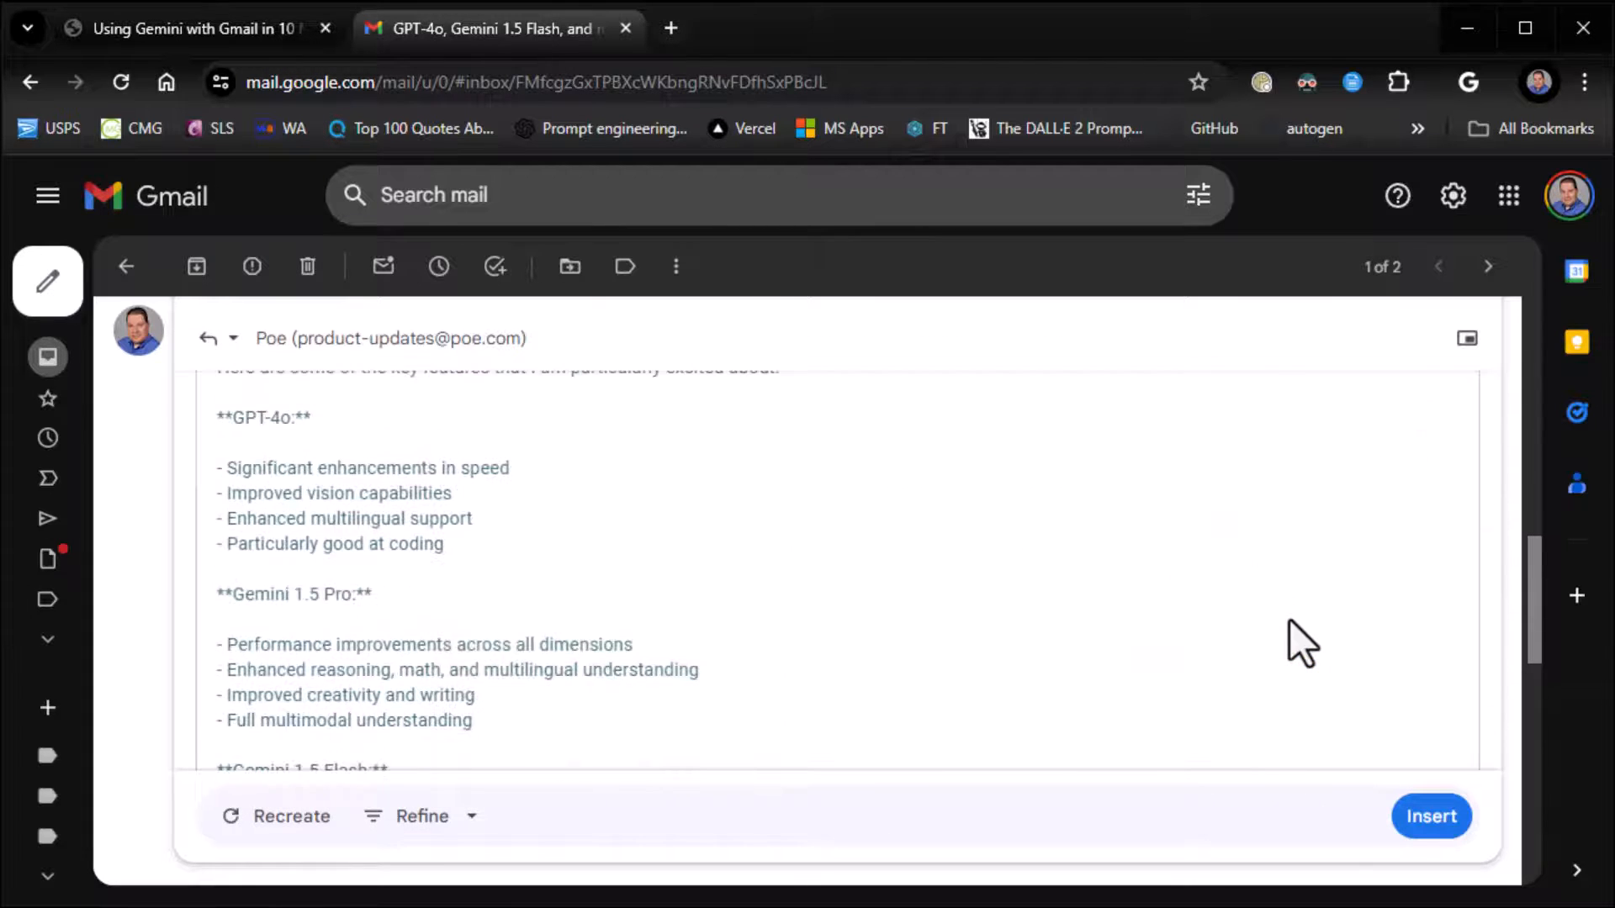
pyautogui.scroll(-3)
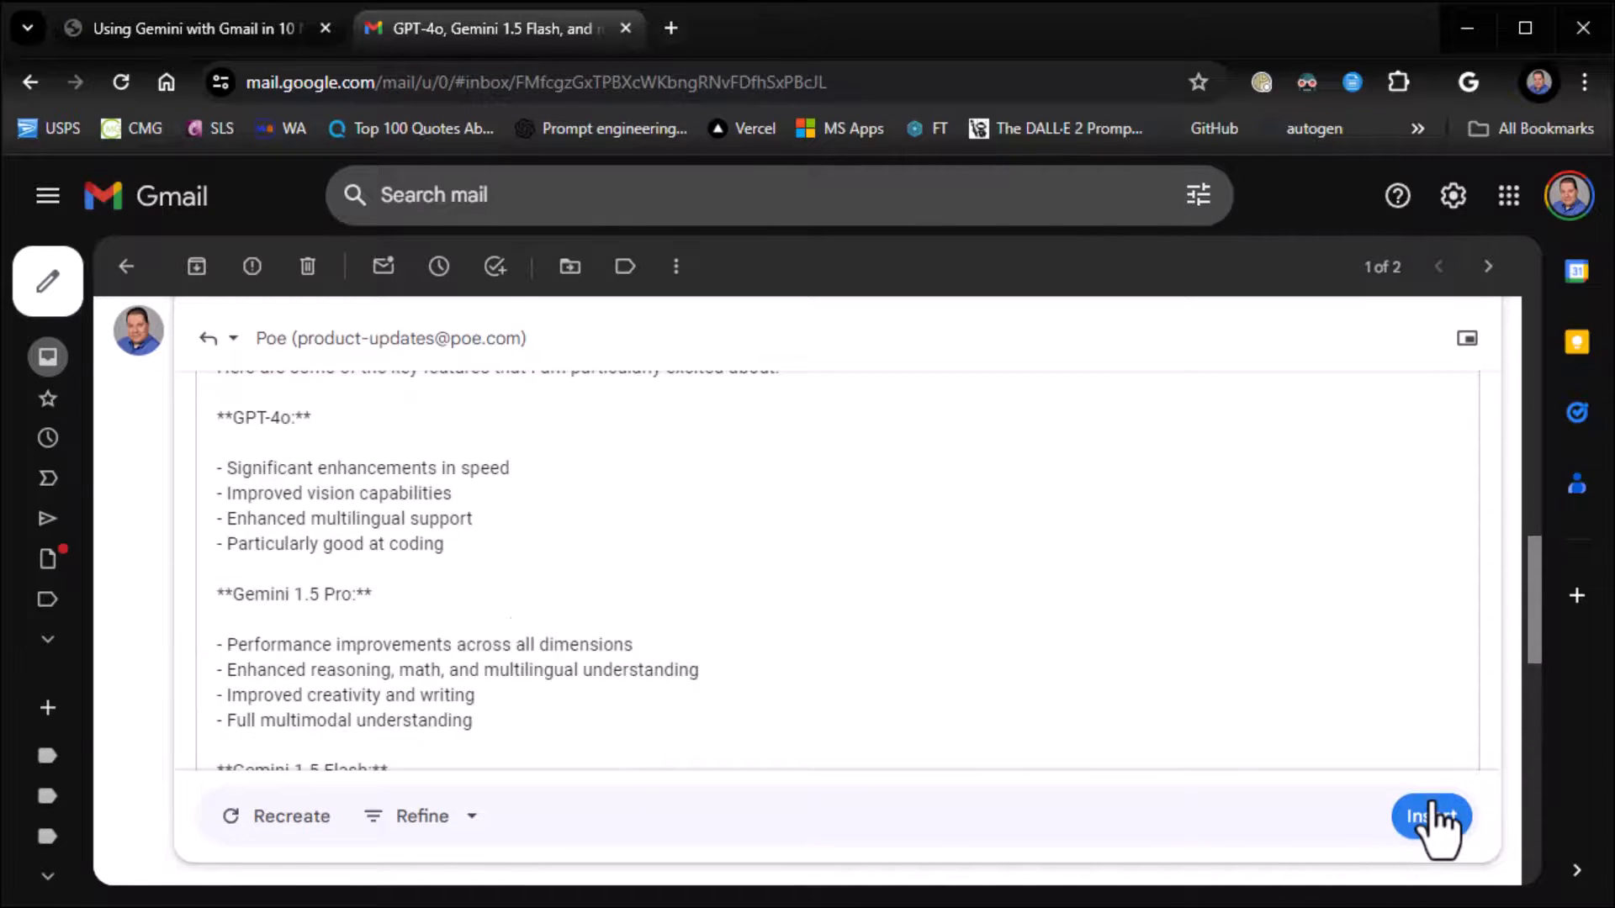
# Insert Gemini's bulleted draft into the reply body, then switch to the tutorial slides tab
pyautogui.click(1431, 818)
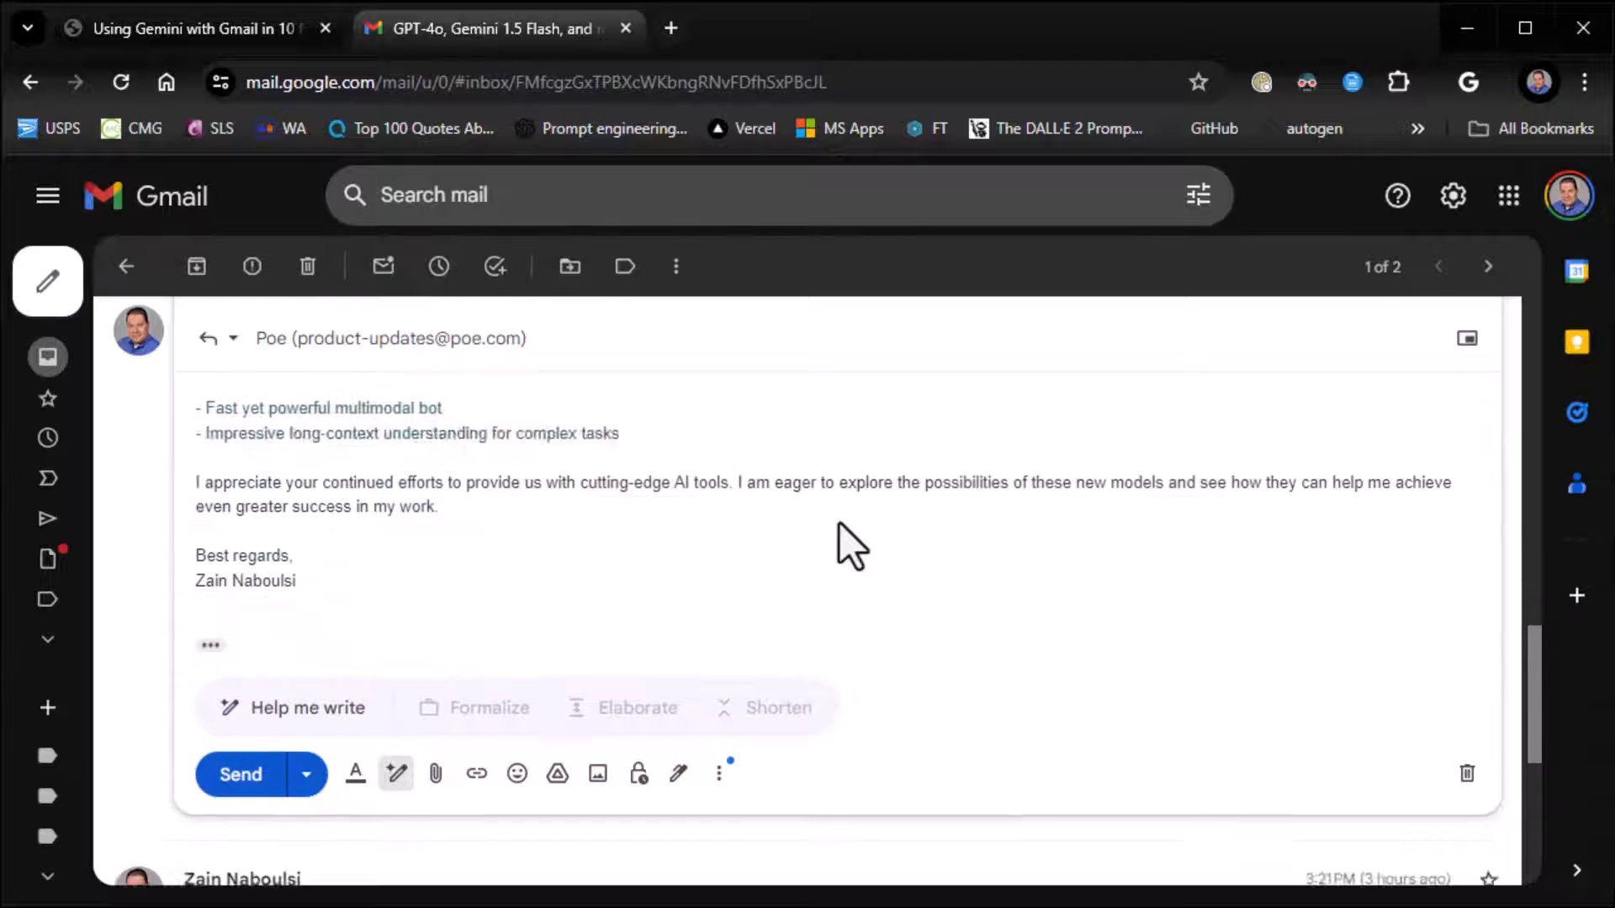
pyautogui.scroll(-3)
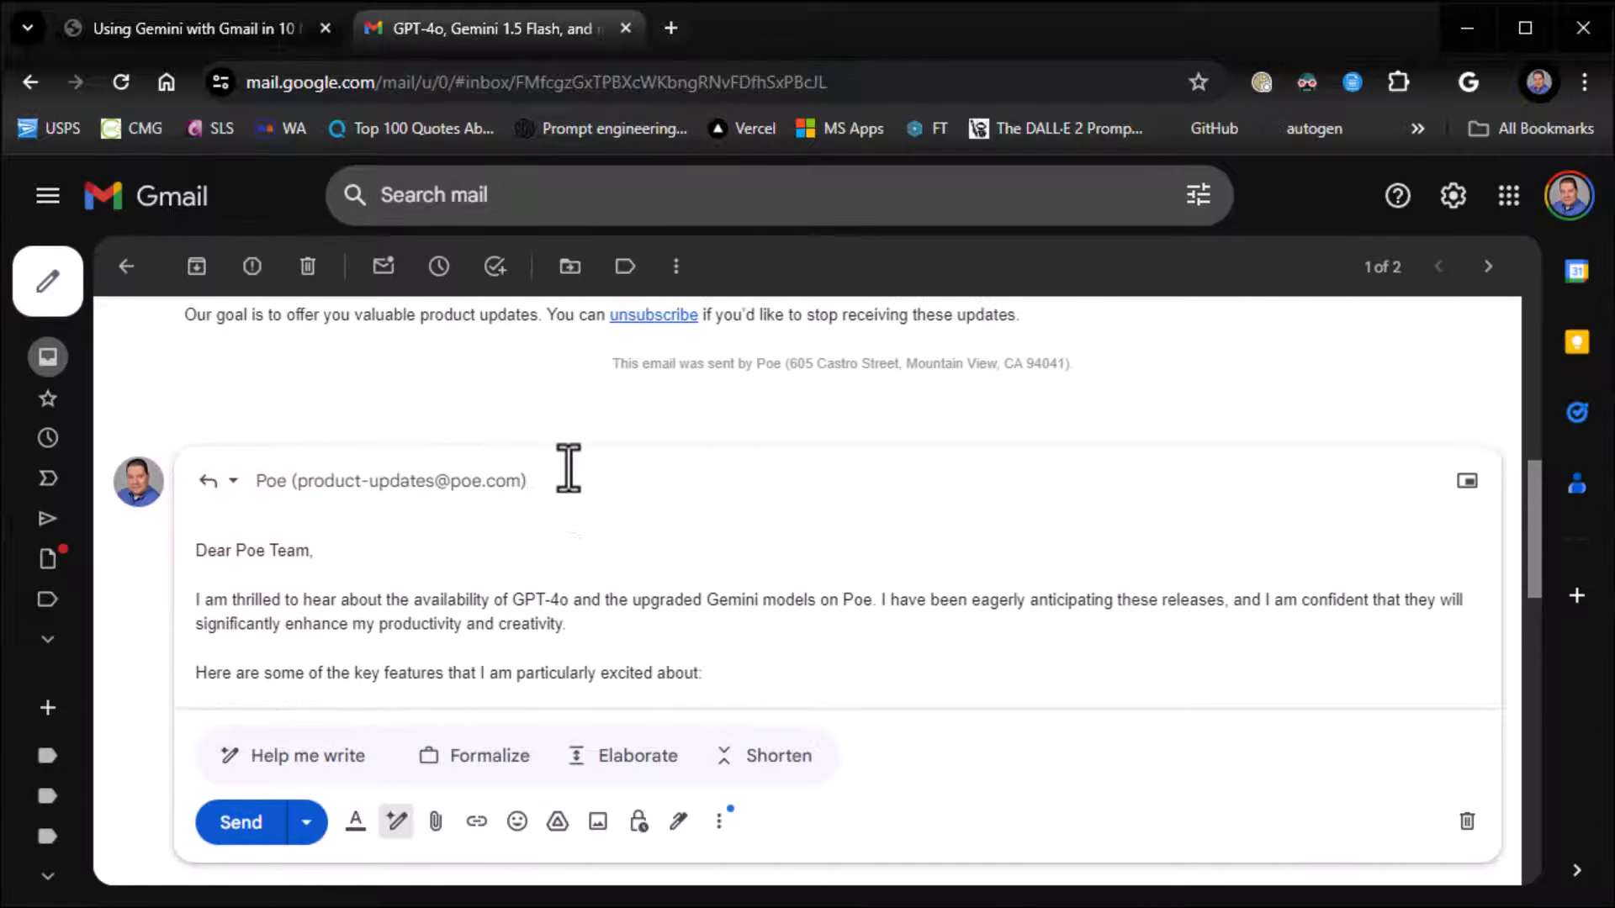
pyautogui.scroll(-3)
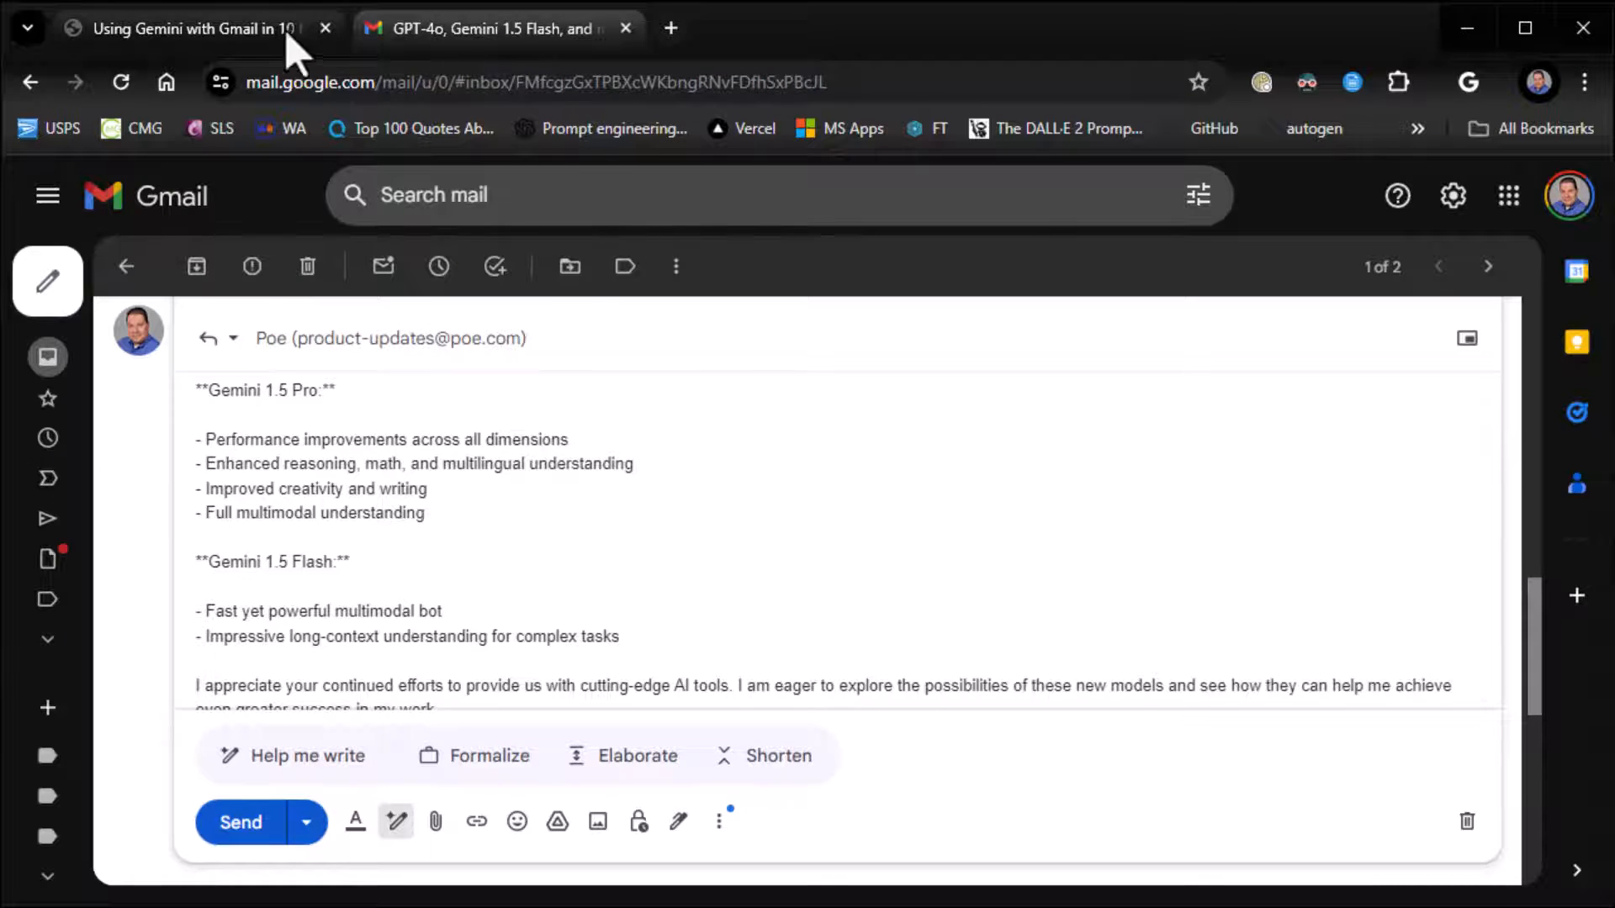
pyautogui.click(185, 29)
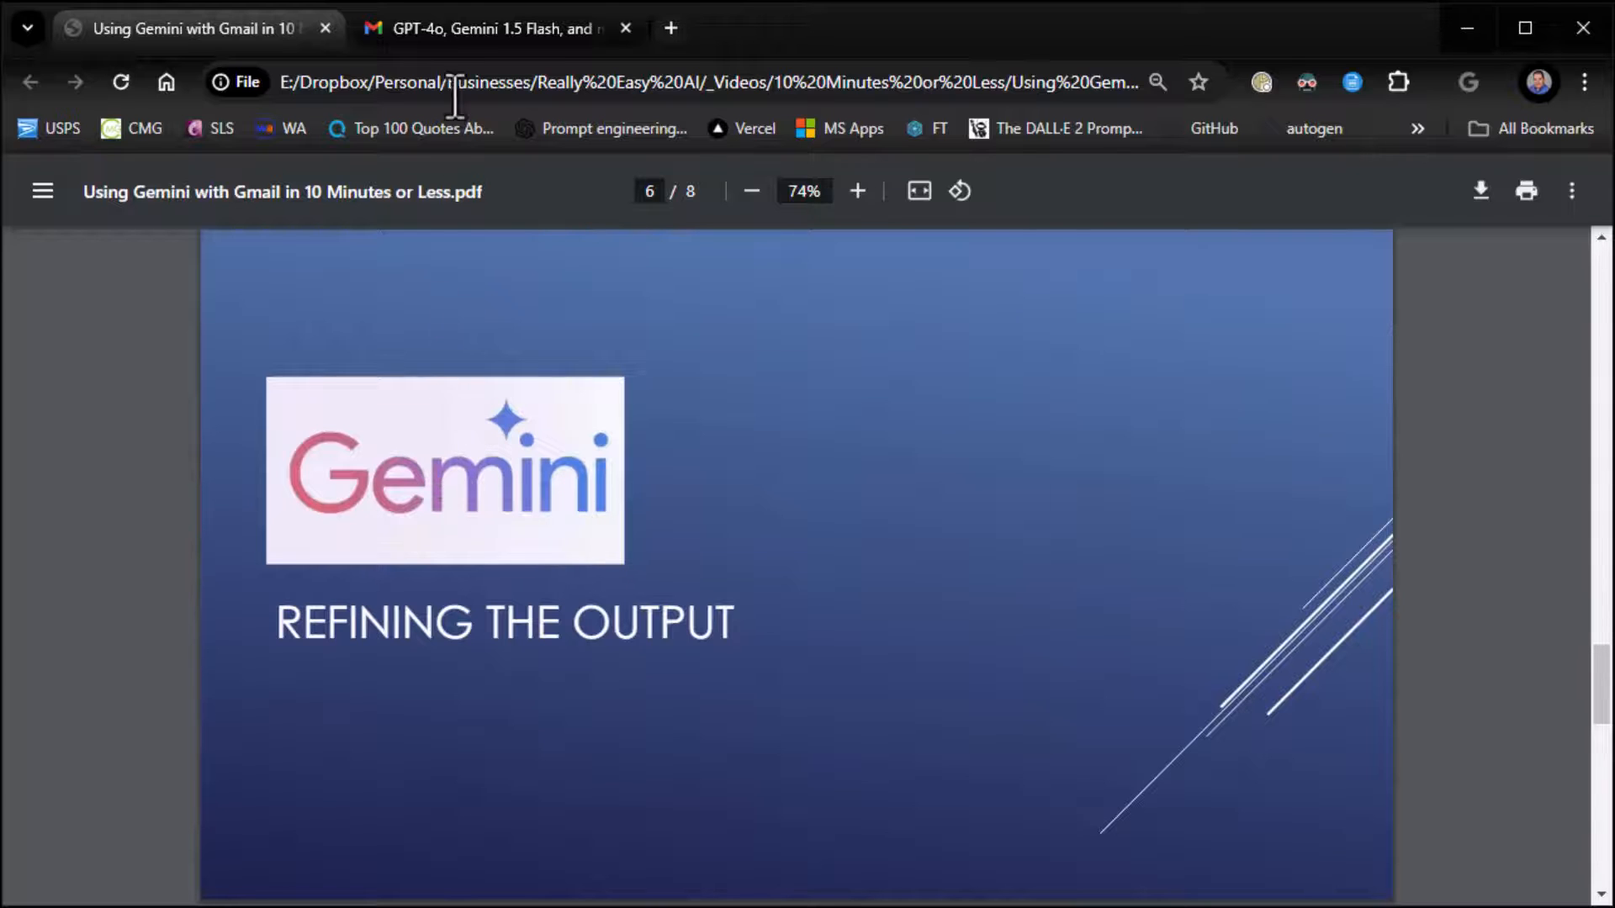
# Return from the 'Refining the Output' slide to the Gmail reply tab
pyautogui.click(495, 29)
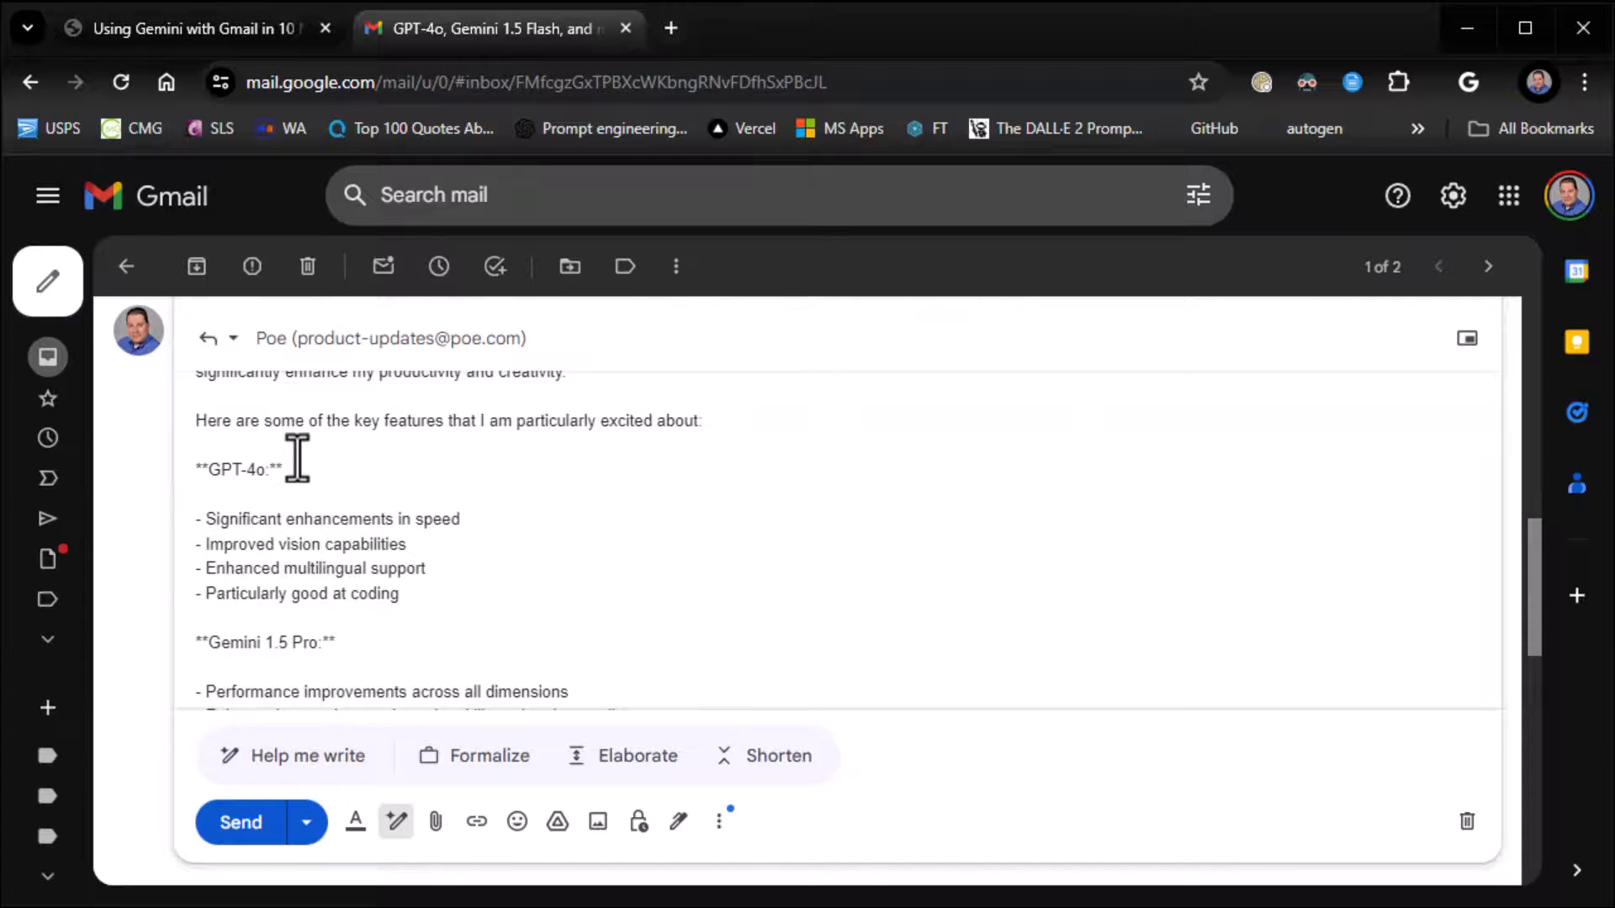
pyautogui.moveTo(528, 508)
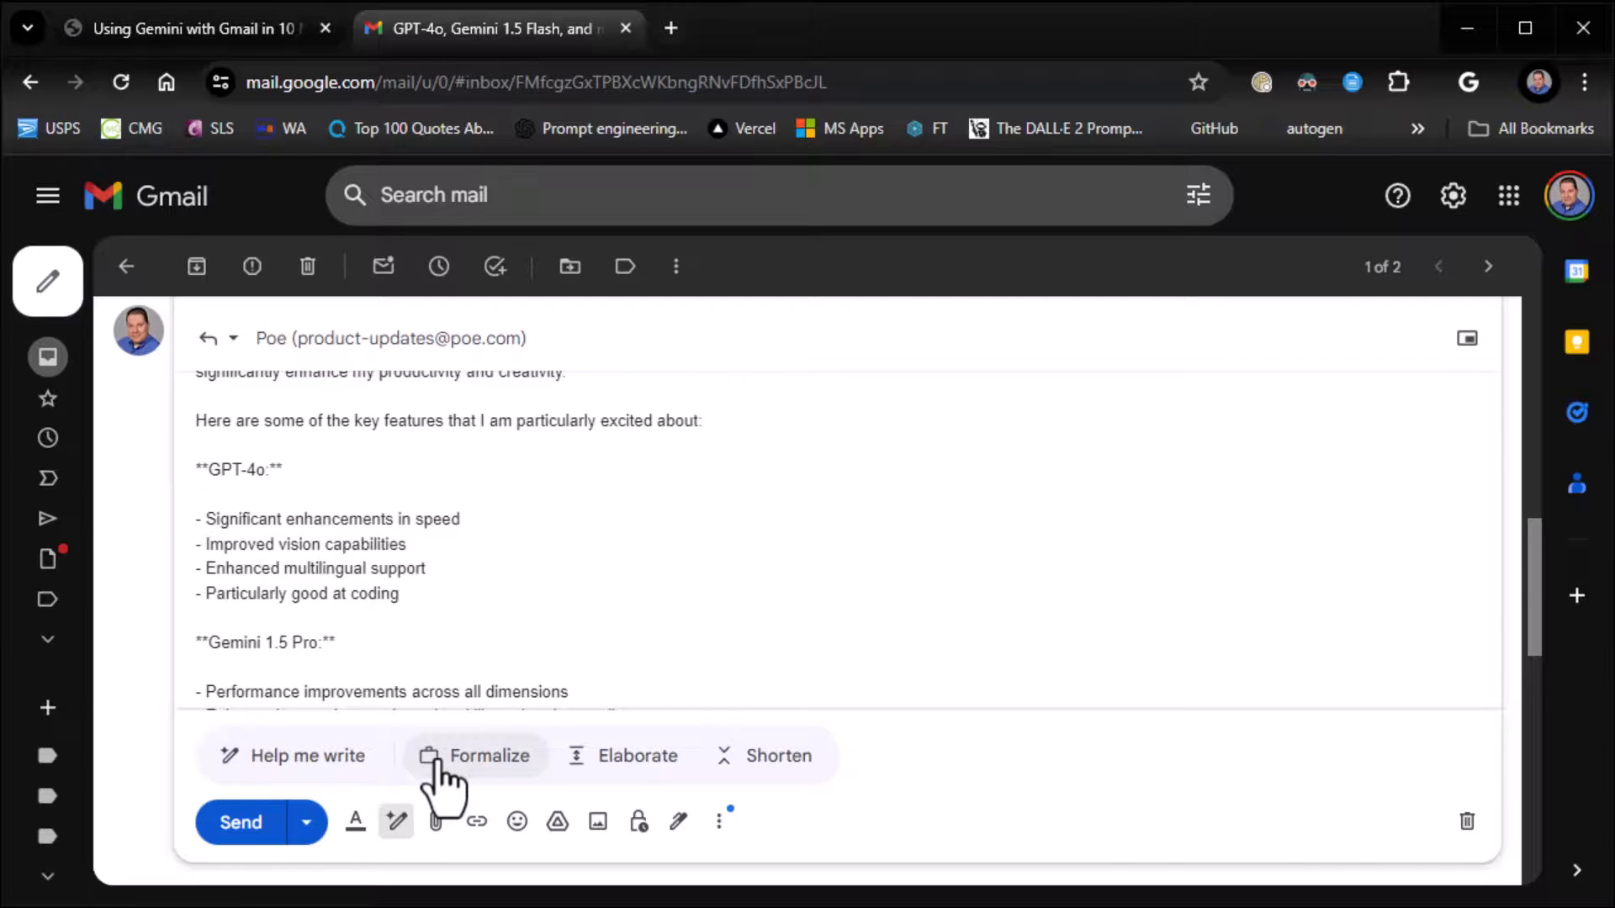
pyautogui.moveTo(764, 756)
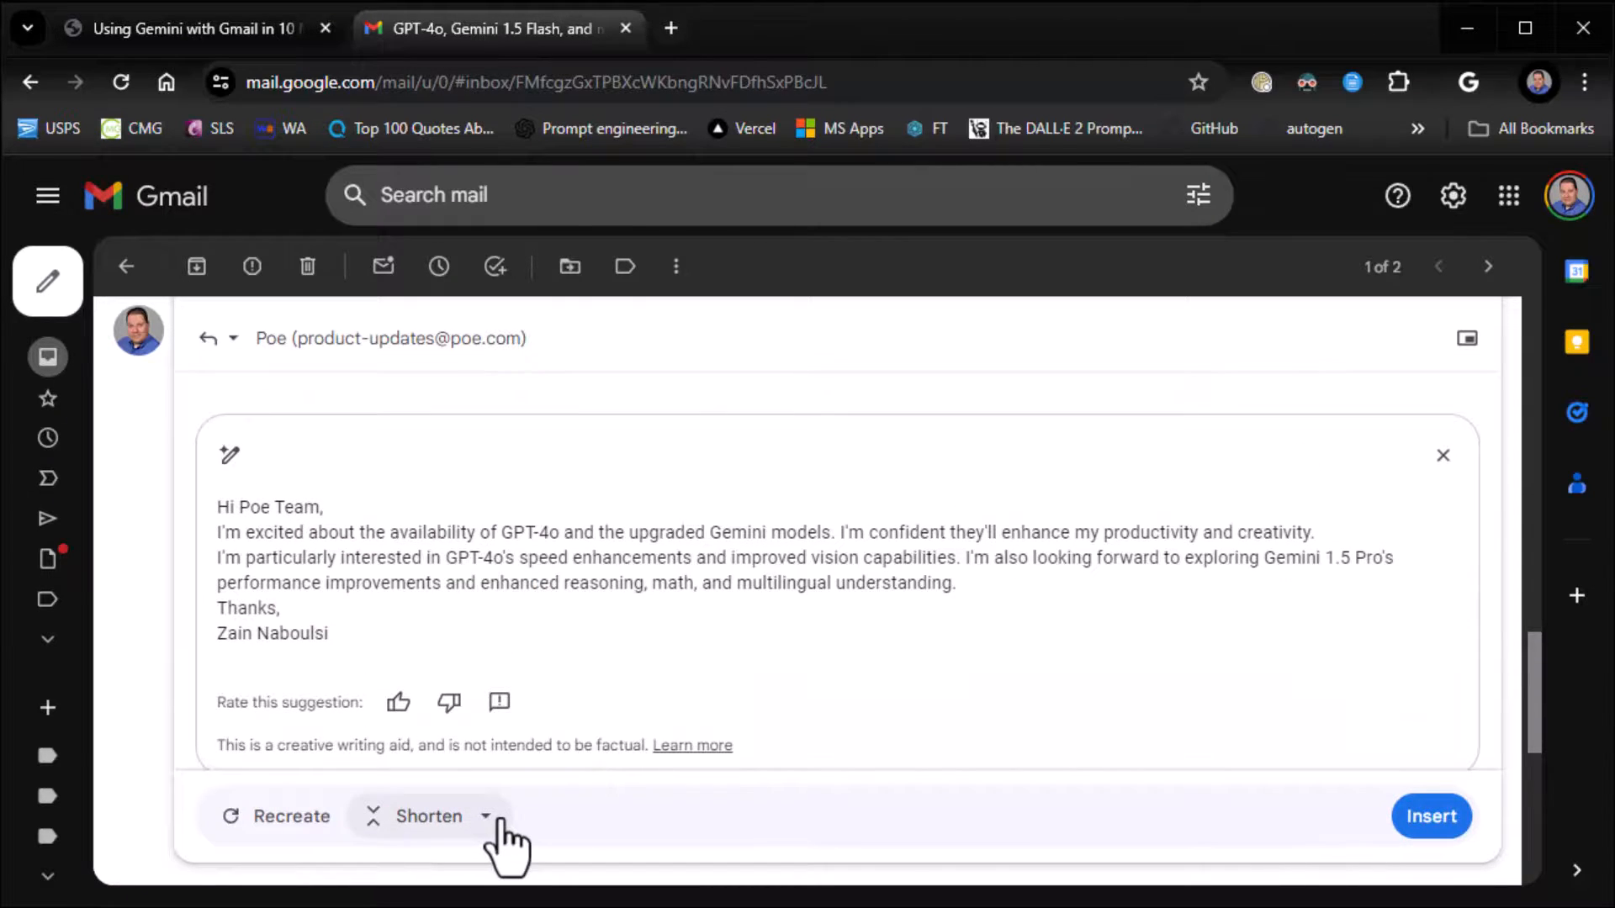
pyautogui.moveTo(533, 804)
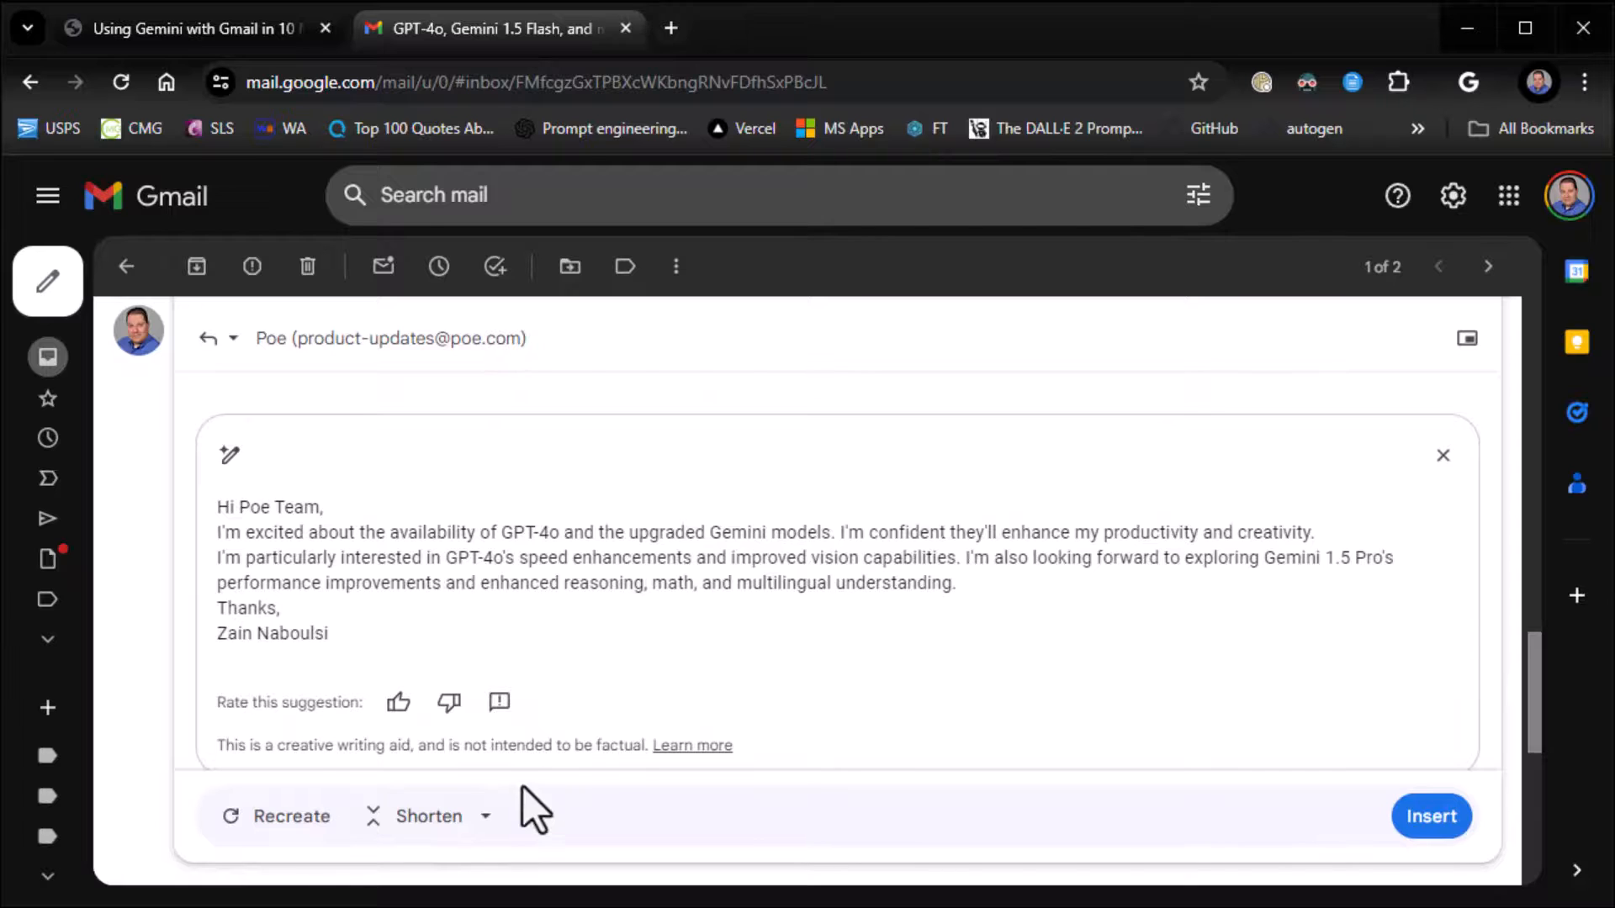
# Shorten the reply to a brief prose note on GPT-4o and Gemini 1.5 Pro and insert it
pyautogui.click(485, 816)
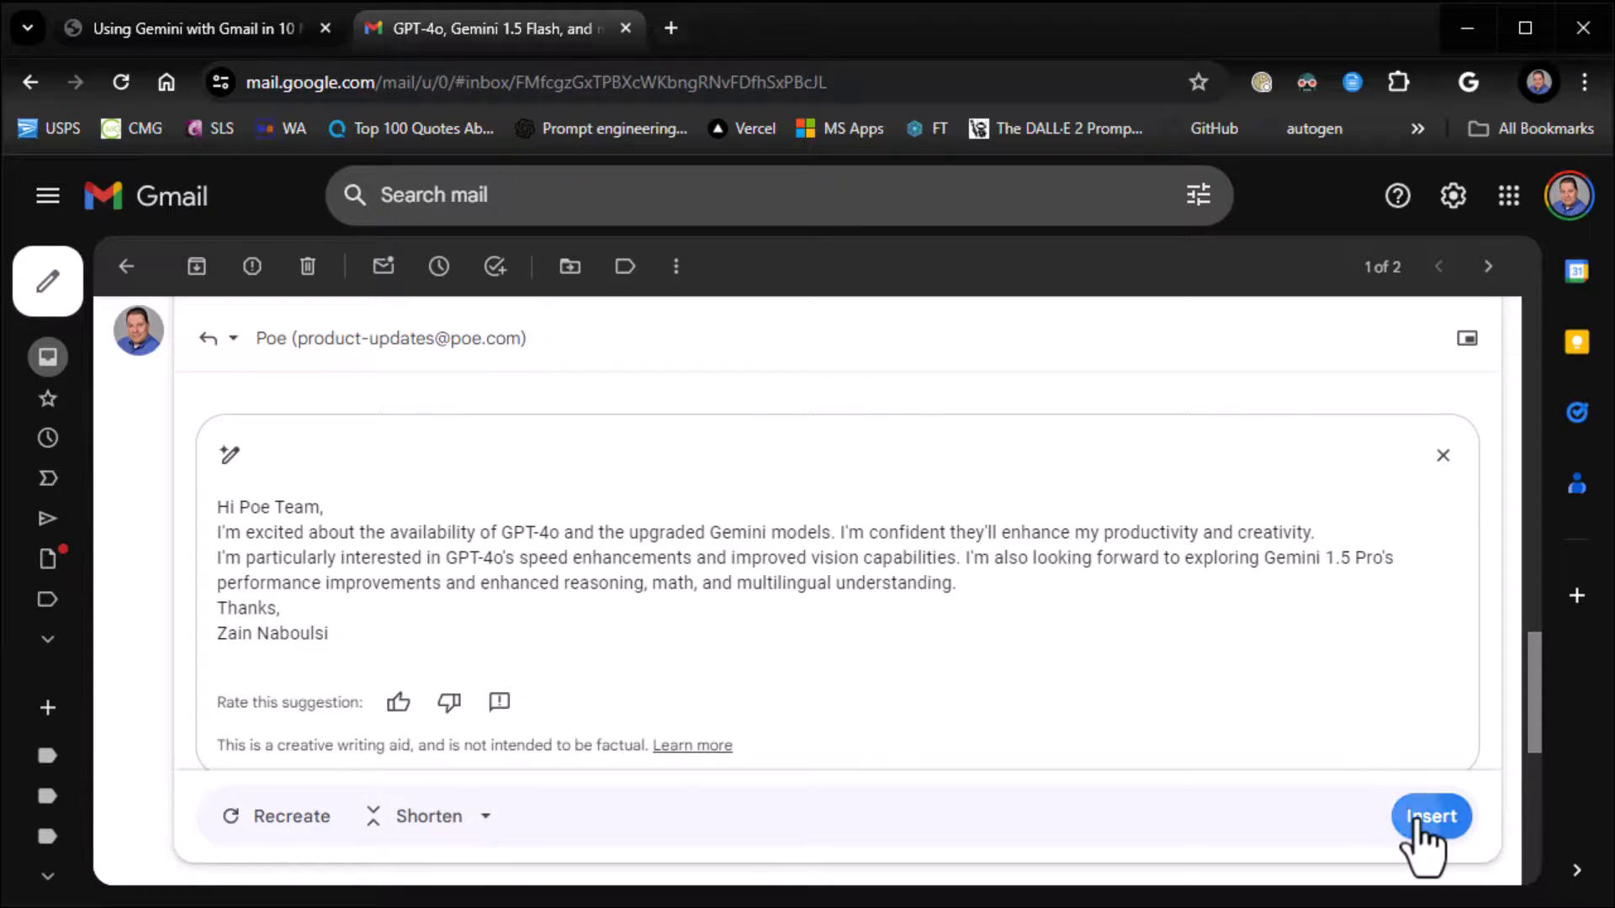
pyautogui.click(1431, 816)
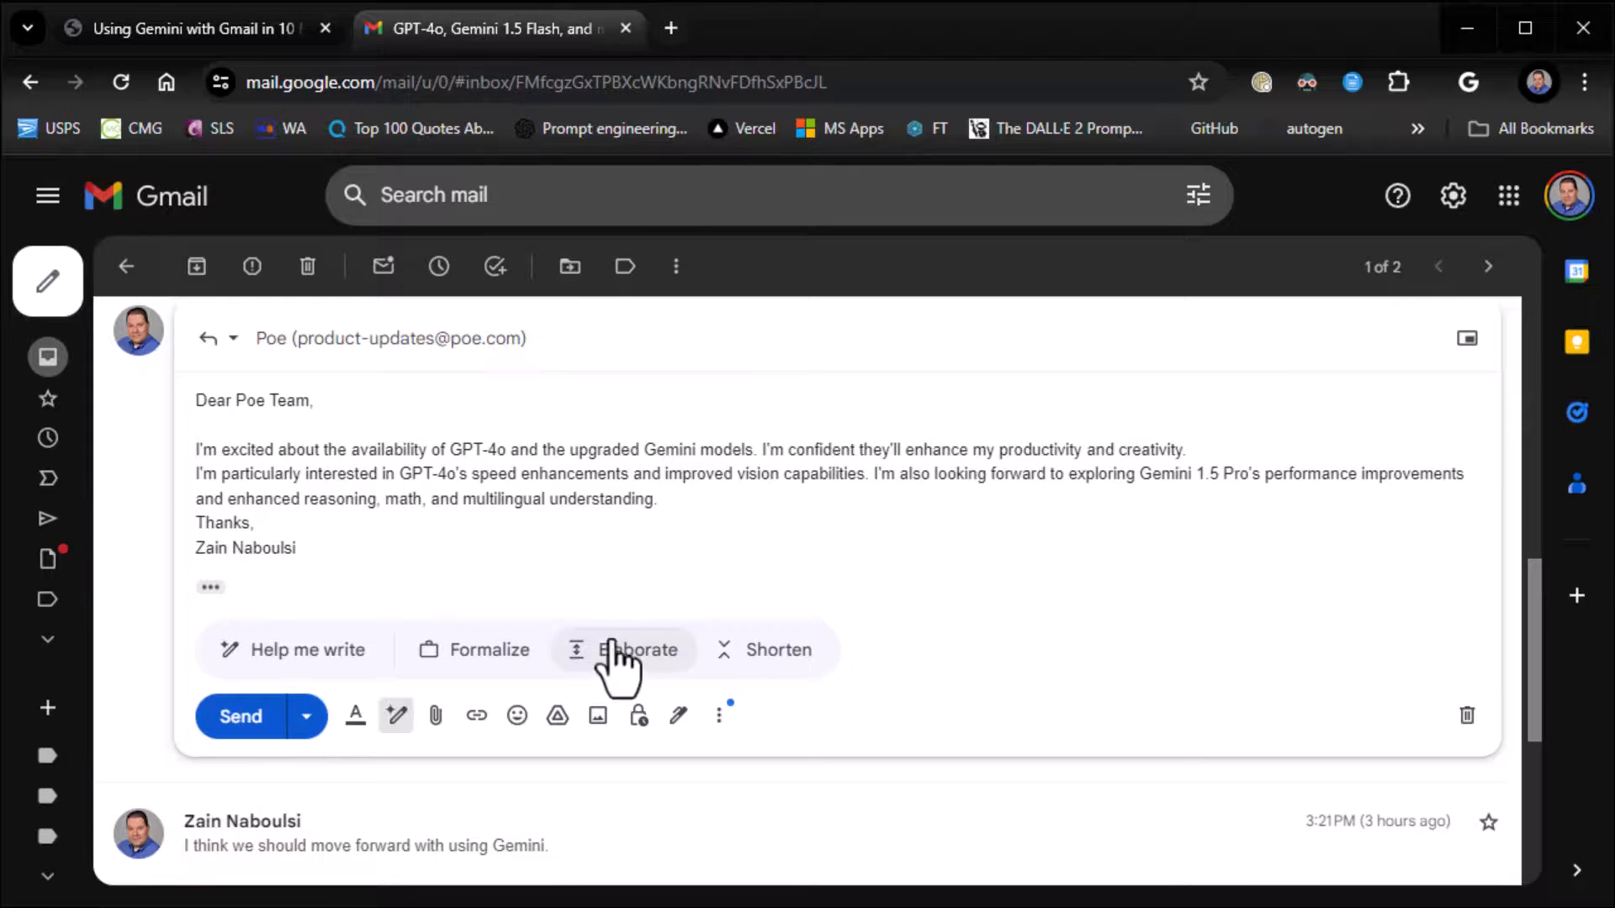
pyautogui.moveTo(476, 649)
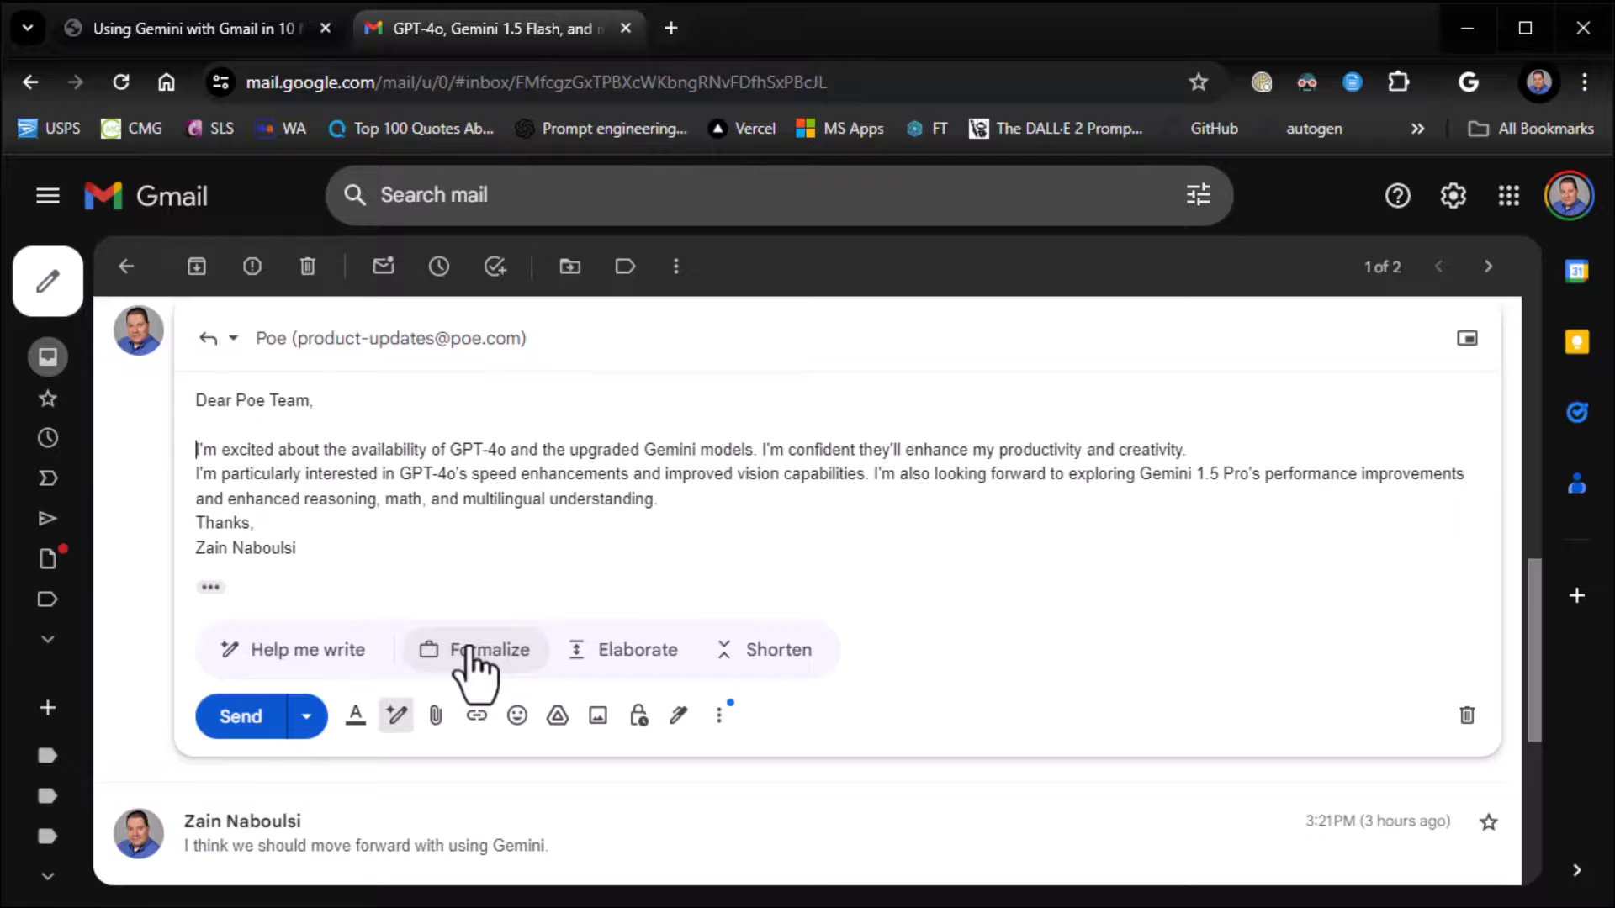
# Formalize the short reply, then regenerate it with another refinement from the refine dropdown
pyautogui.click(476, 649)
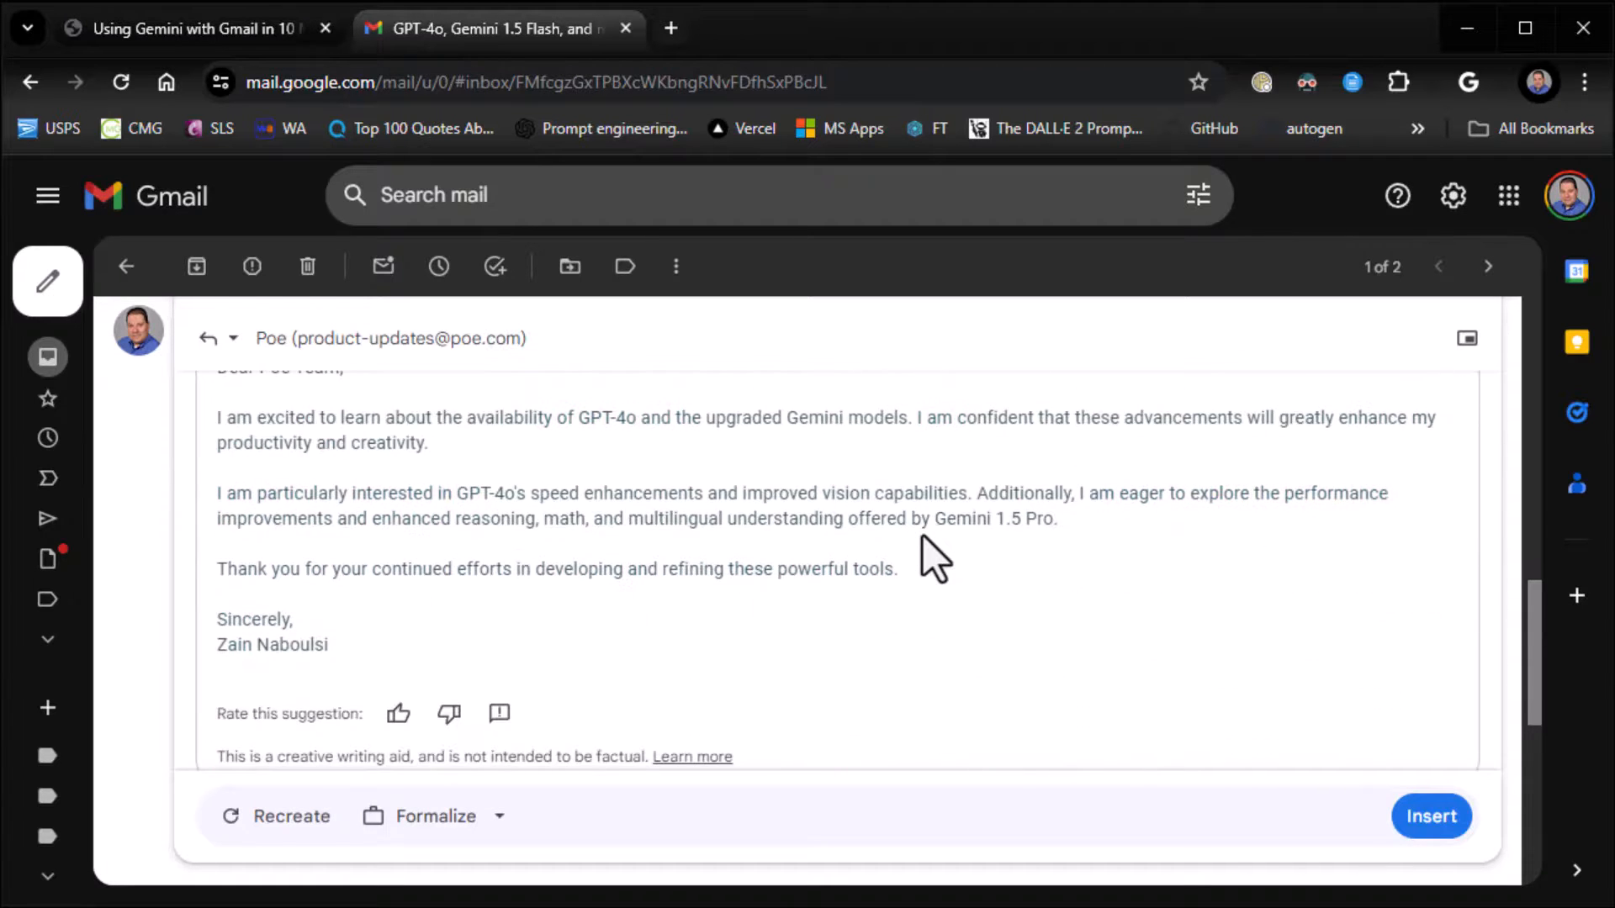
pyautogui.moveTo(797, 664)
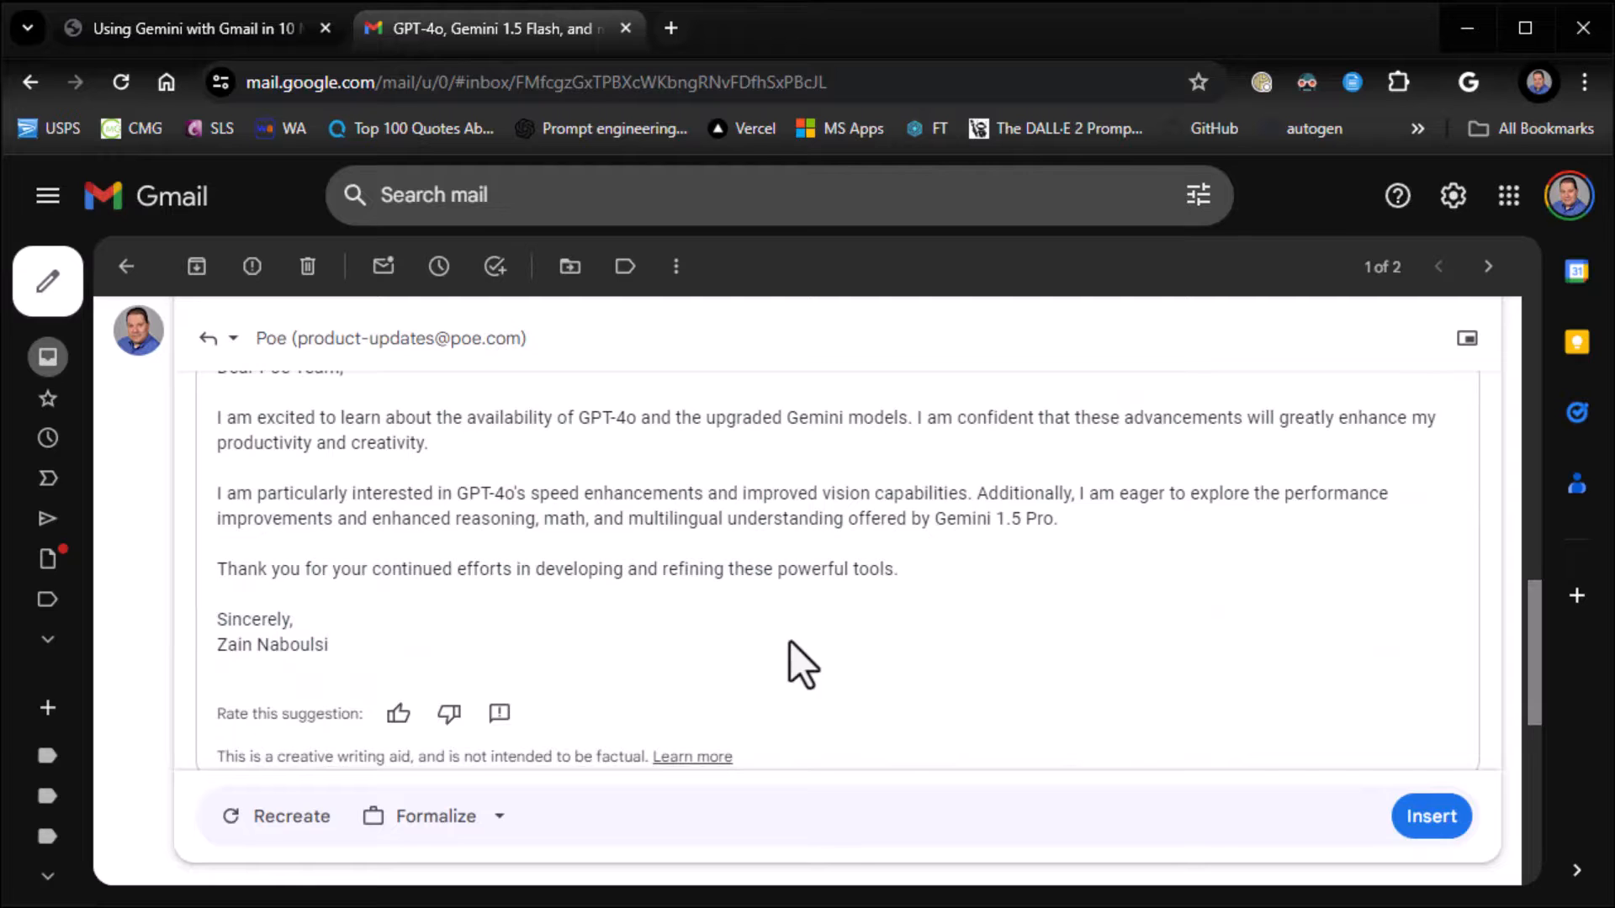
pyautogui.click(498, 816)
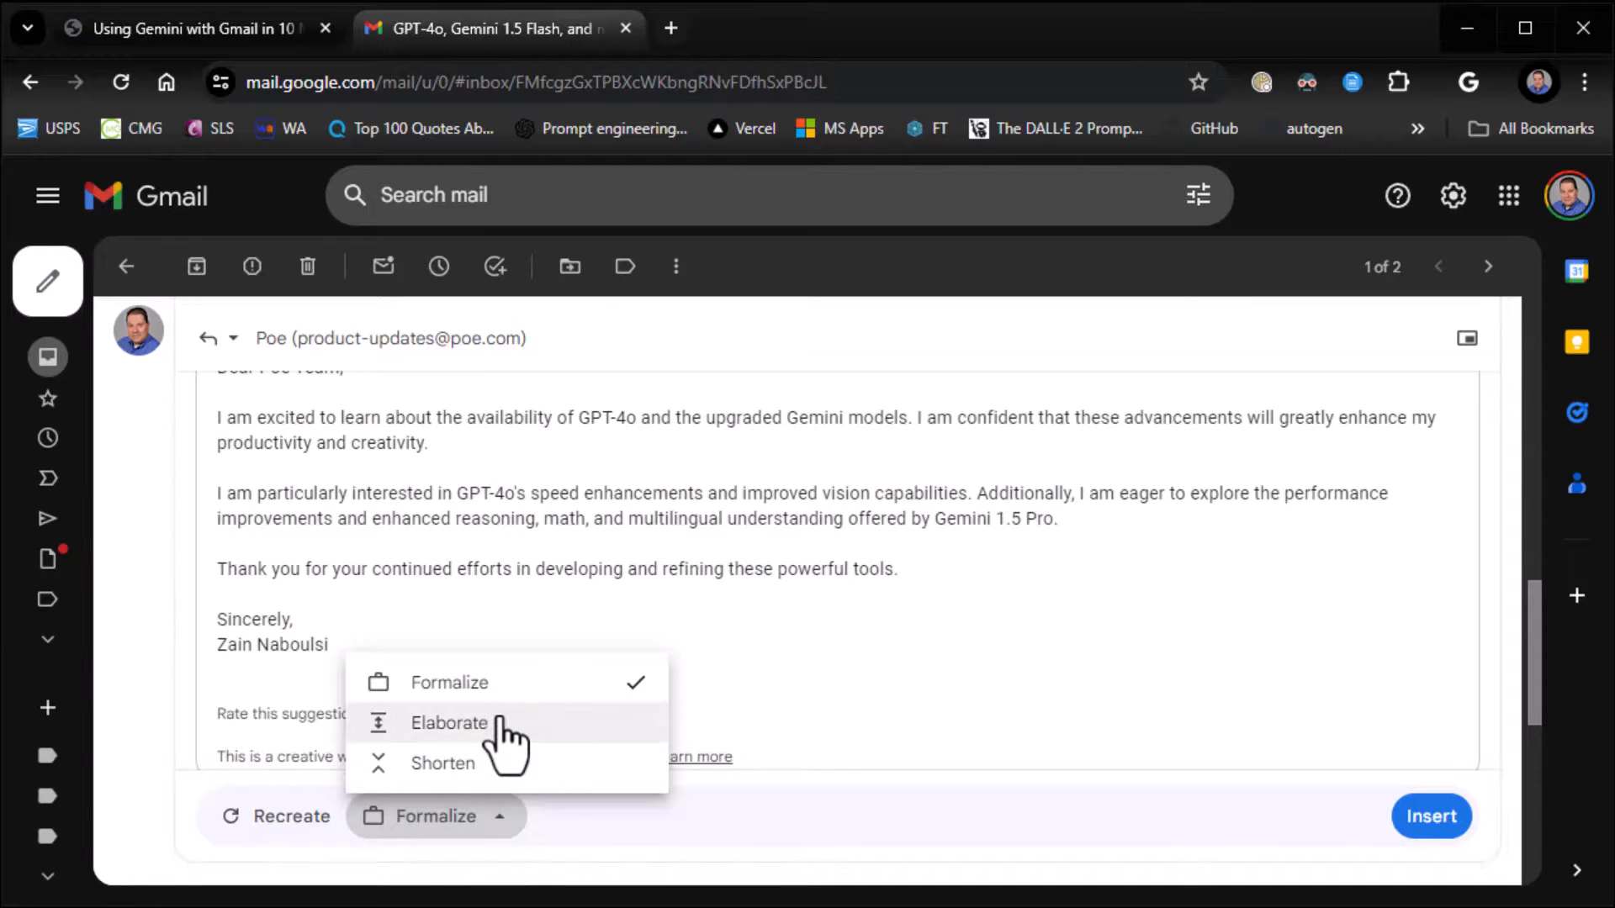
pyautogui.click(449, 722)
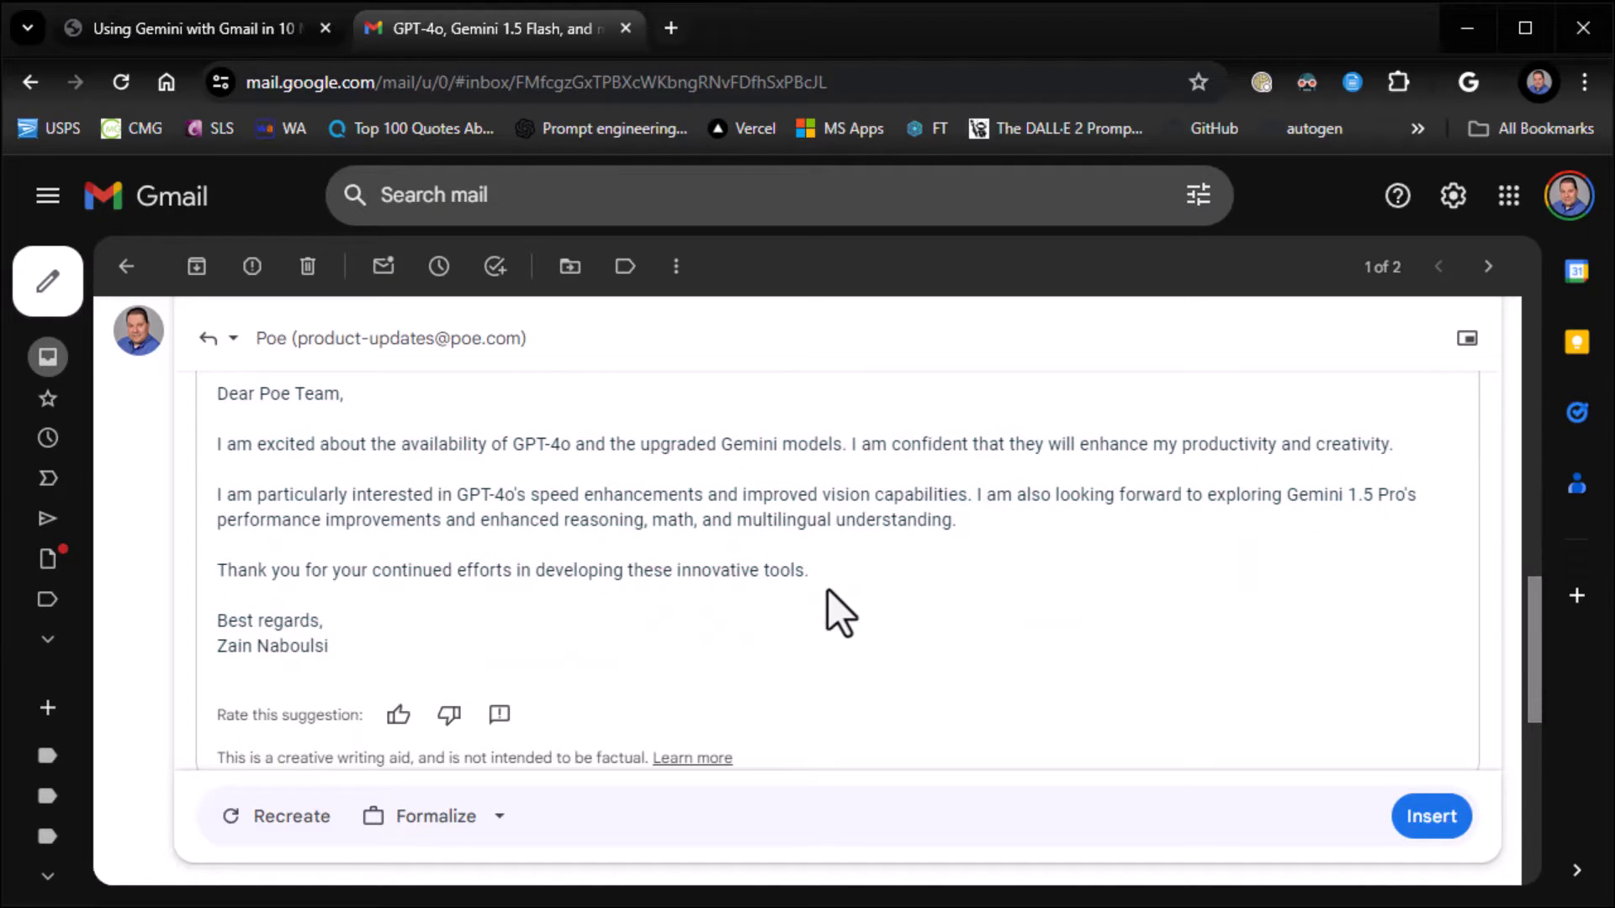
pyautogui.moveTo(515, 835)
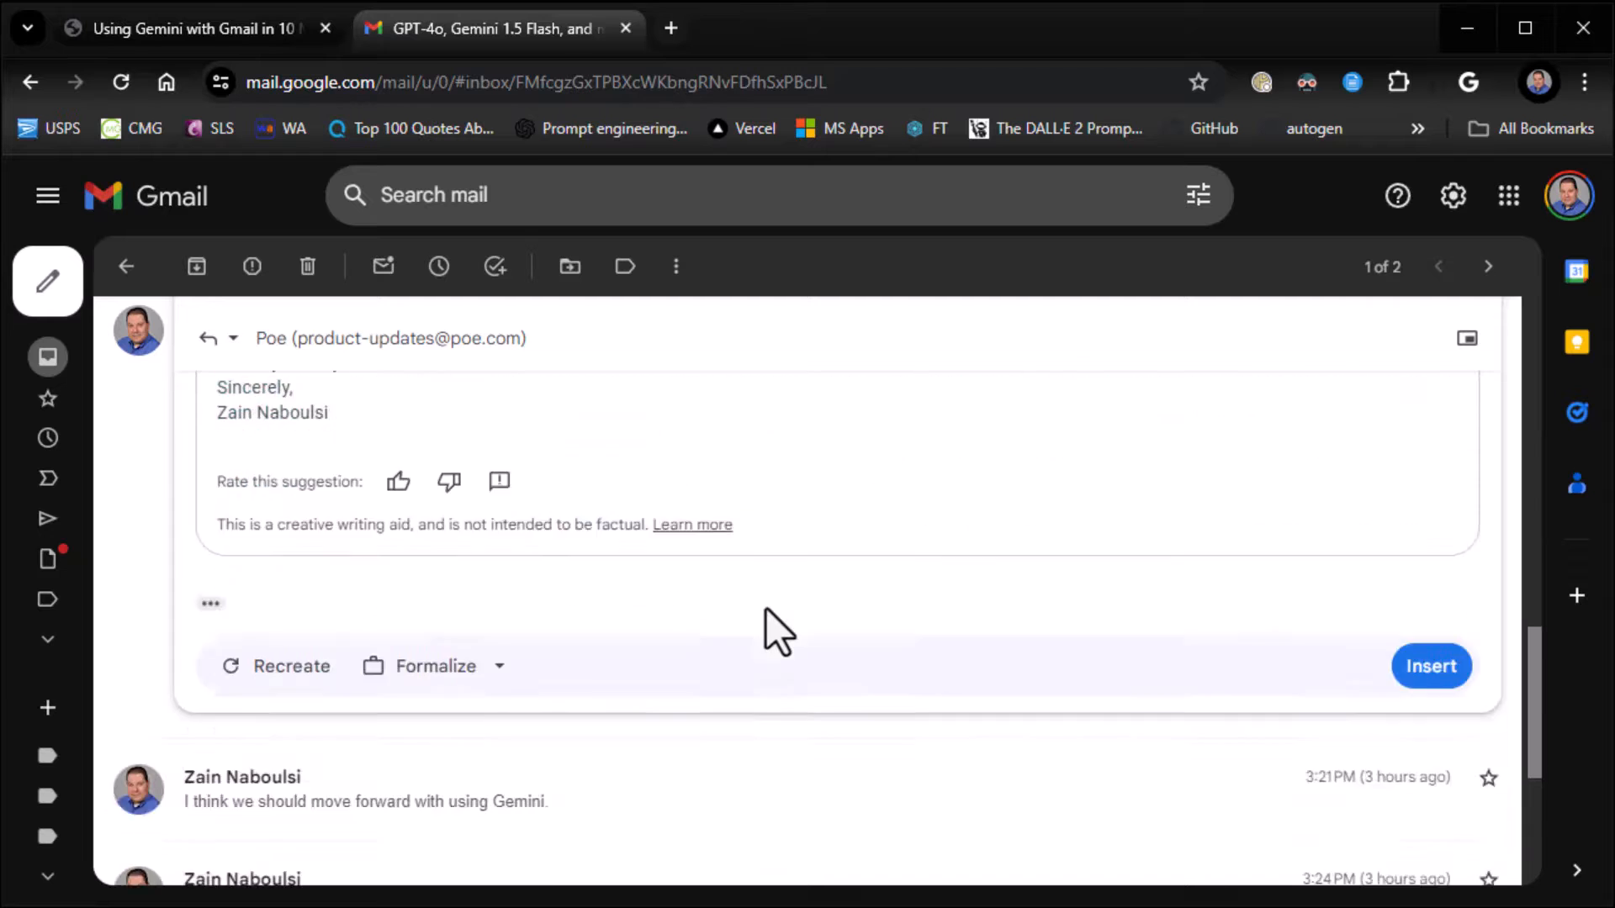
pyautogui.scroll(-3)
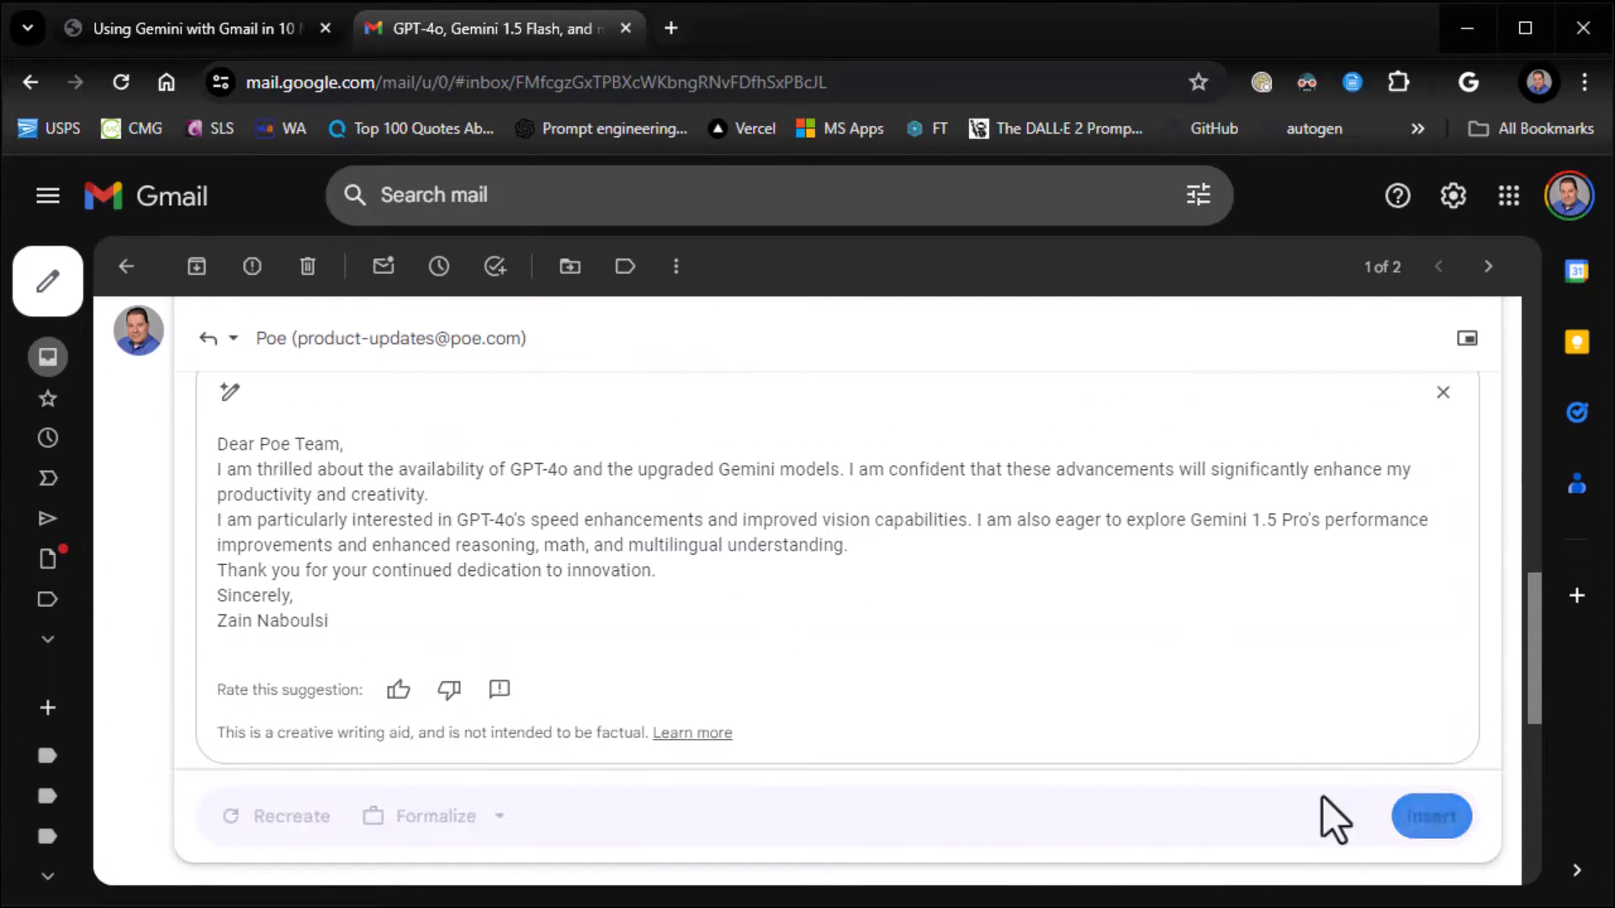
# Insert the formal Sincerely reply, delete the older short version, then view the final tutorial slide
pyautogui.click(1430, 816)
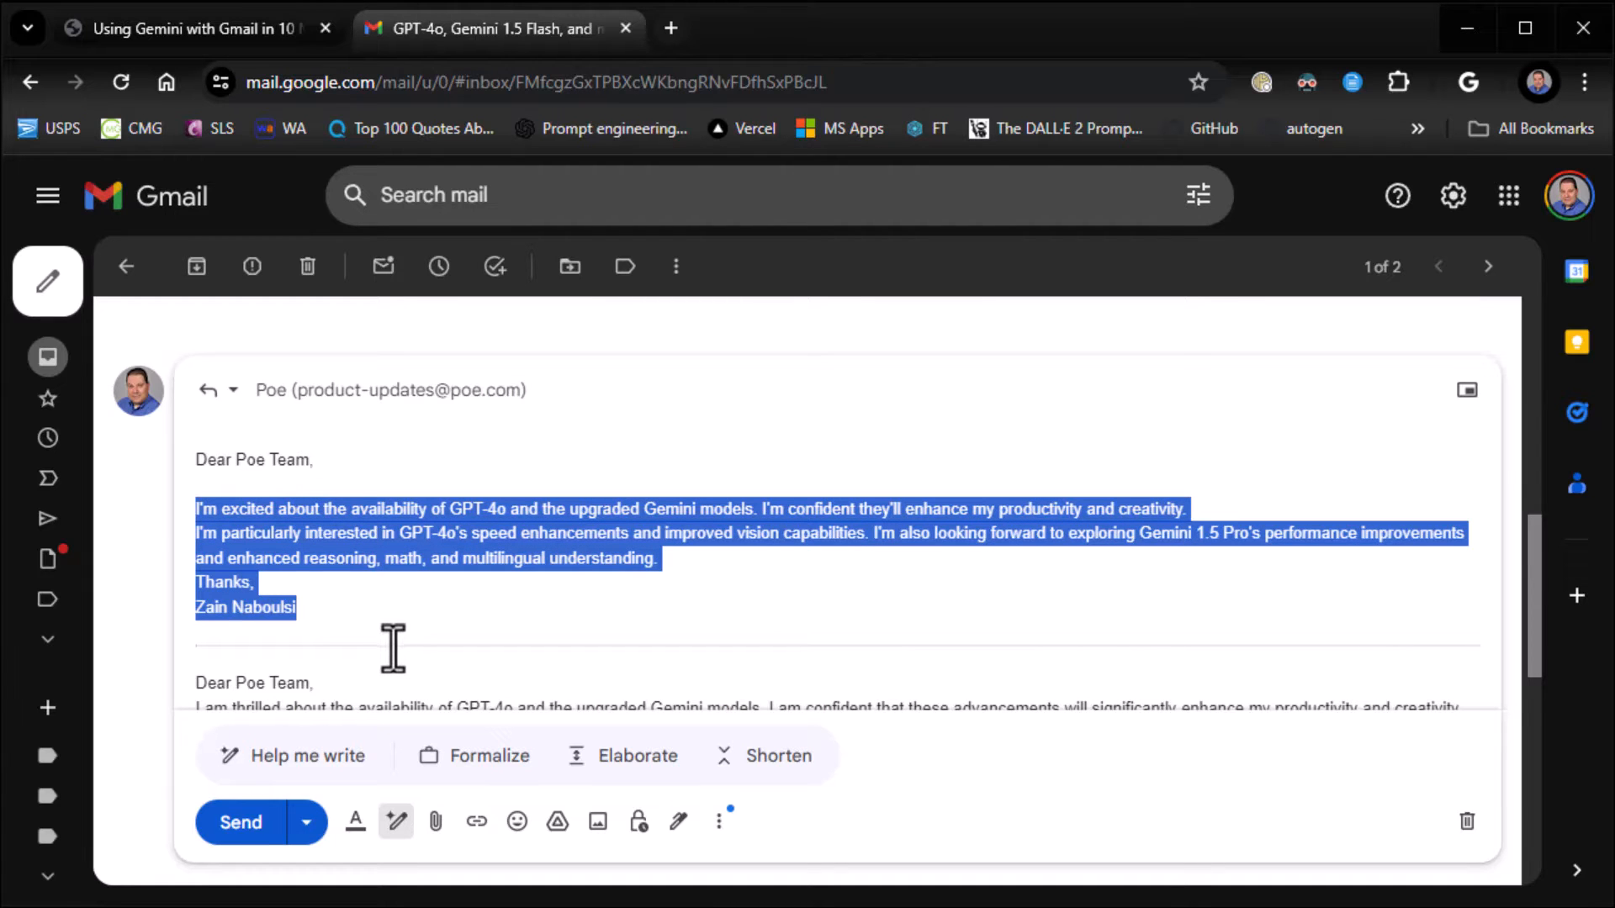
pyautogui.click(475, 755)
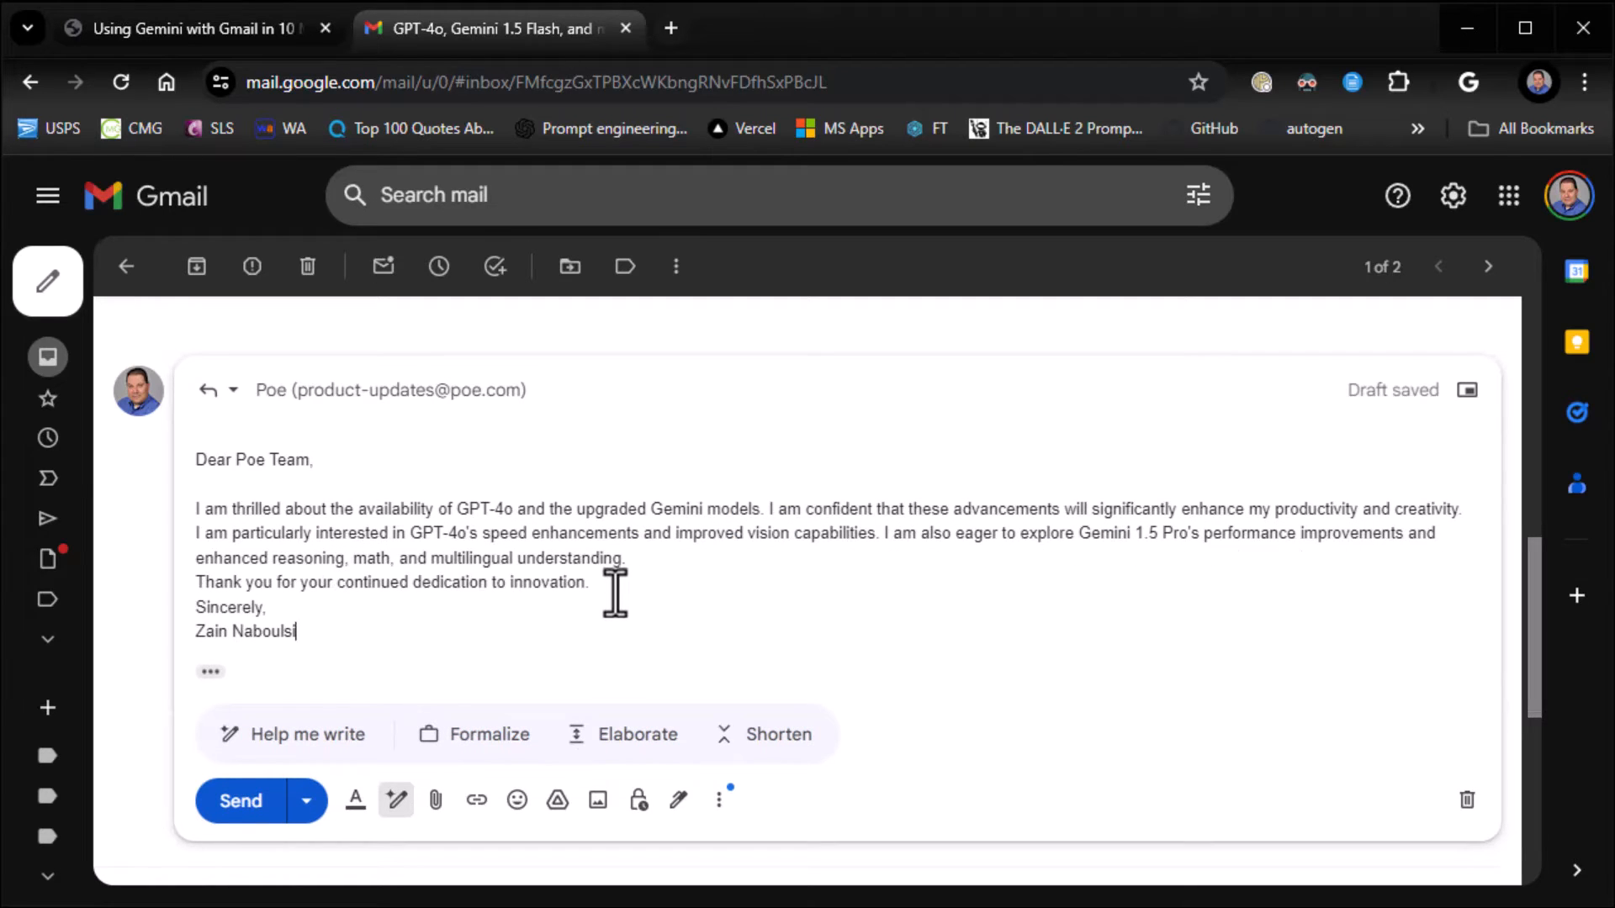
pyautogui.press('Enter')
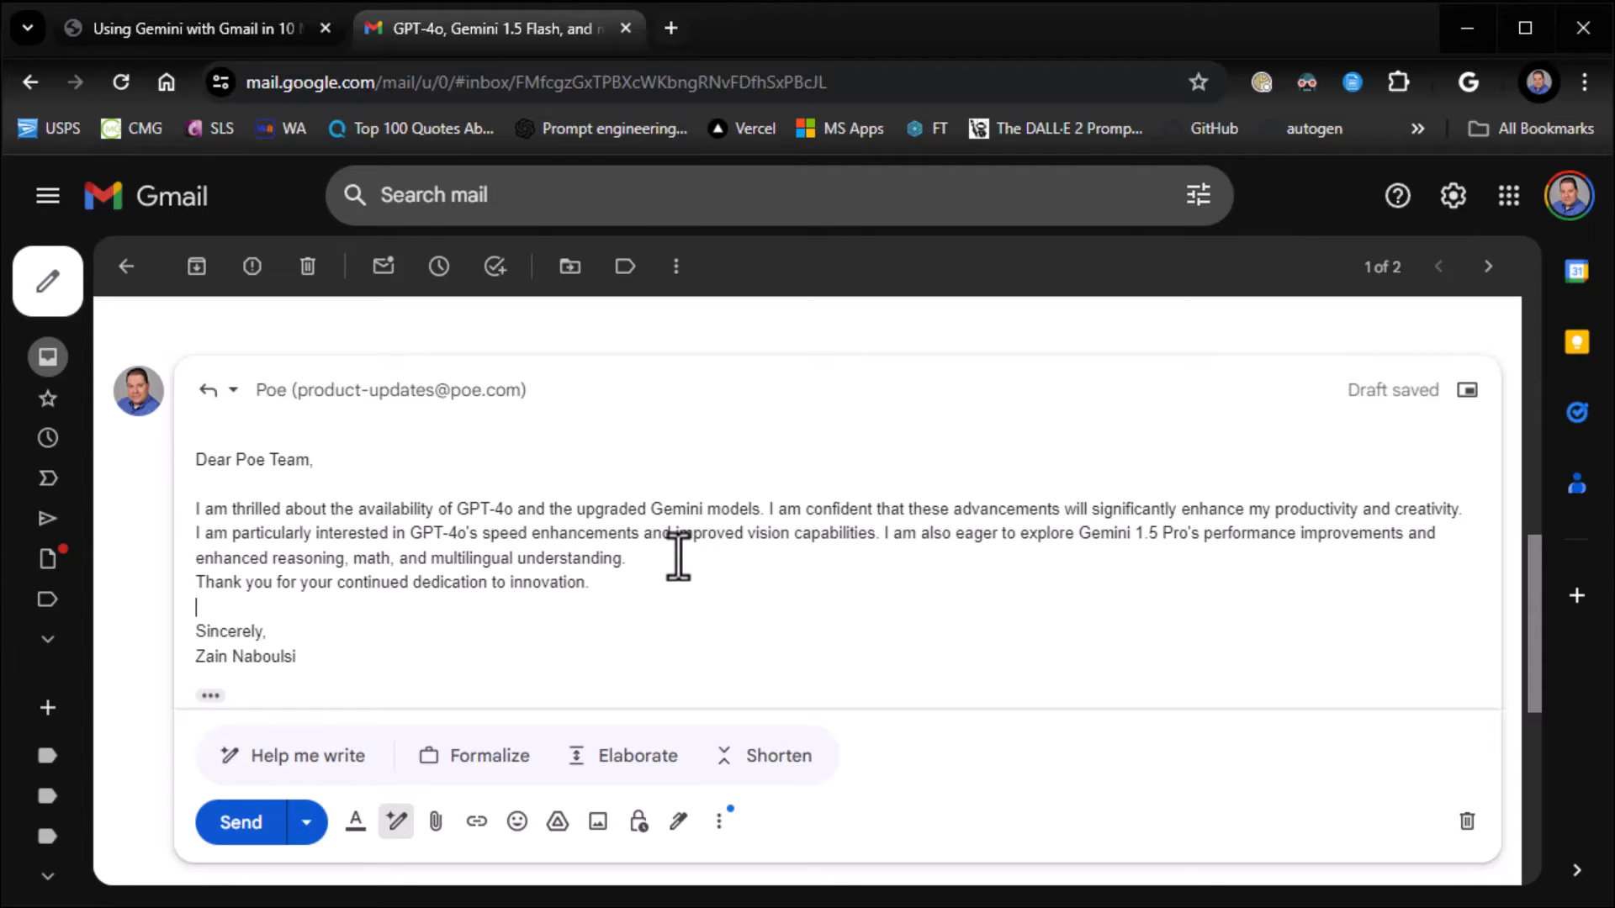
pyautogui.click(190, 29)
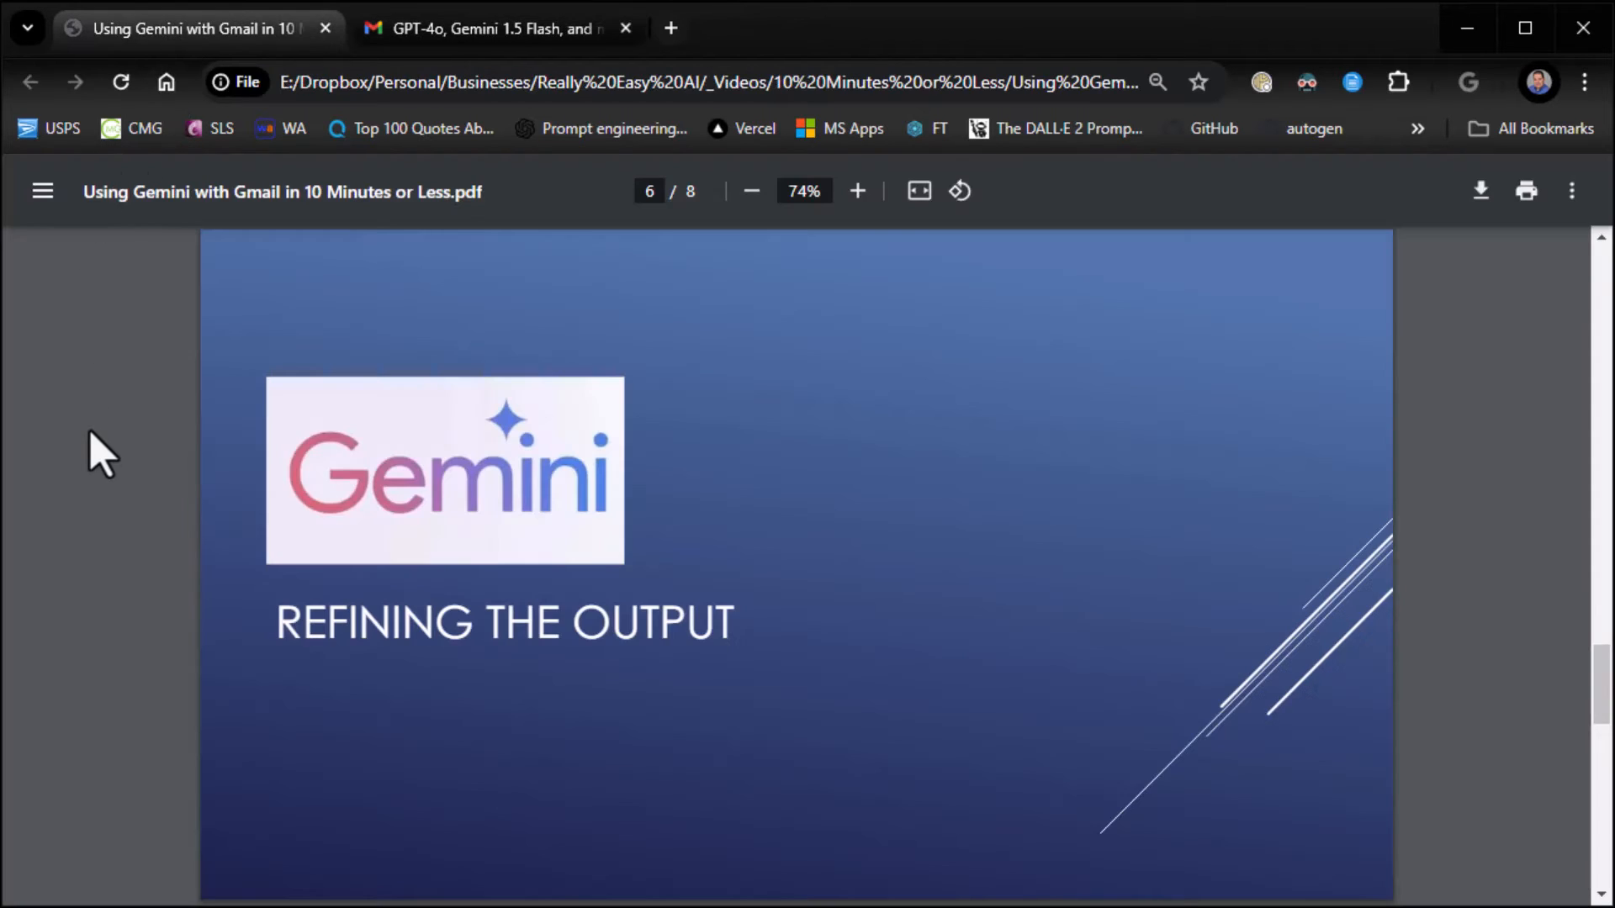
pyautogui.scroll(-3)
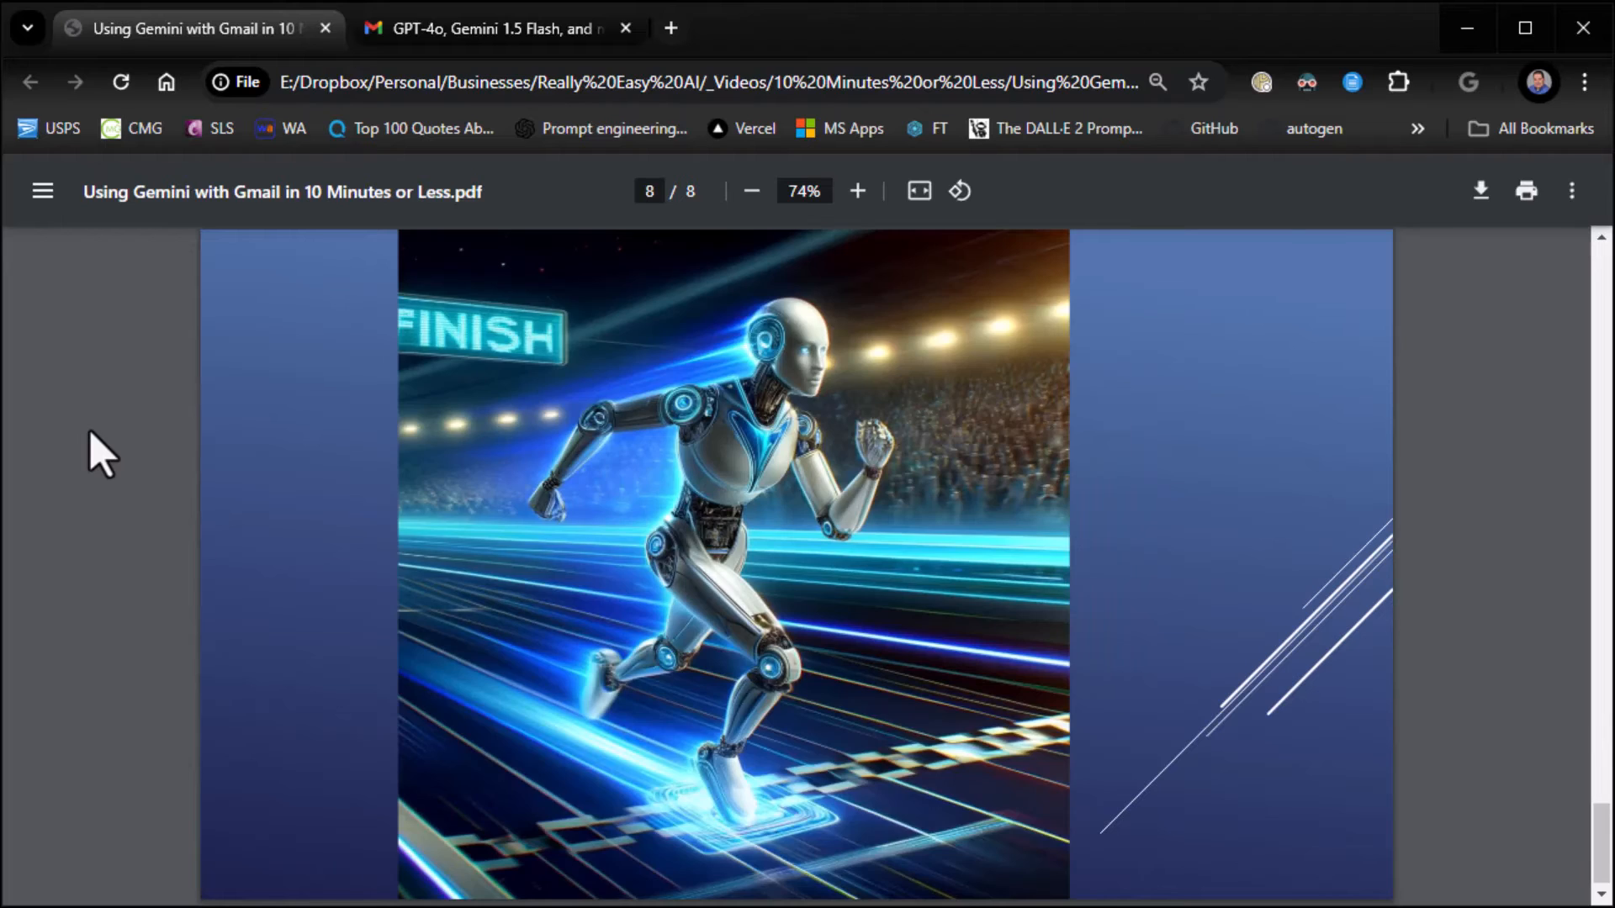